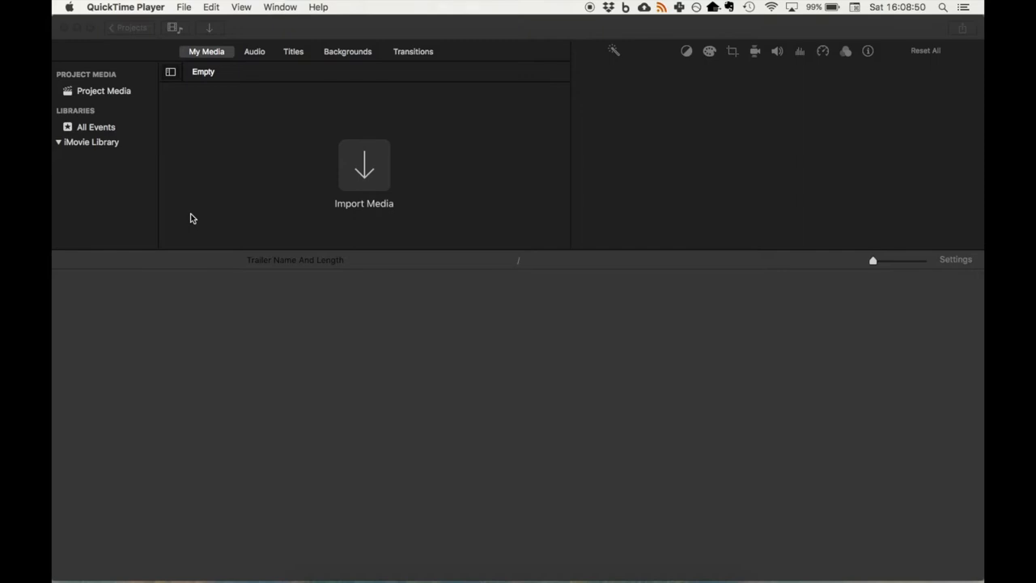
{"action": "mouse_move", "coordinate": [117, 102]}
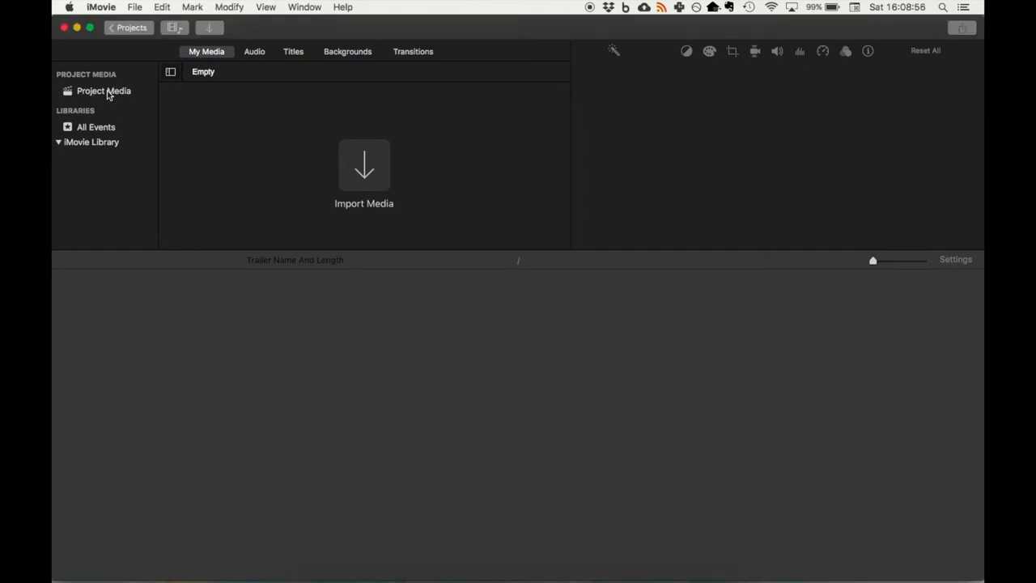
From the Projects overview, create a new empty movie project, My Movie 1
{"action": "left_click", "coordinate": [131, 27]}
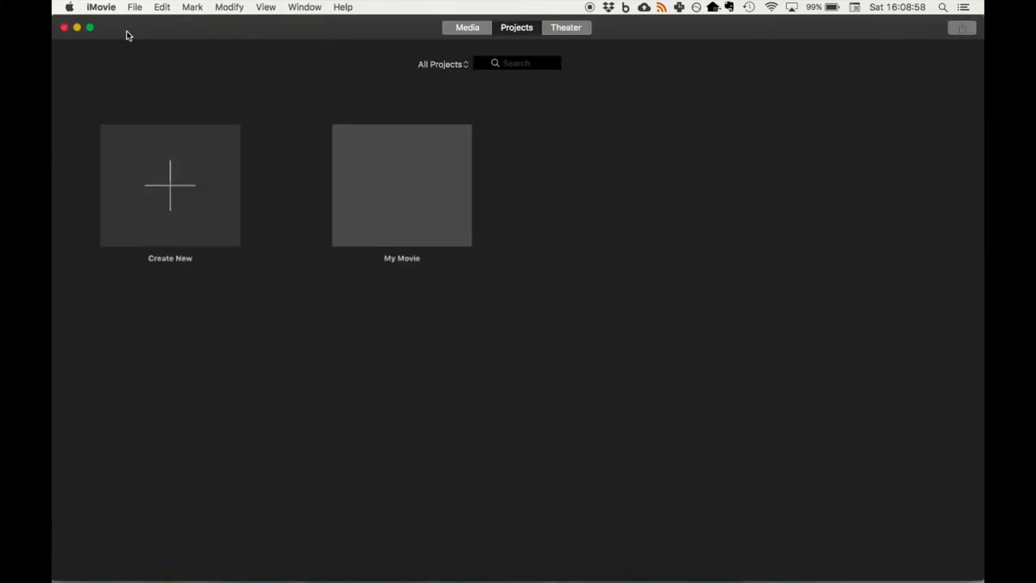
{"action": "mouse_move", "coordinate": [170, 184]}
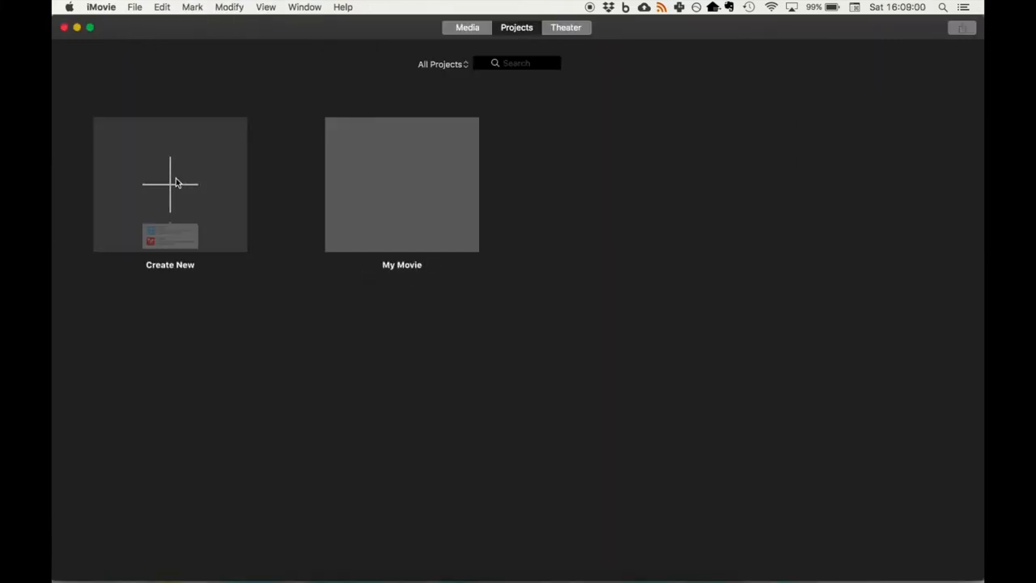
{"action": "mouse_move", "coordinate": [542, 127]}
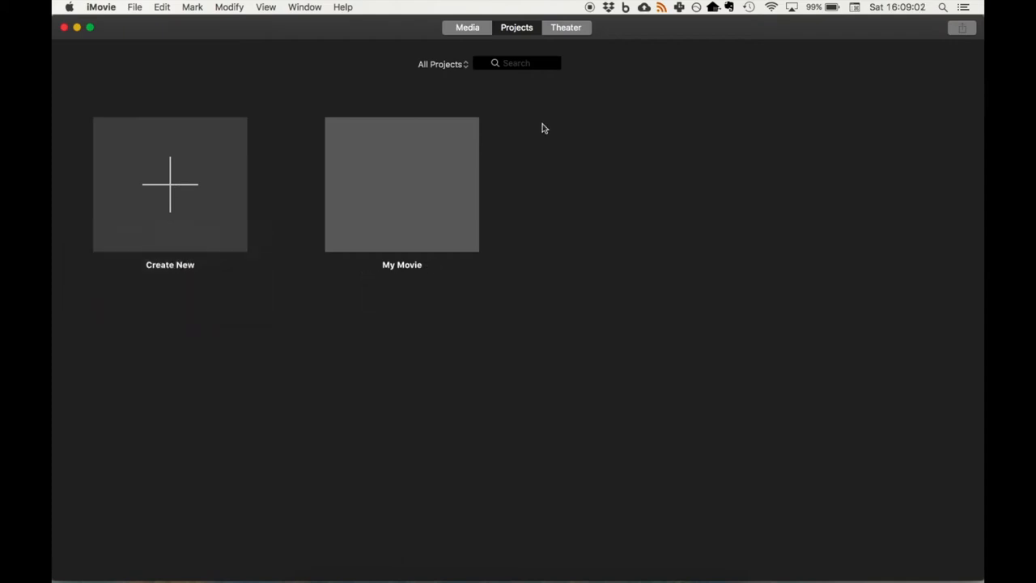
{"action": "double_click", "coordinate": [402, 184]}
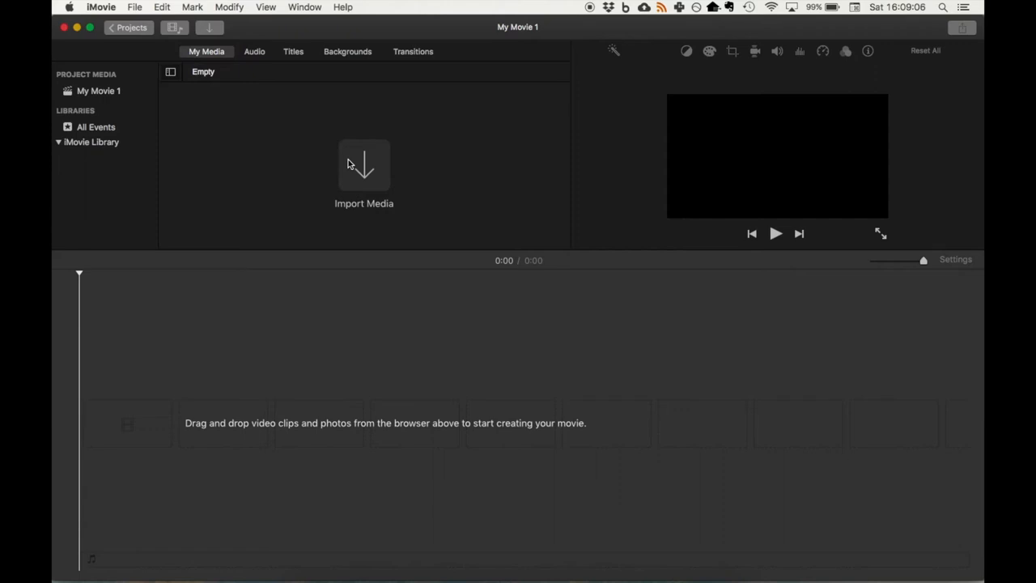
Import 20180302_NowHelmetWeb from the home Movies folder into the project media
{"action": "left_click", "coordinate": [364, 170]}
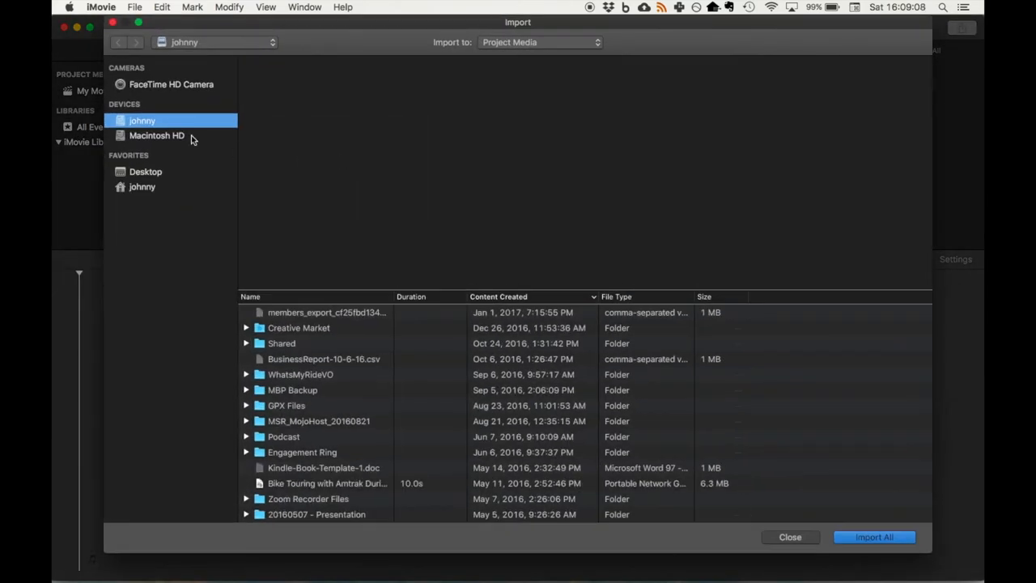
{"action": "mouse_move", "coordinate": [294, 367]}
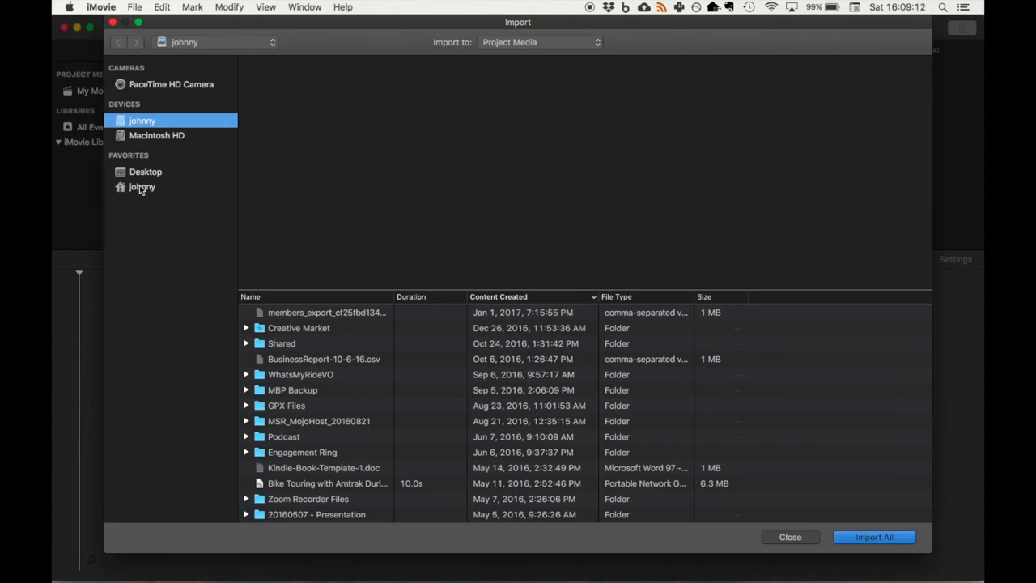
{"action": "left_click", "coordinate": [142, 187]}
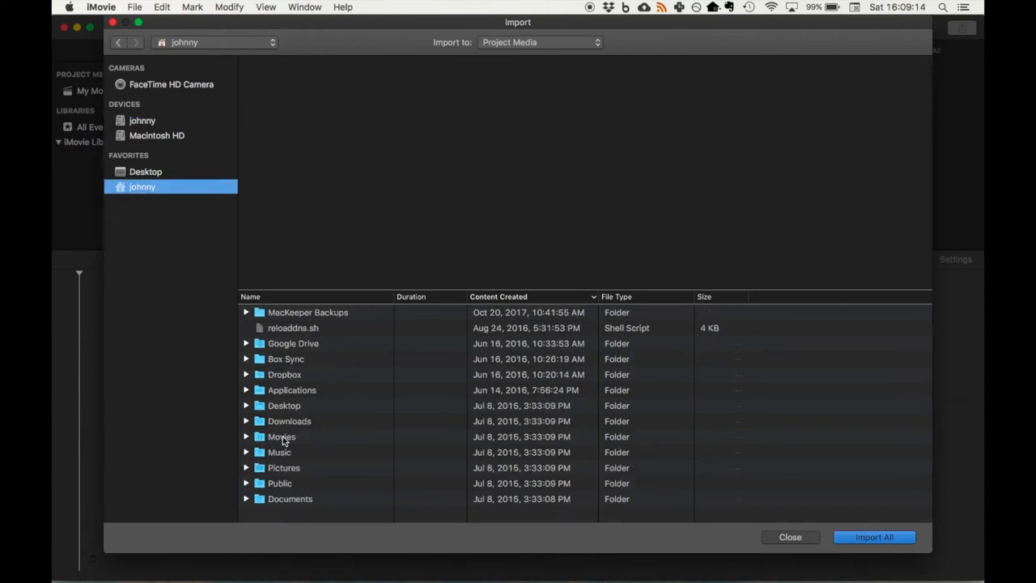
{"action": "double_click", "coordinate": [282, 436]}
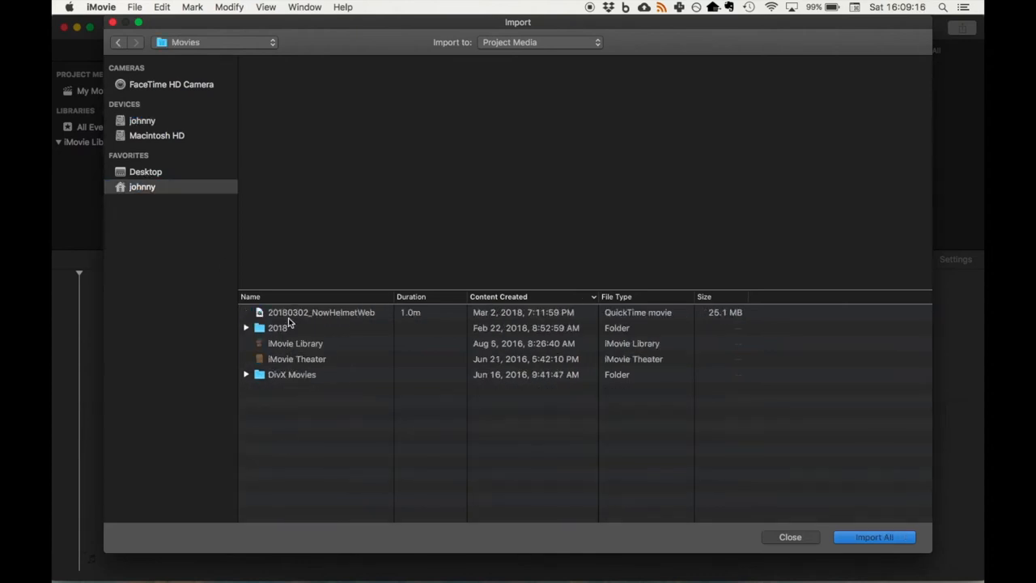
{"action": "left_click", "coordinate": [321, 312]}
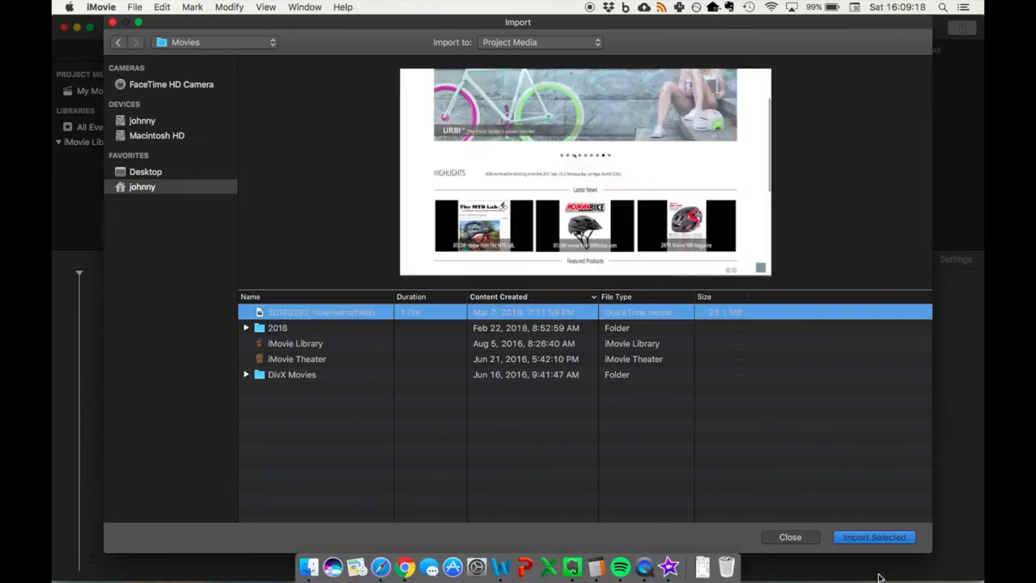
{"action": "left_click", "coordinate": [875, 537]}
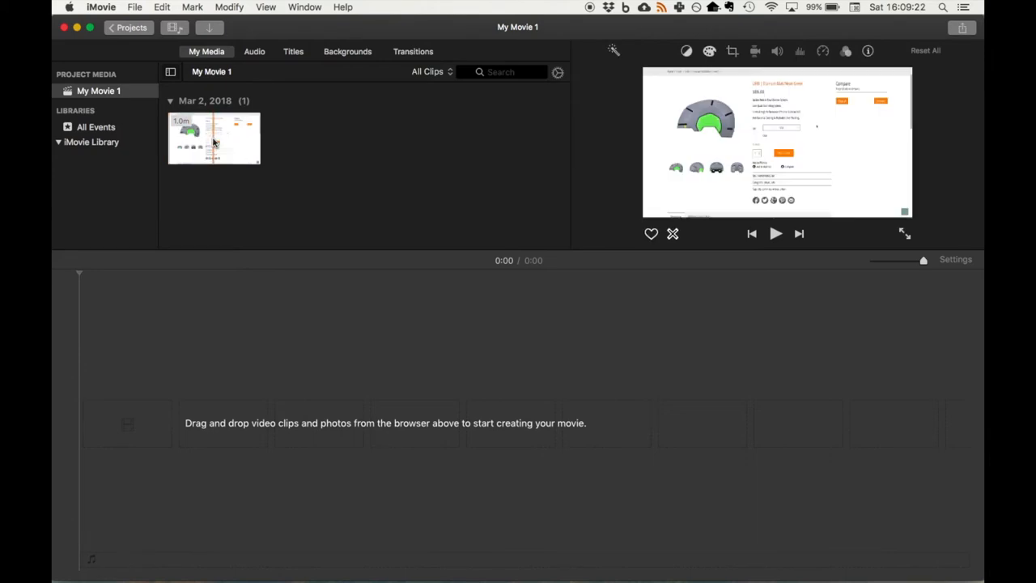
Put the helmet clip on the timeline and preview it in the viewer
{"action": "left_click_drag", "start_coordinate": [215, 137], "coordinate": [377, 425]}
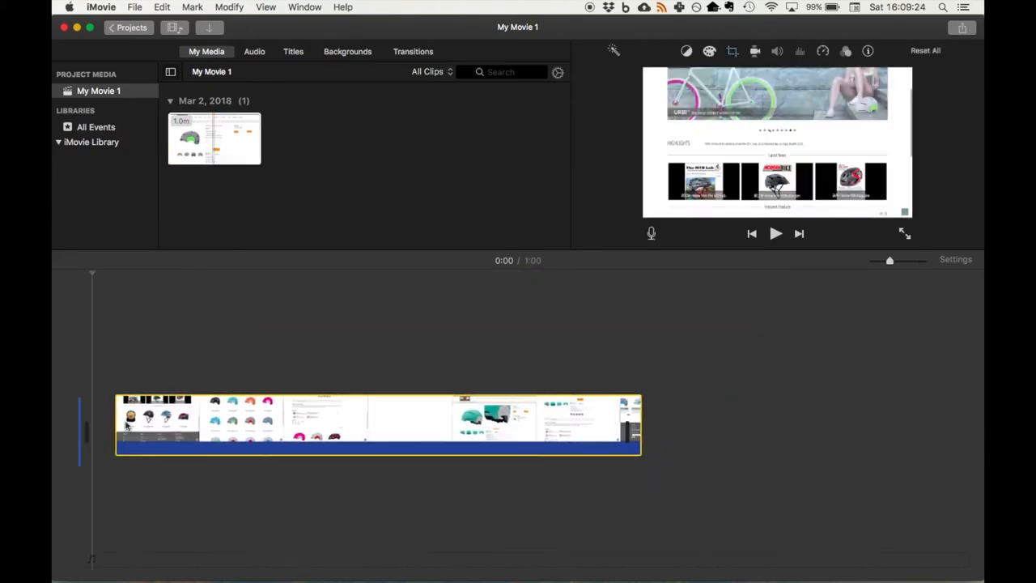
{"action": "left_click", "coordinate": [774, 234]}
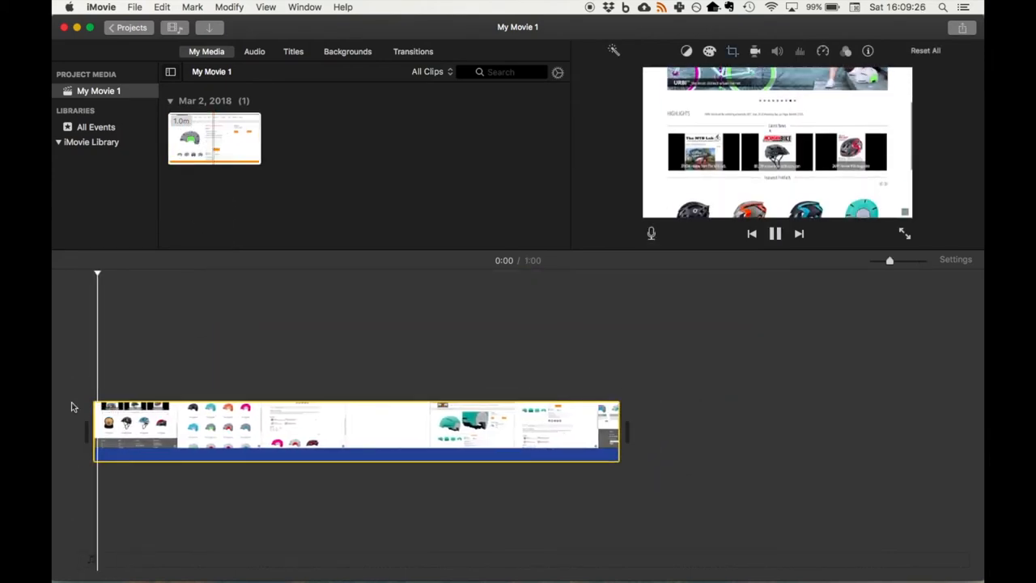
{"action": "left_click", "coordinate": [774, 233]}
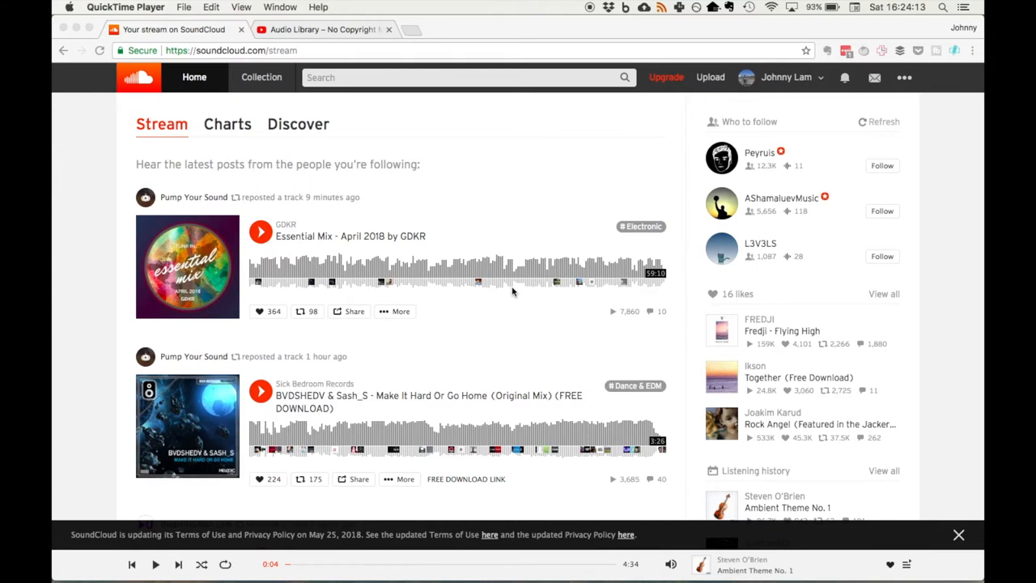
{"action": "mouse_move", "coordinate": [396, 87]}
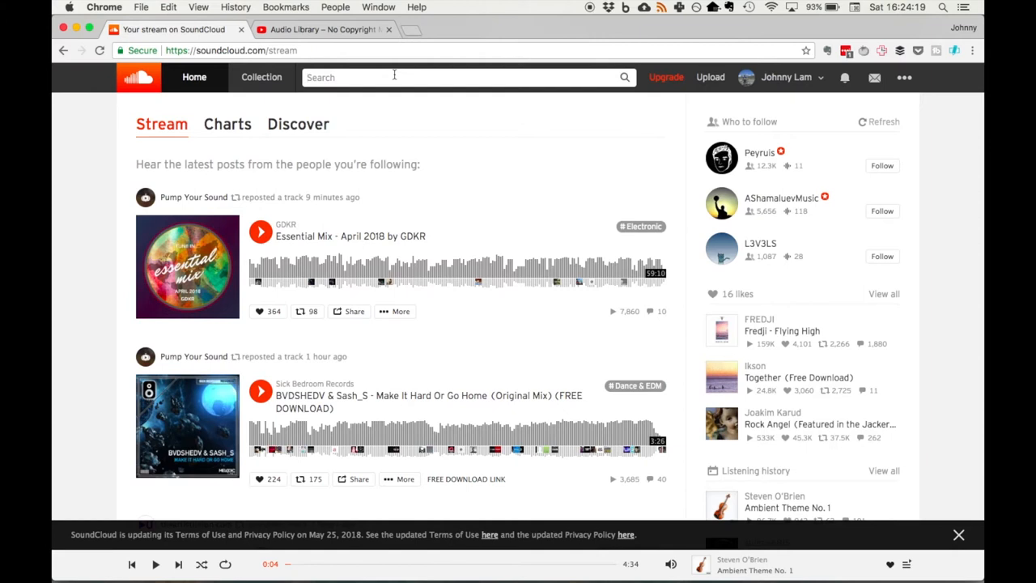
Filter SoundCloud 'folk' tracks to commercial-use licenses and play Romantic Folk Loop
{"action": "type", "text": "folk"}
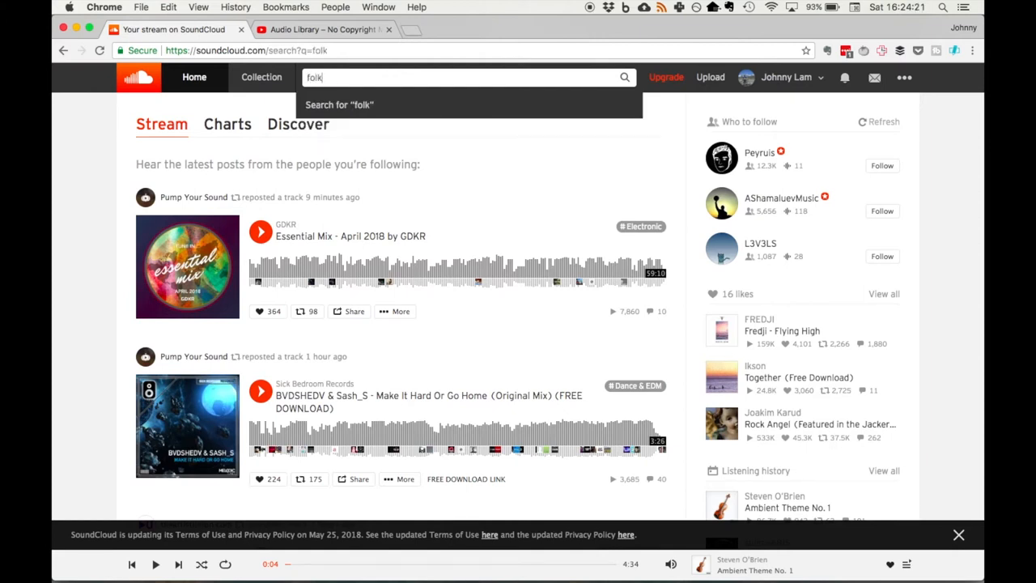
{"action": "key", "text": "Return"}
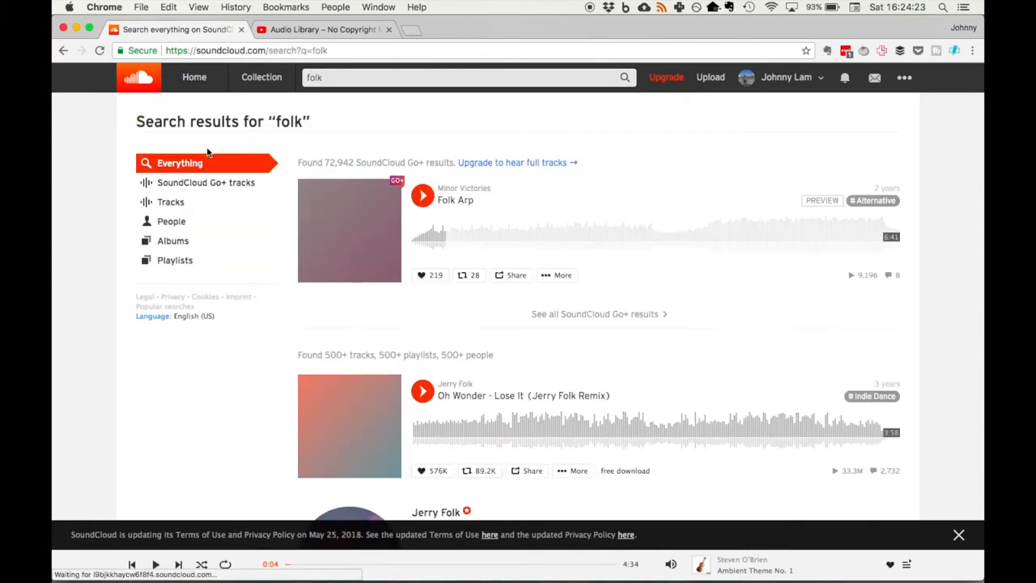
{"action": "left_click", "coordinate": [171, 202]}
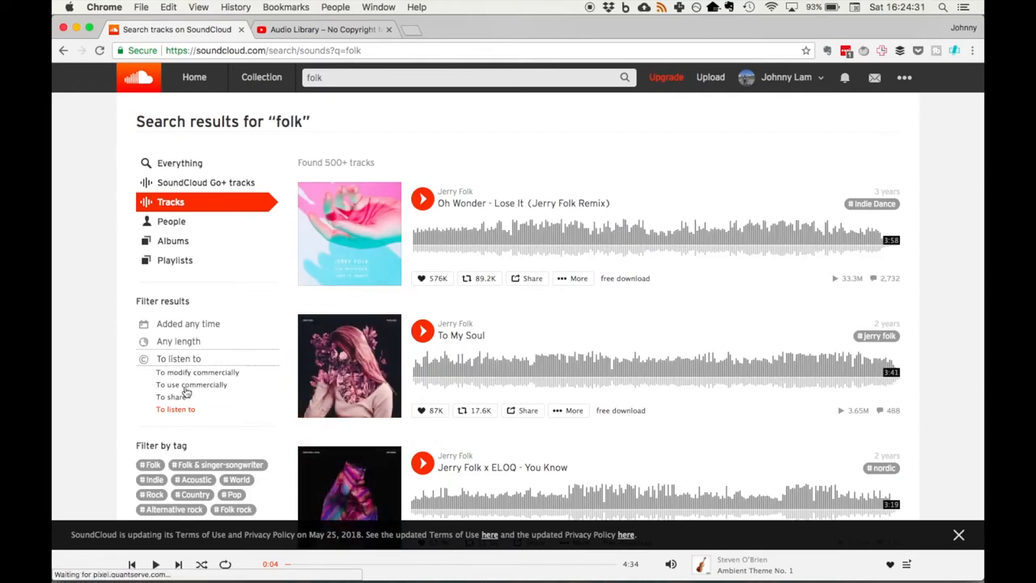
{"action": "left_click", "coordinate": [191, 384]}
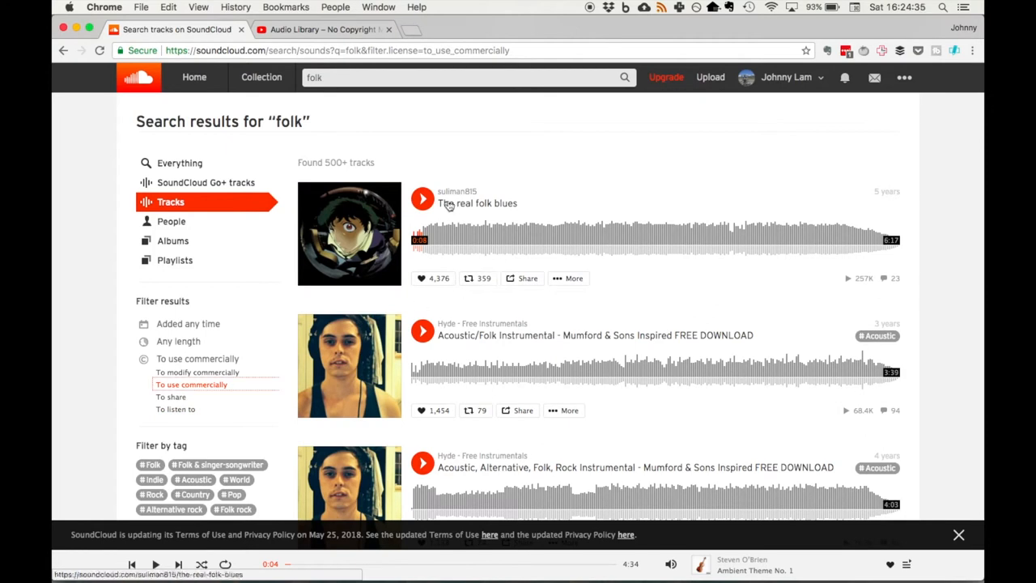
{"action": "mouse_move", "coordinate": [425, 298]}
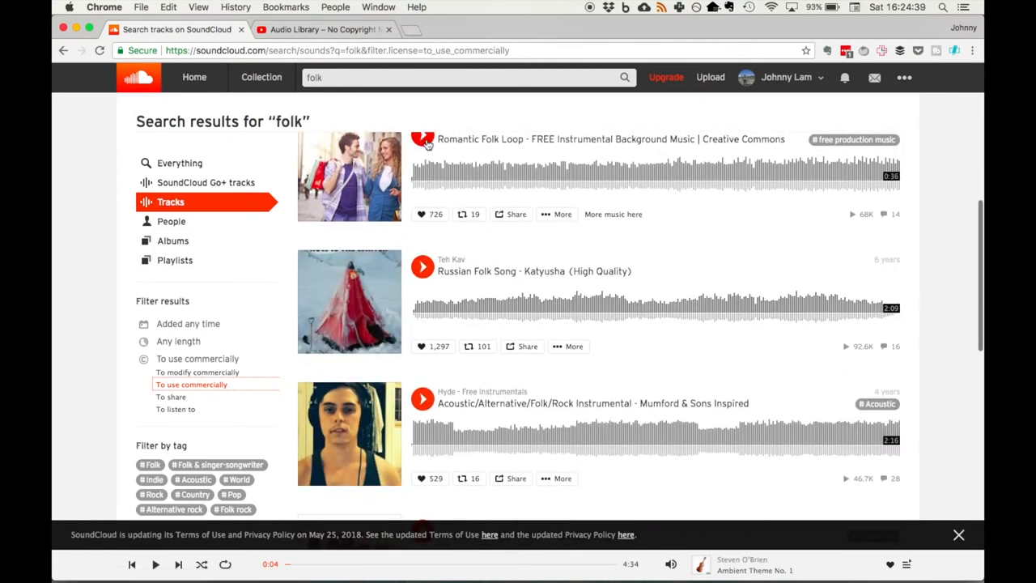
{"action": "left_click", "coordinate": [422, 139]}
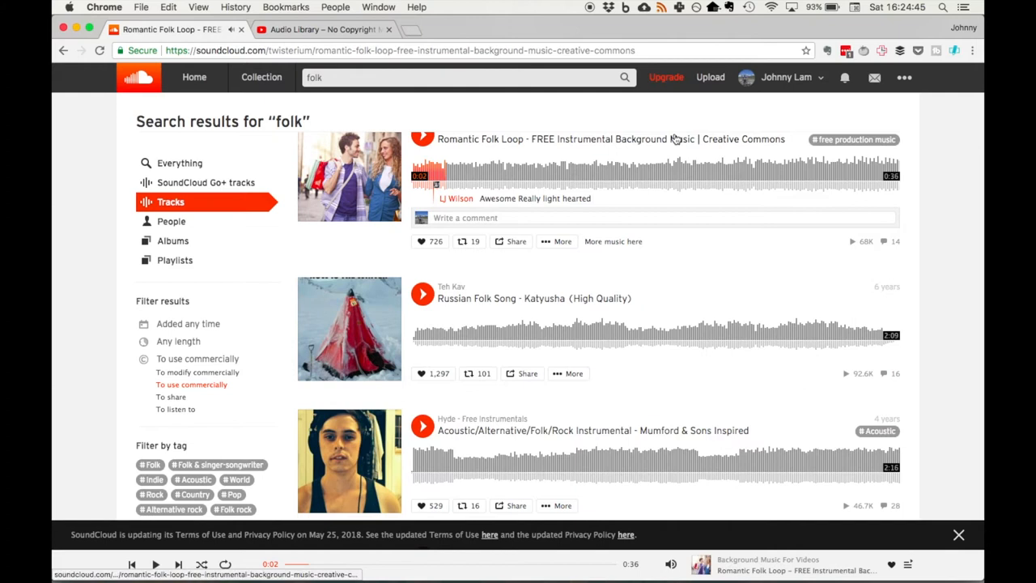
Read Romantic Folk Loop's full description and credit terms, then go to Audio Library
{"action": "left_click", "coordinate": [611, 139]}
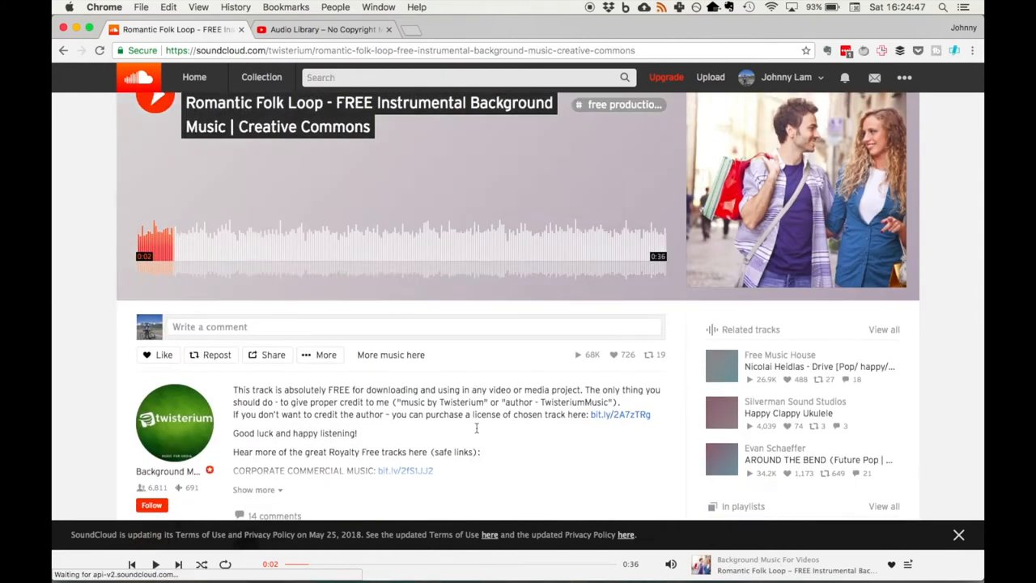
{"action": "scroll", "scroll_direction": "down", "scroll_amount": 3}
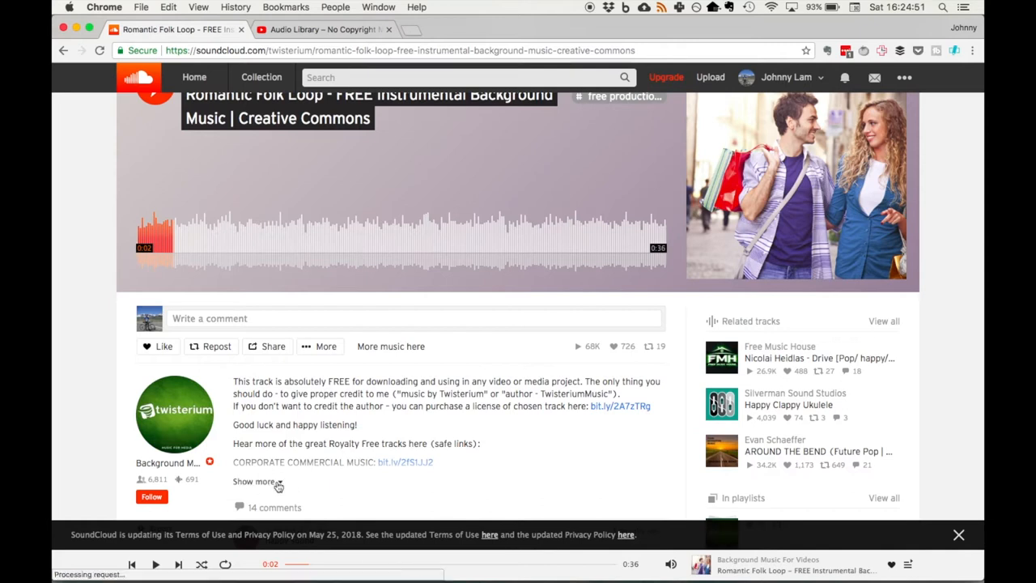
{"action": "left_click", "coordinate": [253, 480]}
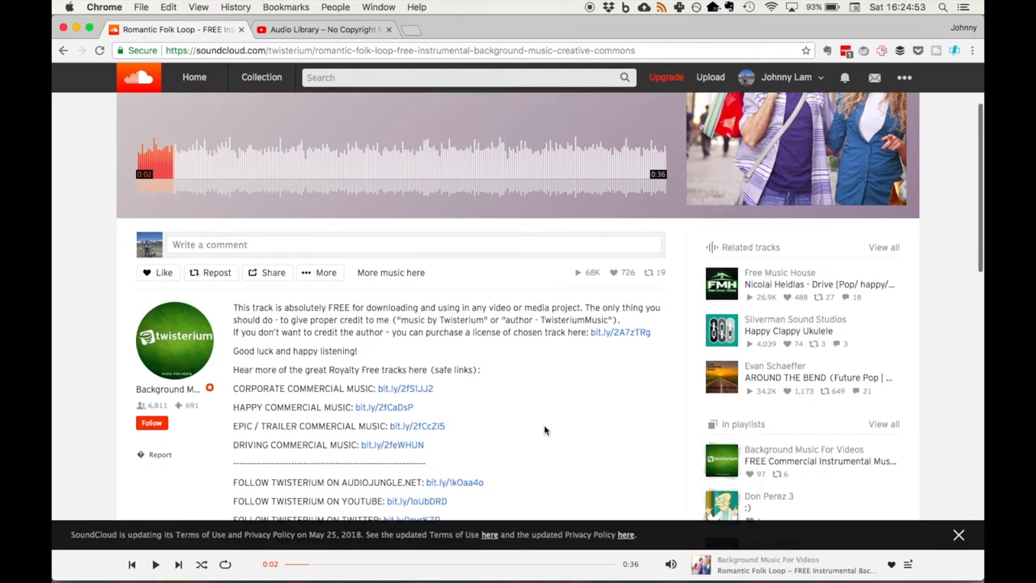
{"action": "scroll", "scroll_direction": "down", "scroll_amount": 3}
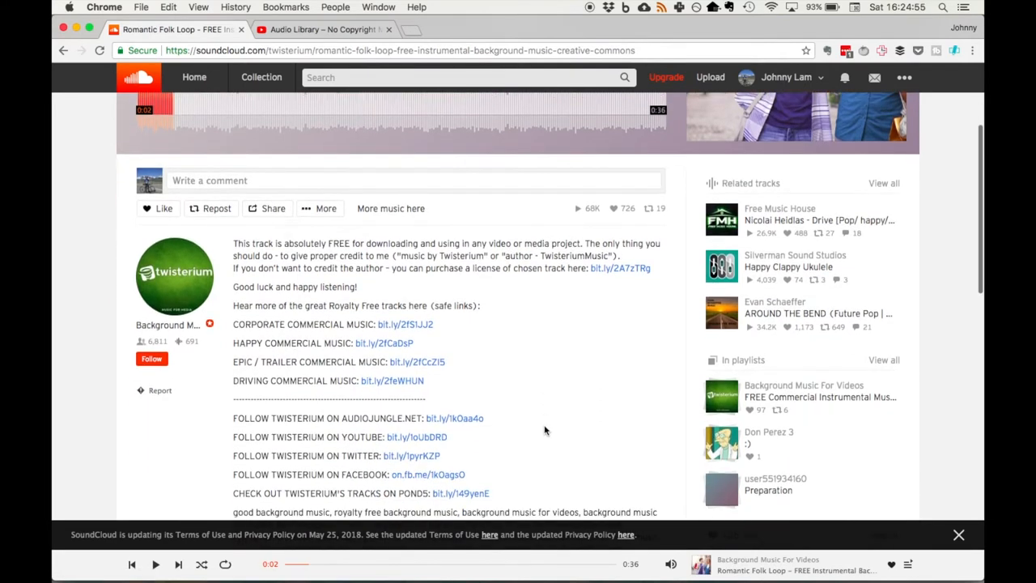
{"action": "scroll", "scroll_direction": "down", "scroll_amount": 3}
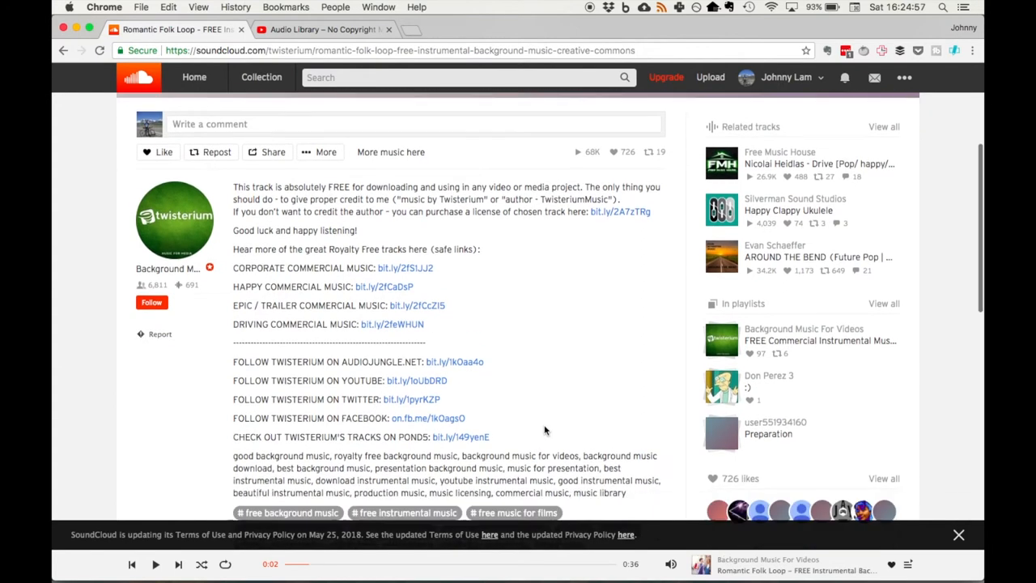
{"action": "scroll", "scroll_direction": "down", "scroll_amount": 3}
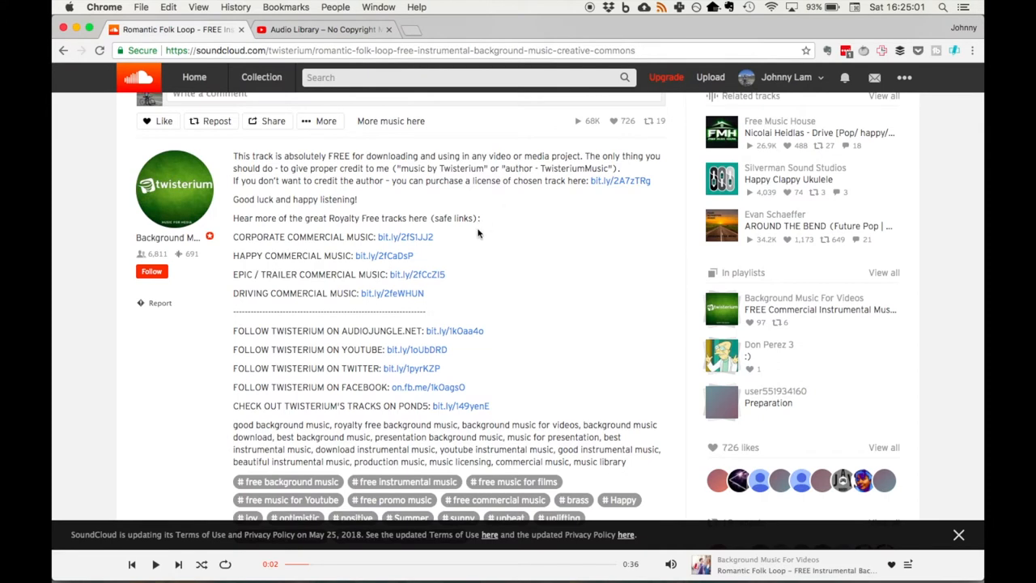
{"action": "scroll", "scroll_direction": "up", "scroll_amount": 3}
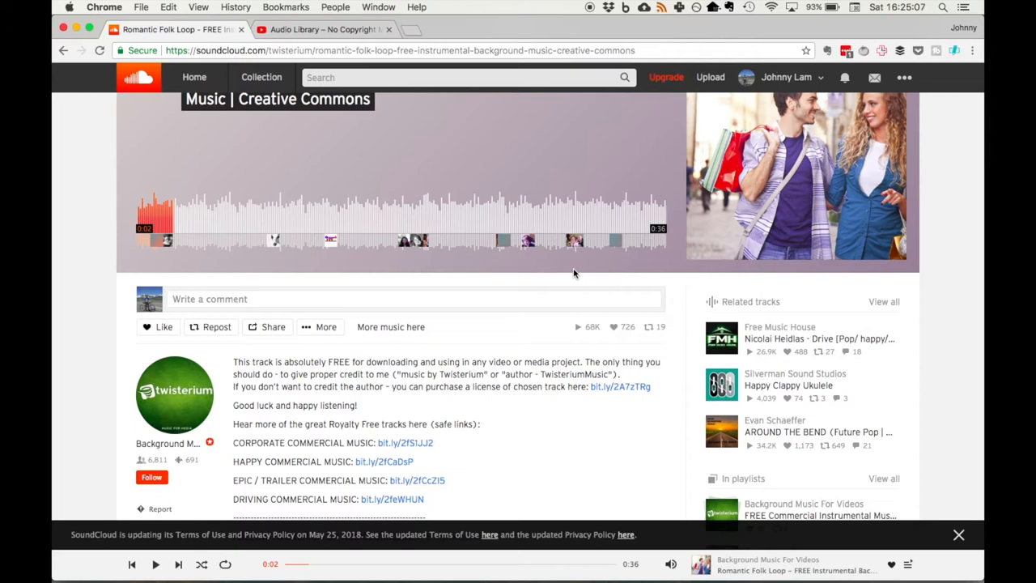
{"action": "mouse_move", "coordinate": [411, 85]}
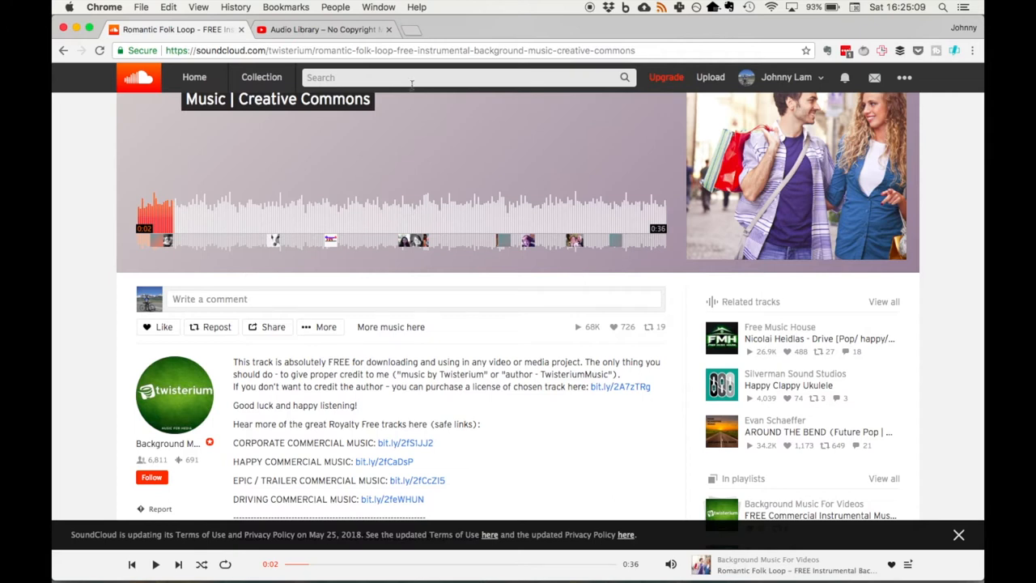
{"action": "mouse_move", "coordinate": [531, 50]}
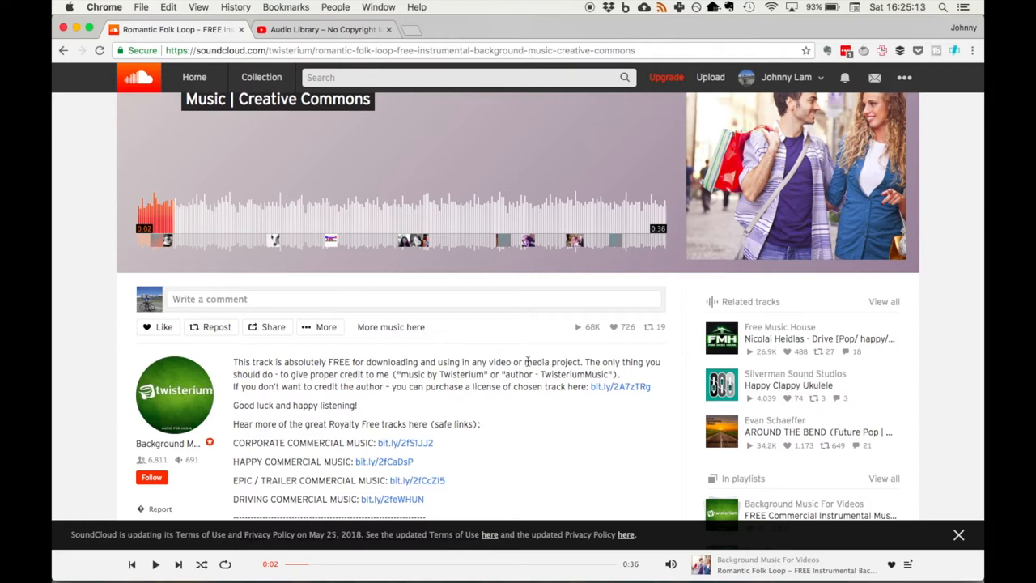
{"action": "scroll", "scroll_direction": "up", "scroll_amount": 3}
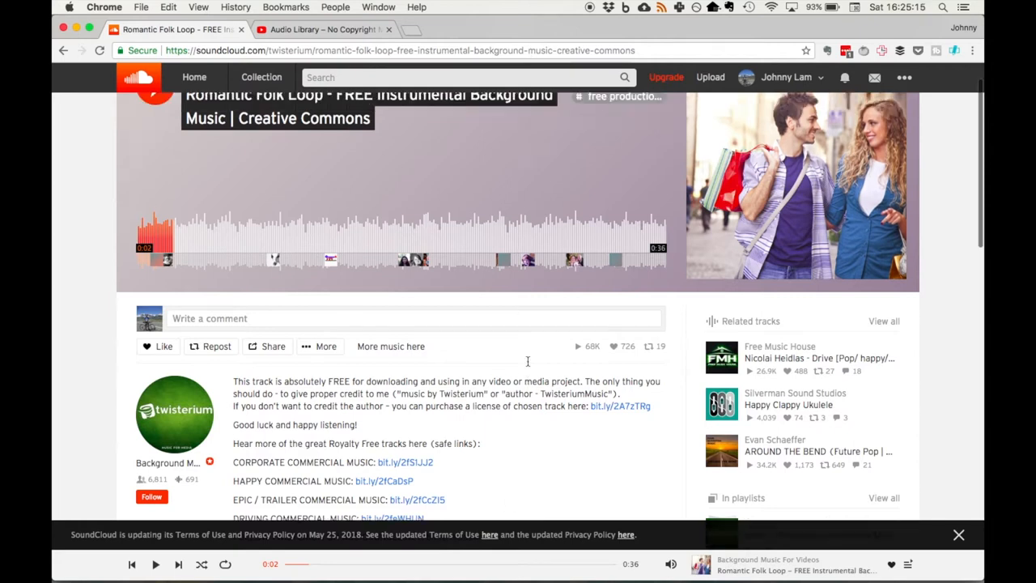
{"action": "scroll", "scroll_direction": "up", "scroll_amount": 3}
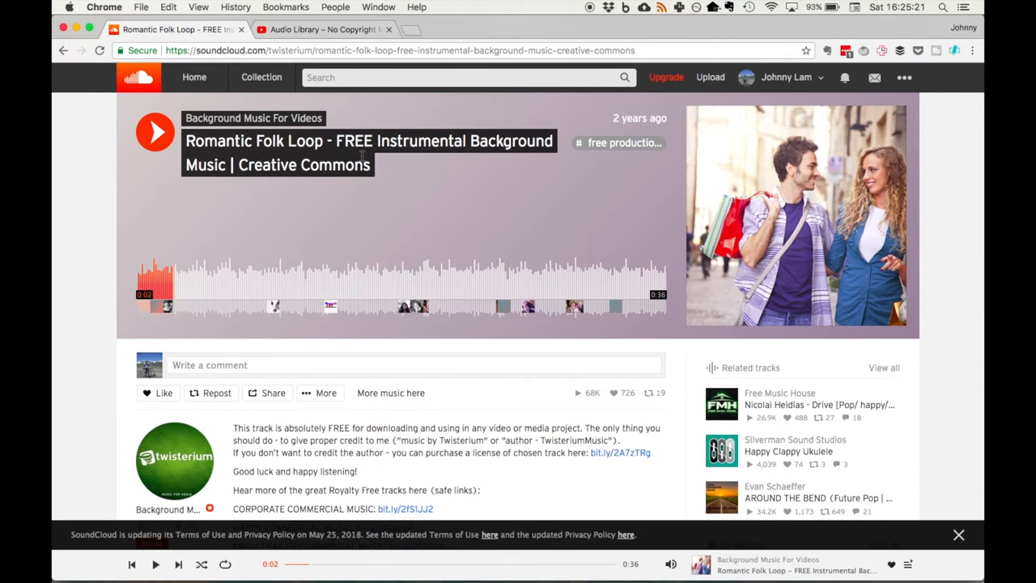
{"action": "left_click", "coordinate": [324, 30]}
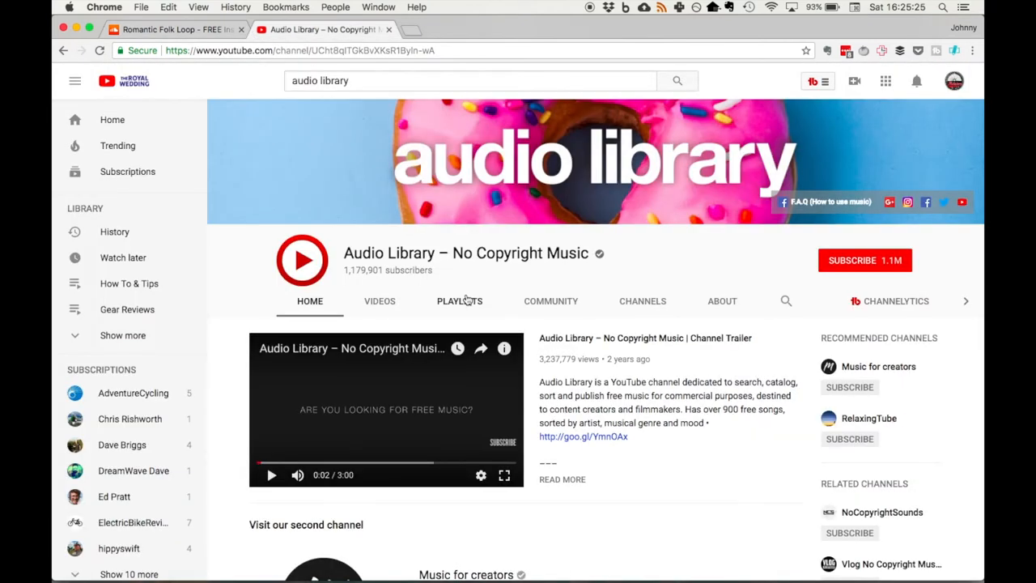
{"action": "scroll", "scroll_direction": "down", "scroll_amount": 3}
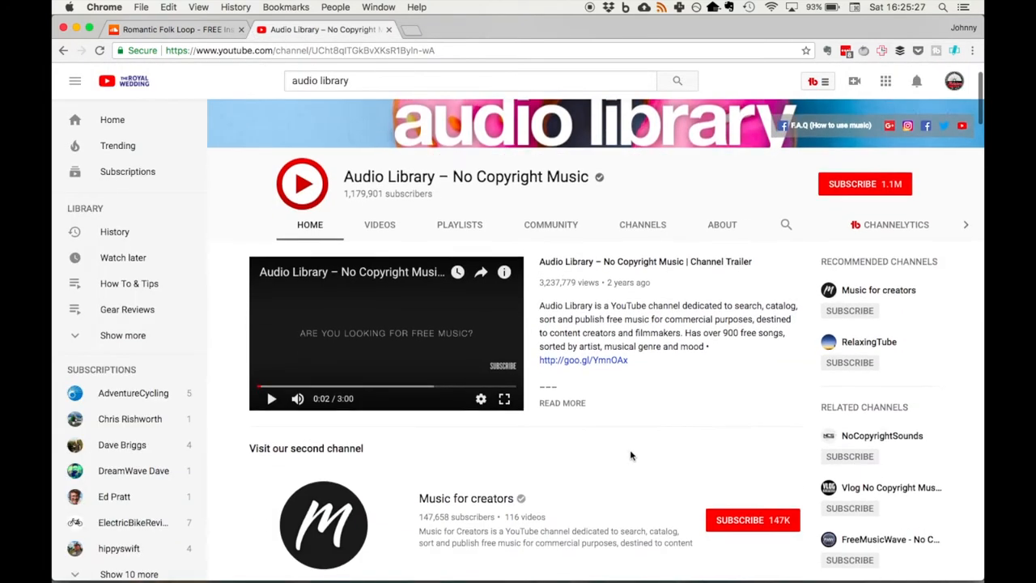
{"action": "scroll", "scroll_direction": "down", "scroll_amount": 3}
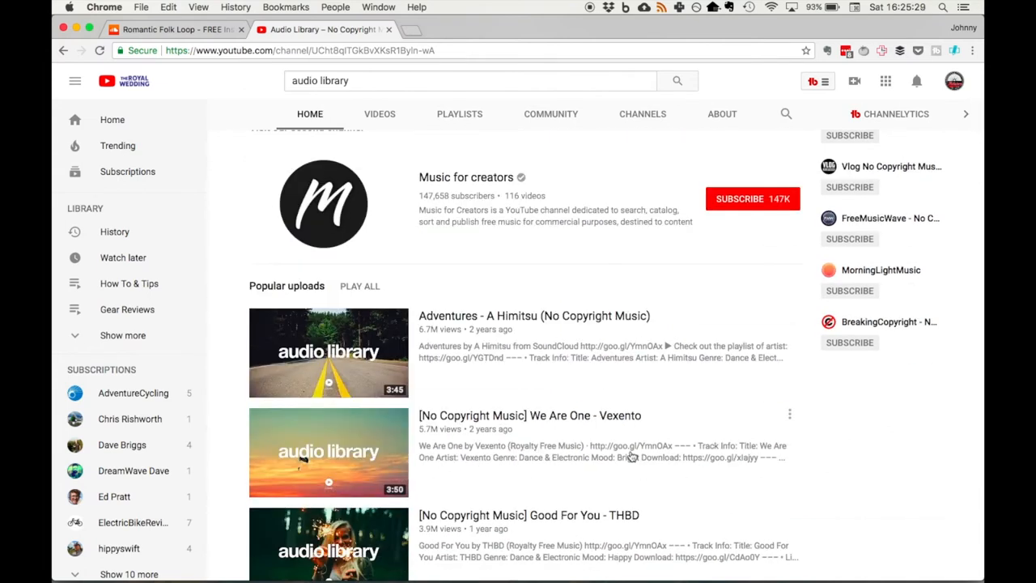
{"action": "scroll", "scroll_direction": "down", "scroll_amount": 3}
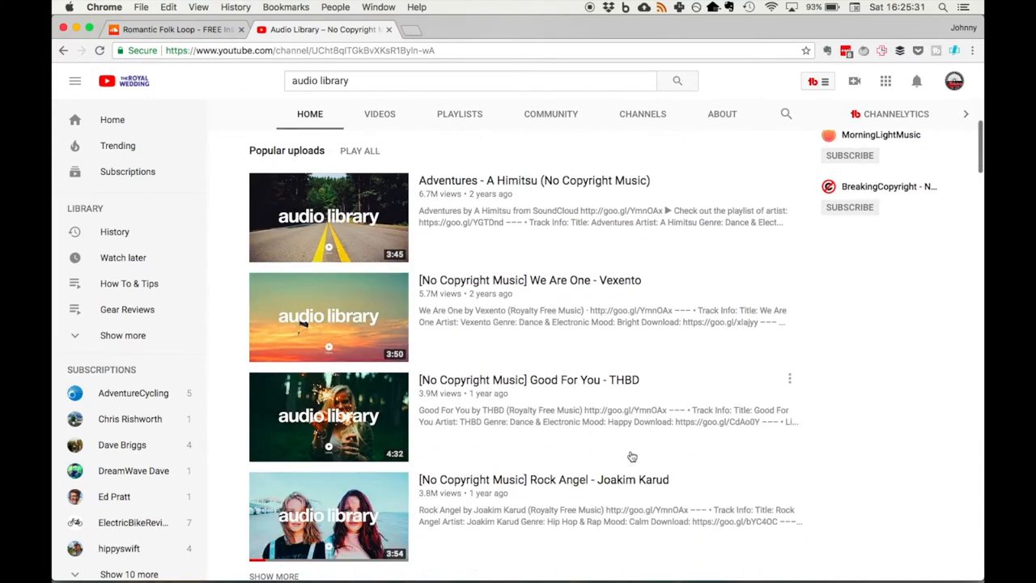
{"action": "scroll", "scroll_direction": "down", "scroll_amount": 3}
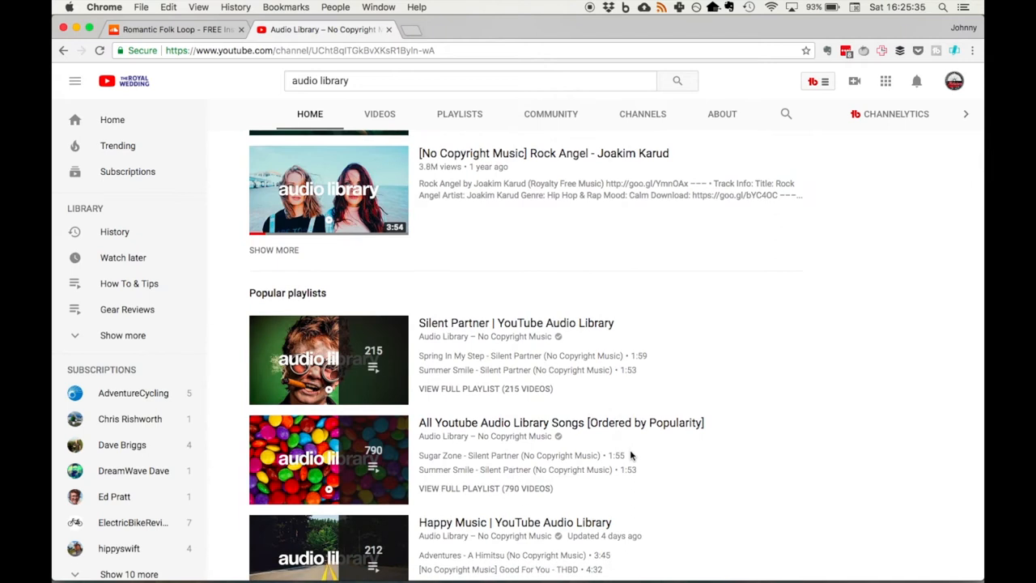
{"action": "mouse_move", "coordinate": [515, 159]}
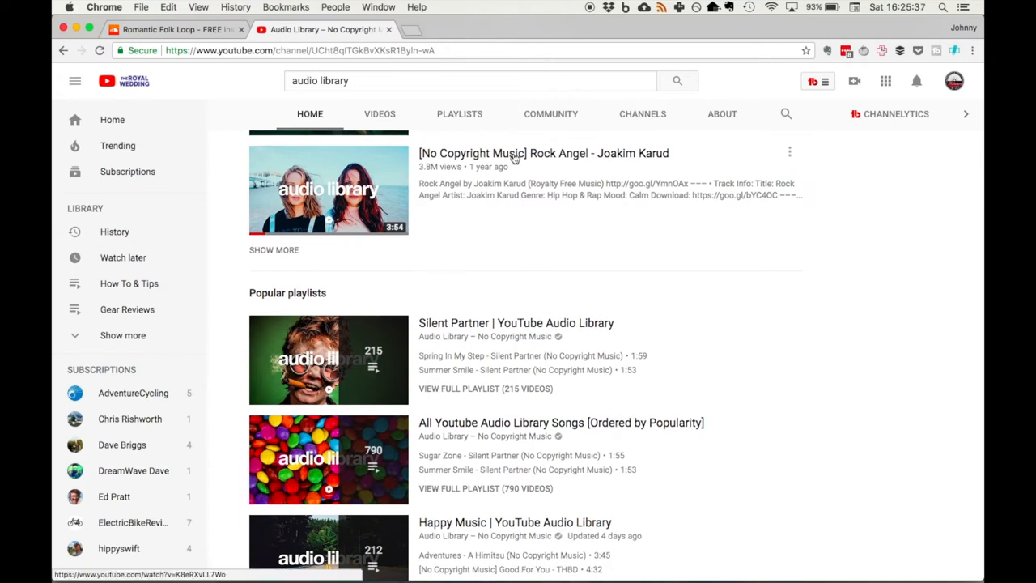
{"action": "left_click", "coordinate": [328, 190]}
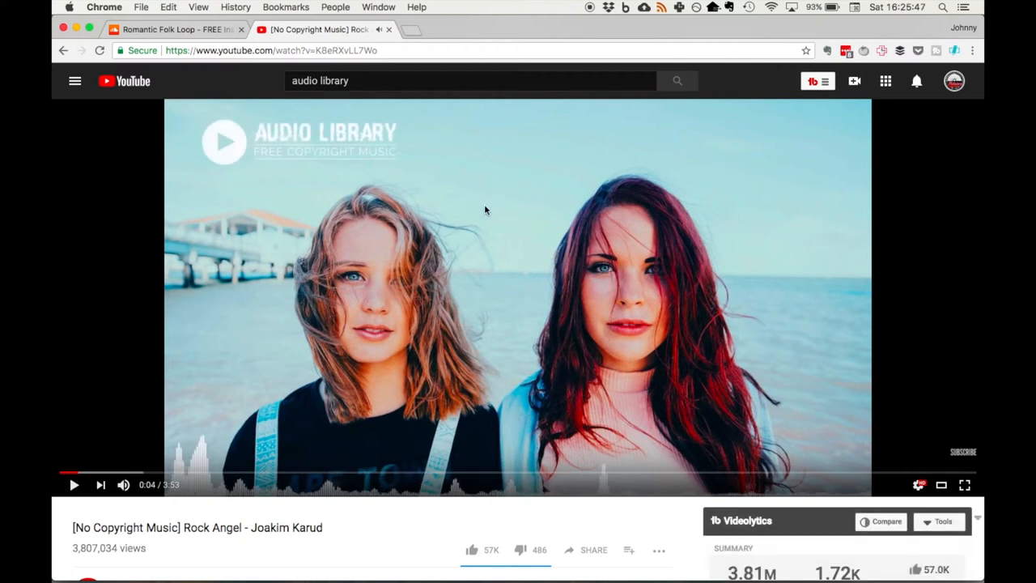
{"action": "scroll", "scroll_direction": "down", "scroll_amount": 3}
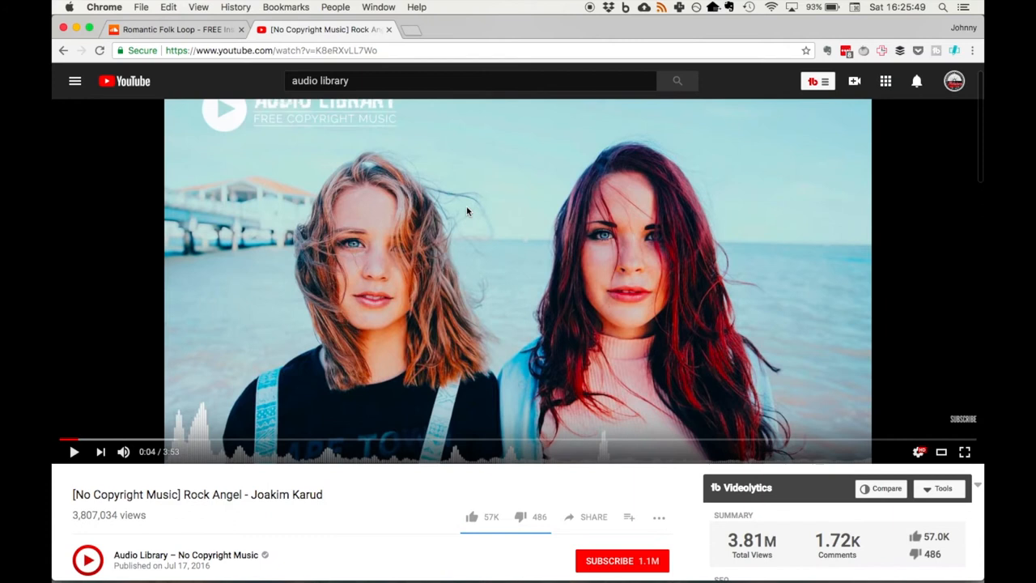
{"action": "scroll", "scroll_direction": "down", "scroll_amount": 3}
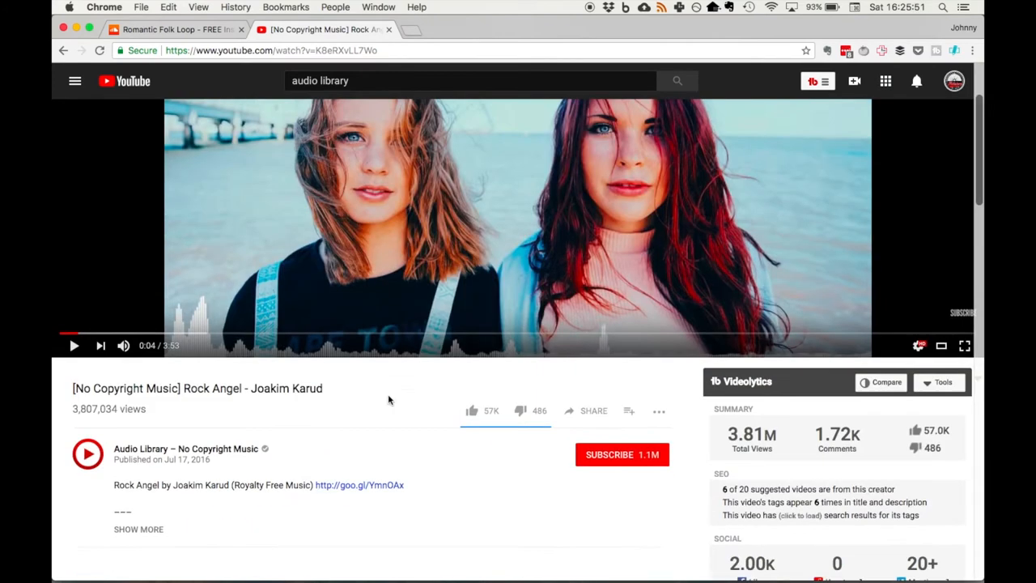
{"action": "scroll", "scroll_direction": "down", "scroll_amount": 3}
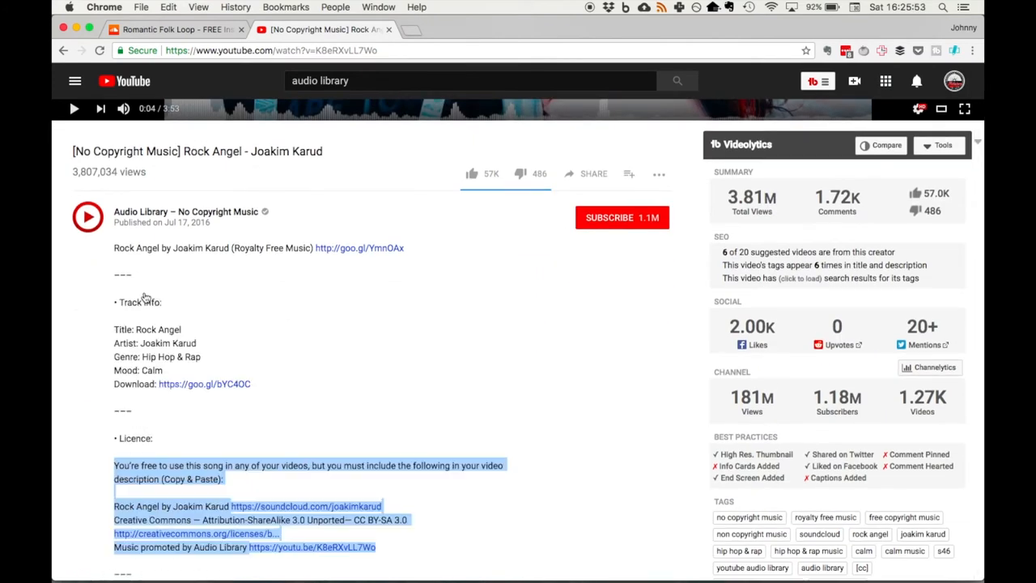
{"action": "scroll", "scroll_direction": "down", "scroll_amount": 3}
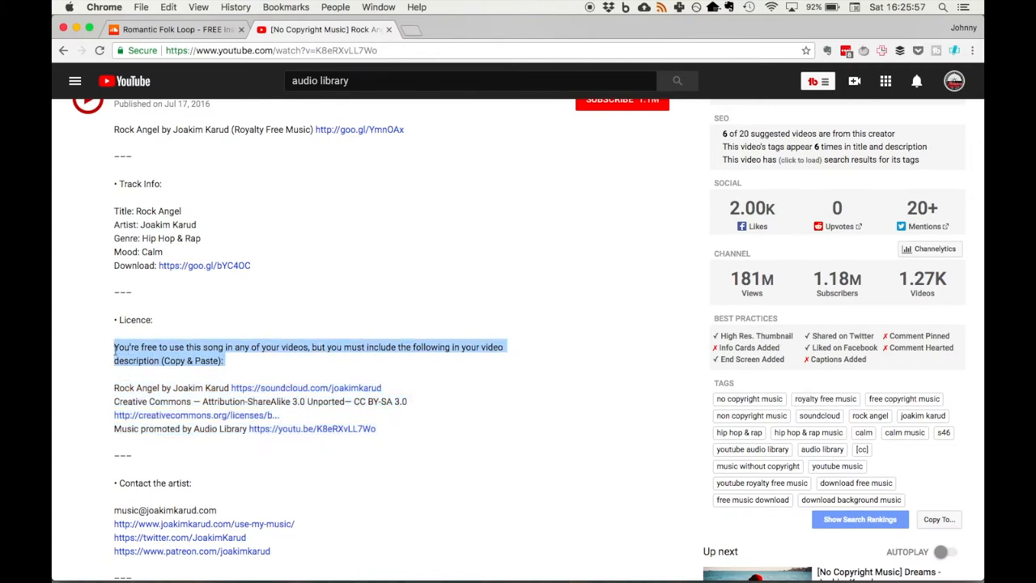
{"action": "mouse_move", "coordinate": [190, 378]}
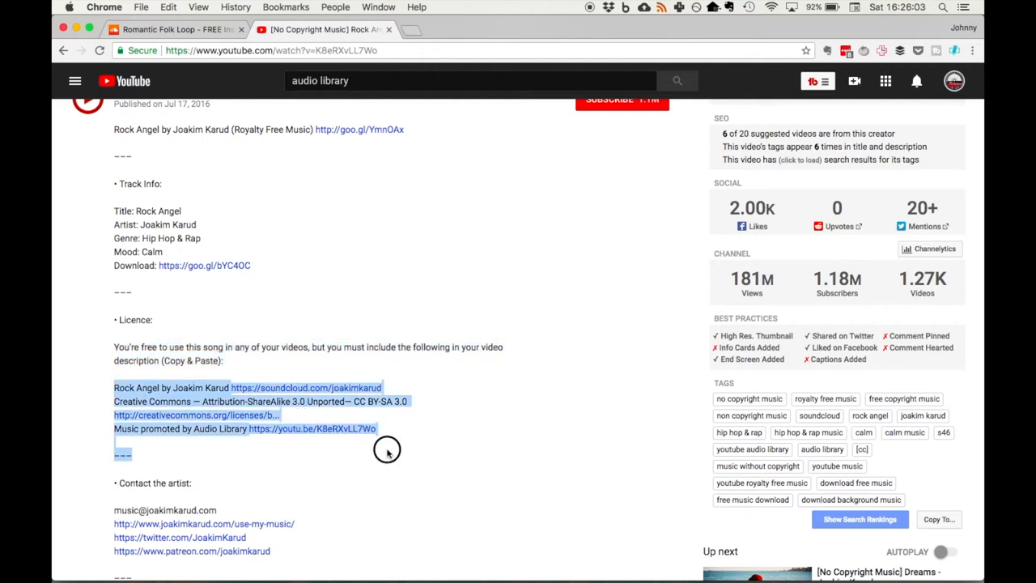
{"action": "mouse_move", "coordinate": [344, 249]}
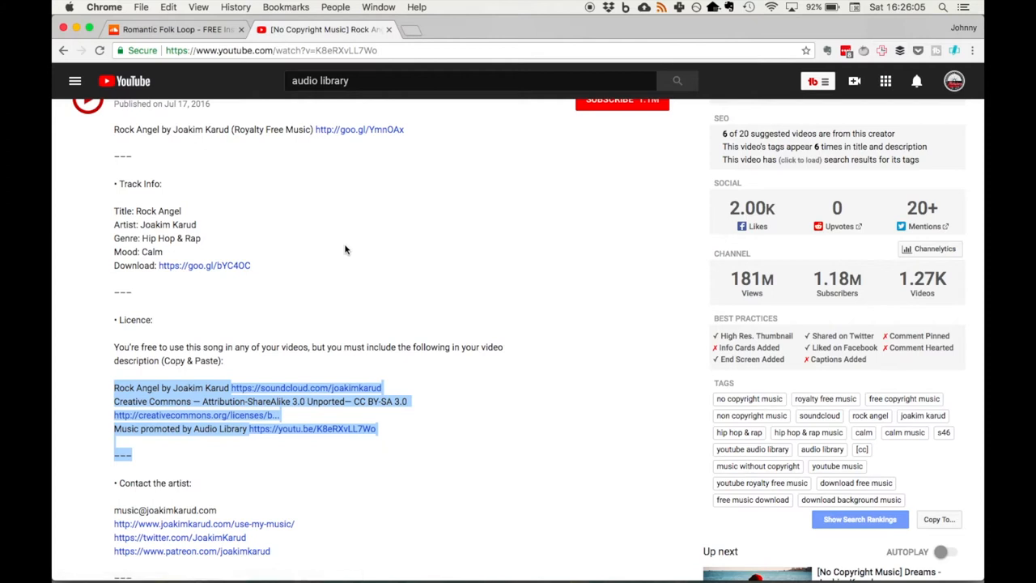
{"action": "scroll", "scroll_direction": "up", "scroll_amount": 3}
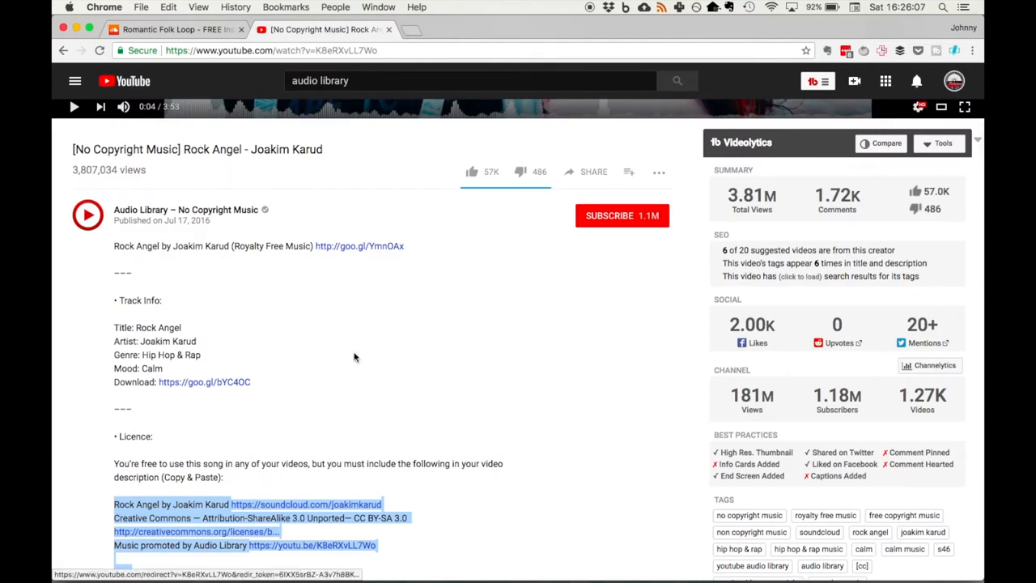
{"action": "scroll", "scroll_direction": "down", "scroll_amount": 3}
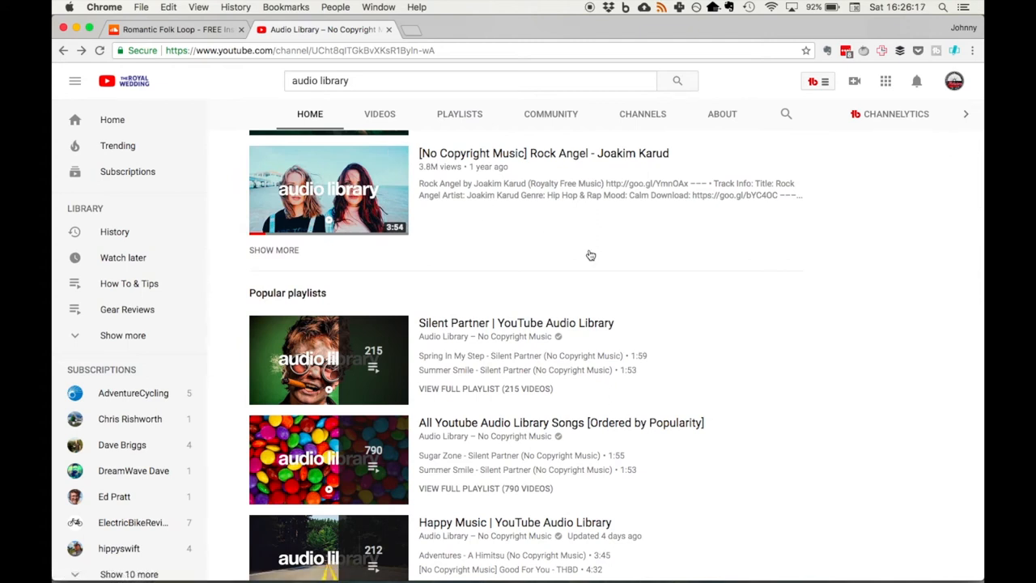
Scroll to the top of the Audio Library channel and pause its trailer
{"action": "scroll", "scroll_direction": "up", "scroll_amount": 3}
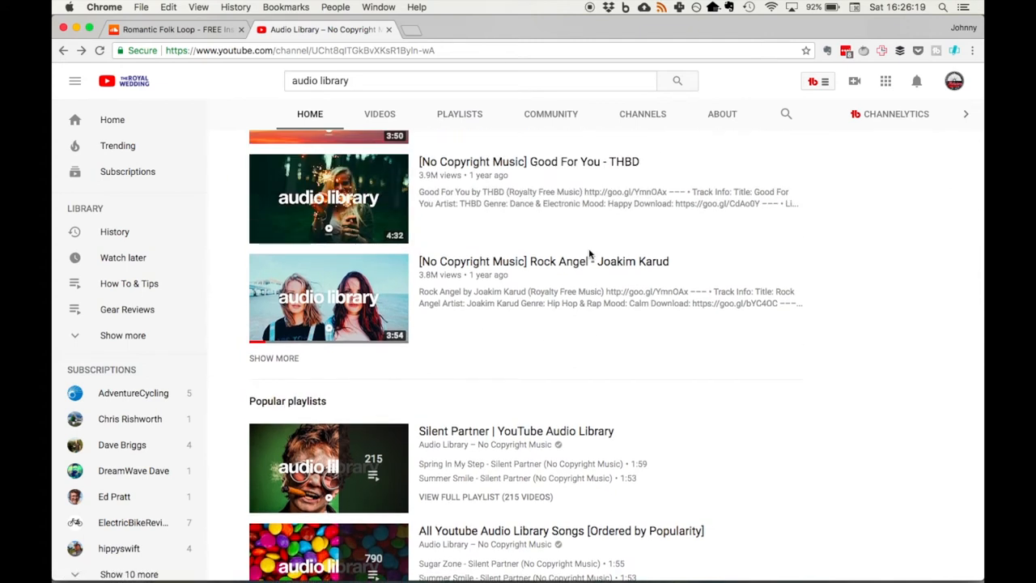
{"action": "scroll", "scroll_direction": "up", "scroll_amount": 3}
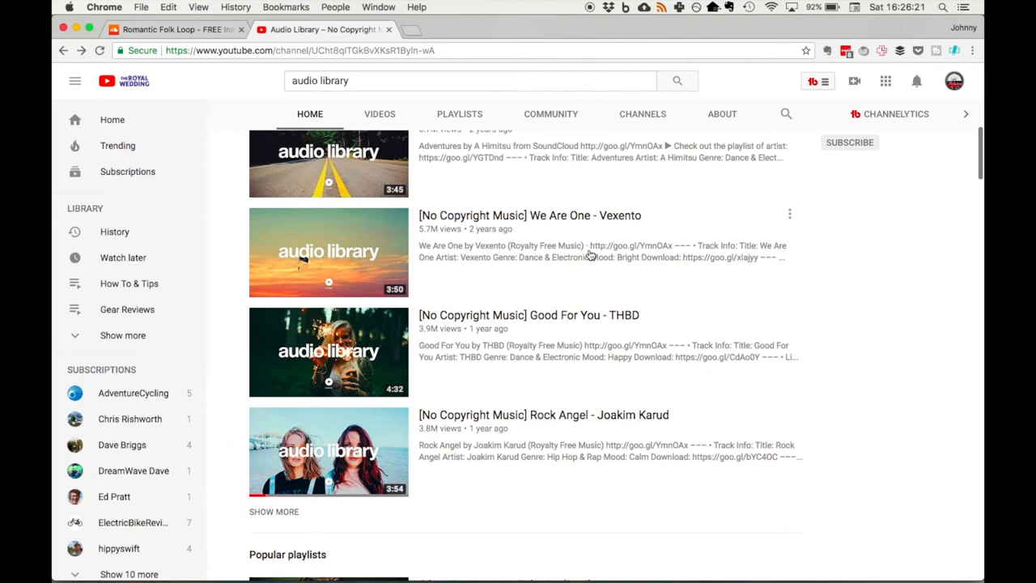
{"action": "scroll", "scroll_direction": "up", "scroll_amount": 3}
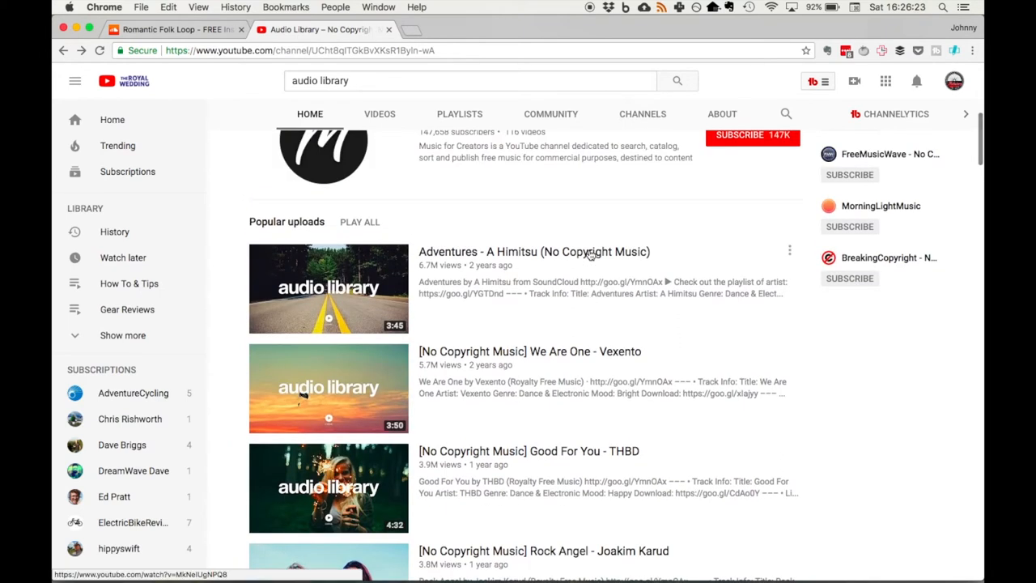
{"action": "scroll", "scroll_direction": "up", "scroll_amount": 3}
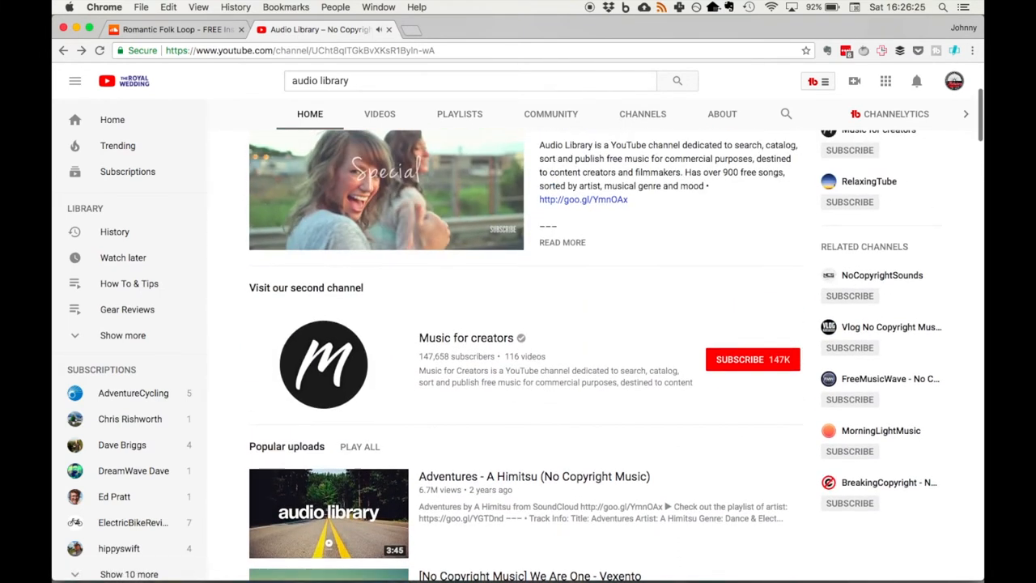
{"action": "left_click", "coordinate": [387, 190]}
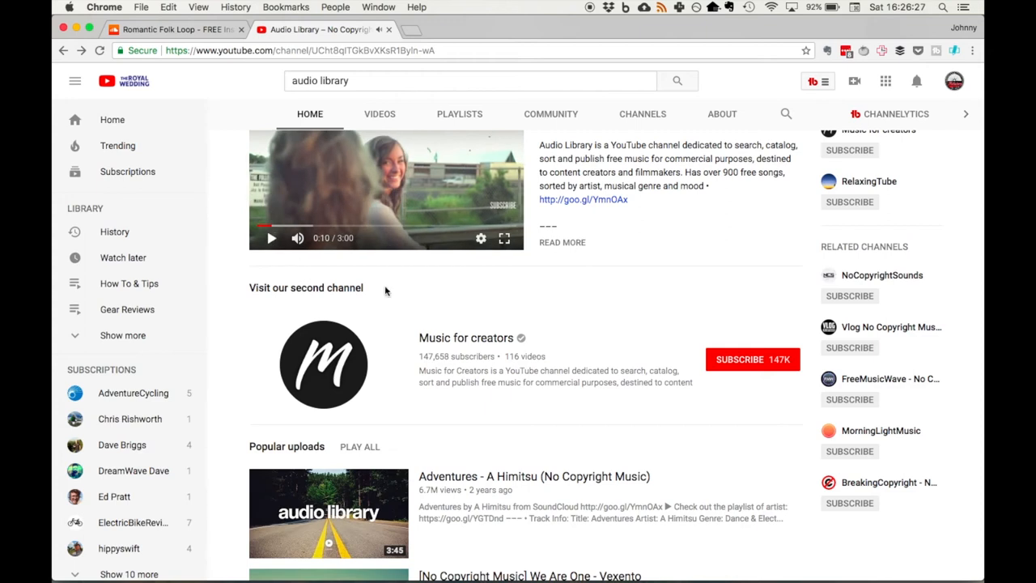
{"action": "mouse_move", "coordinate": [656, 429]}
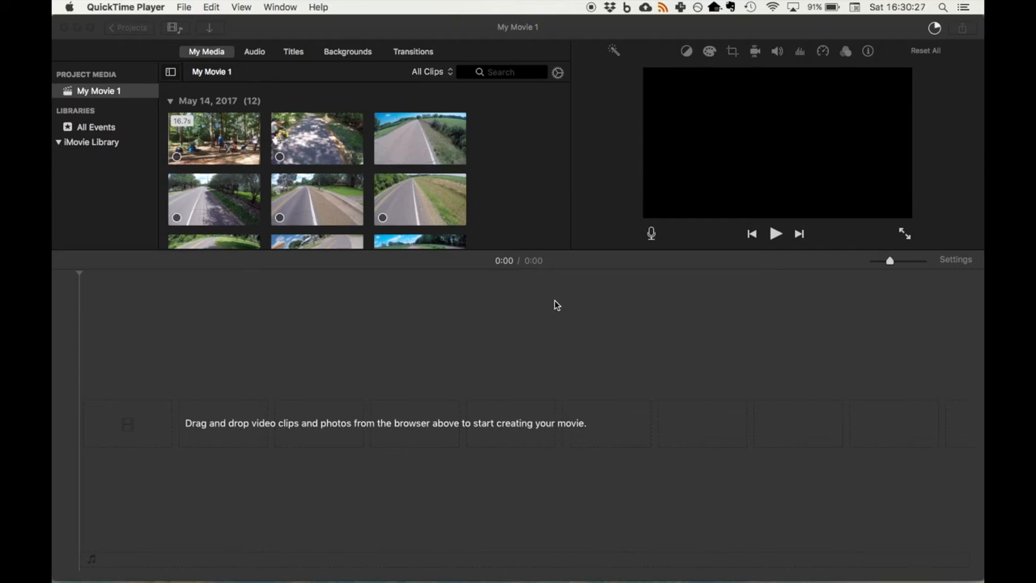
Play the 33.9-second intro clip from the start, pausing about two seconds in
{"action": "scroll", "scroll_direction": "down", "scroll_amount": 3}
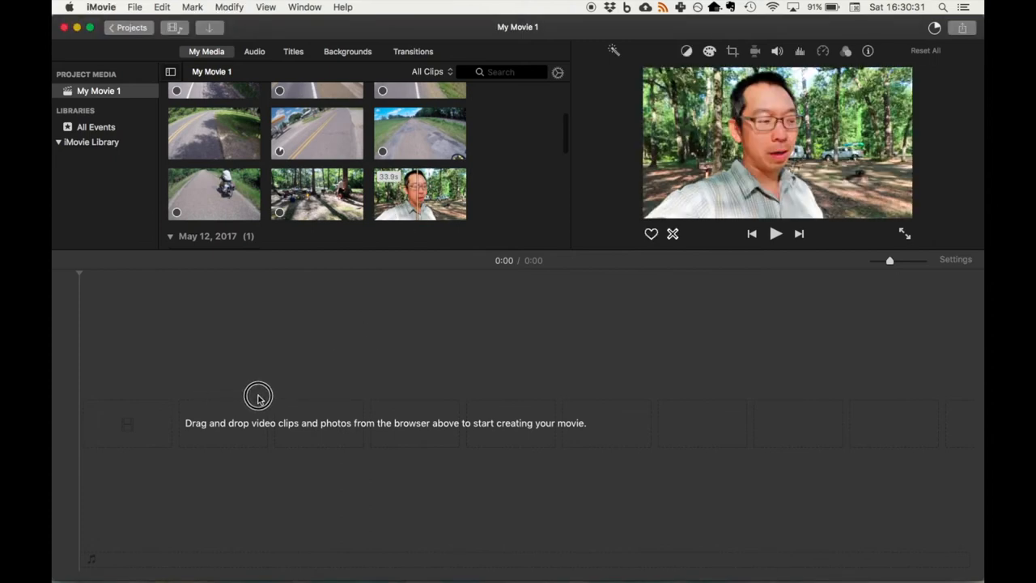
{"action": "mouse_move", "coordinate": [424, 187]}
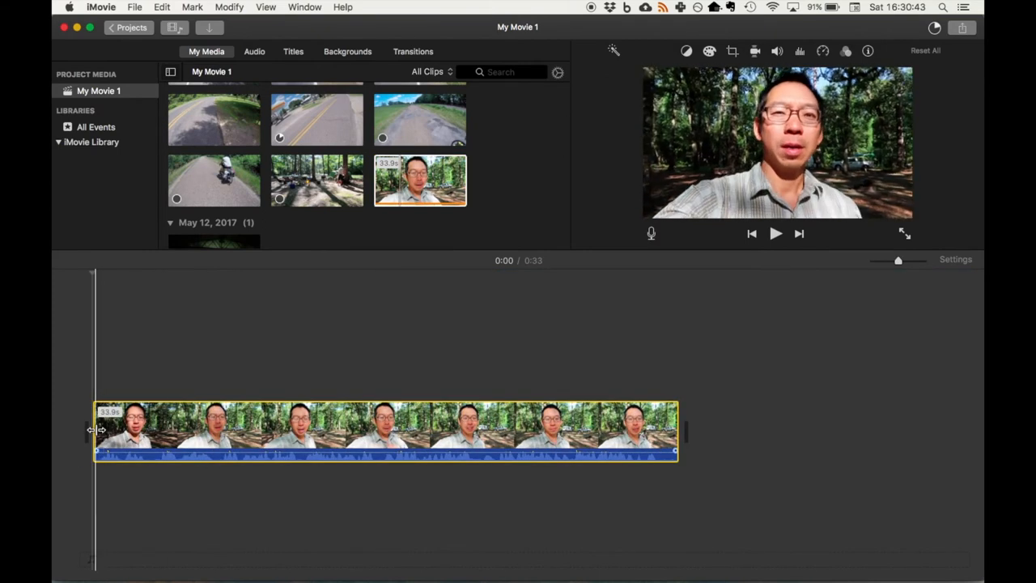
{"action": "left_click", "coordinate": [774, 233]}
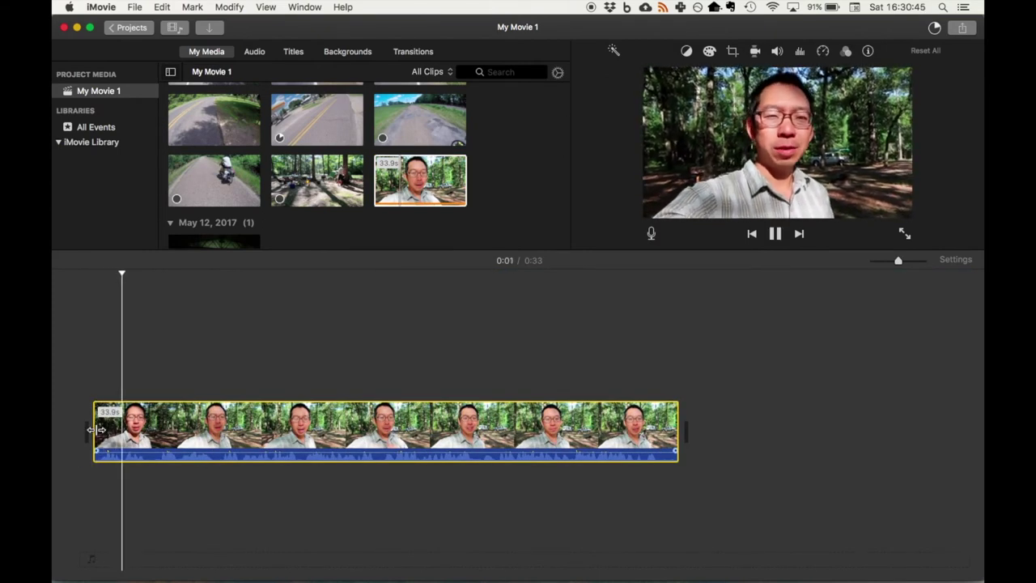
{"action": "left_click", "coordinate": [773, 233]}
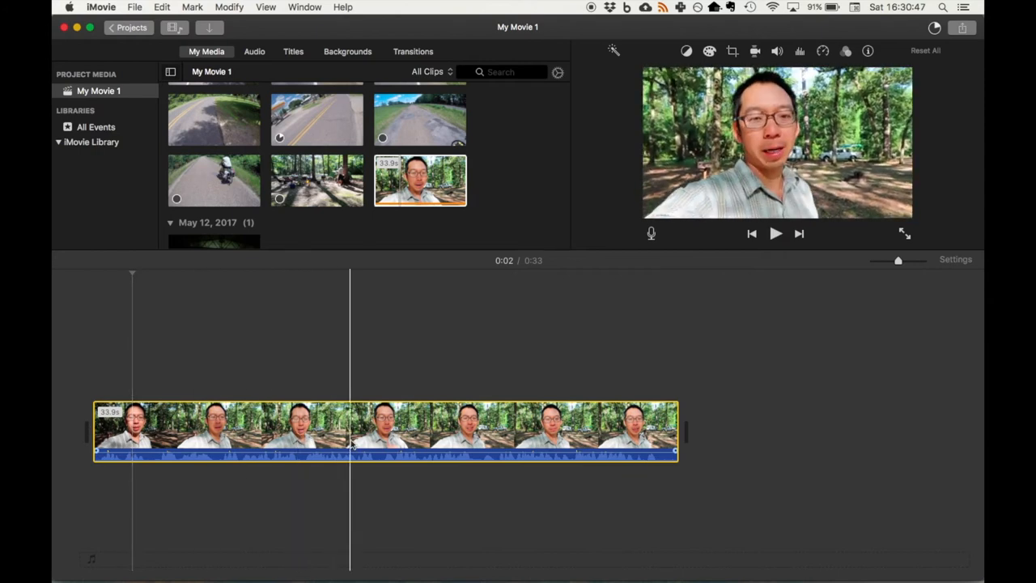
{"action": "mouse_move", "coordinate": [352, 443]}
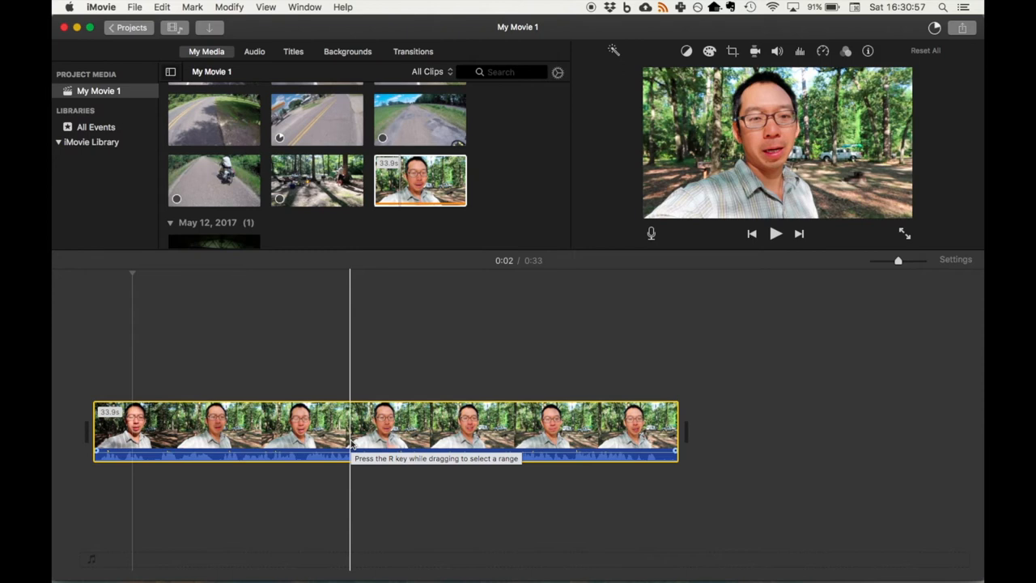
{"action": "mouse_move", "coordinate": [405, 450]}
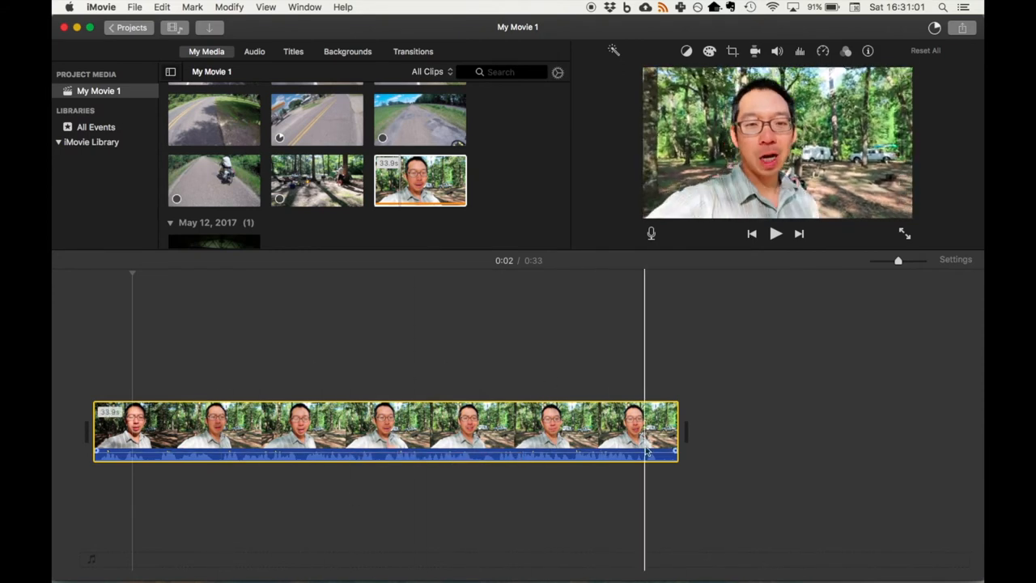
Drag the intro clip's end leftward until the movie runs 0:22
{"action": "left_click_drag", "start_coordinate": [675, 429], "coordinate": [546, 429]}
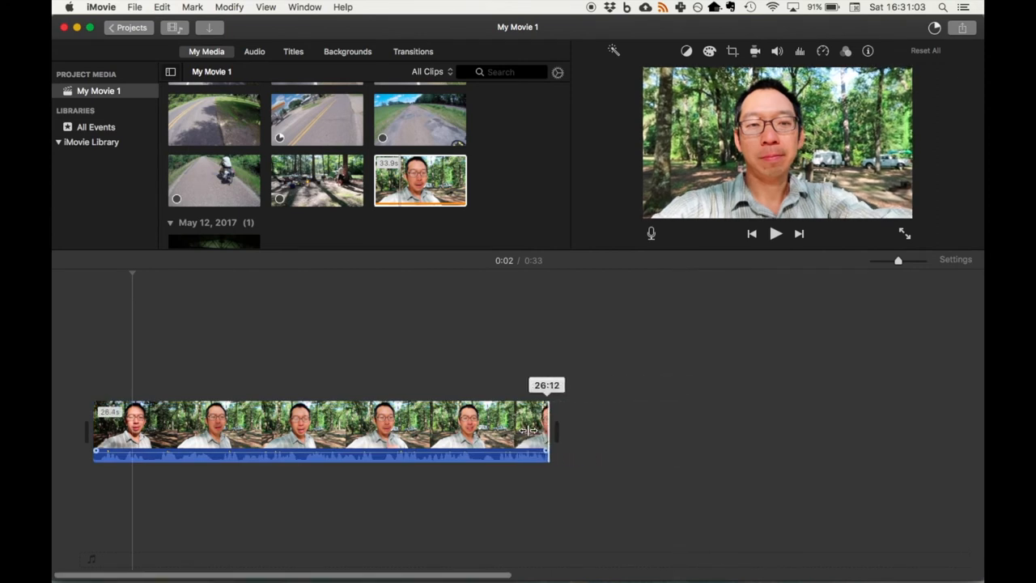
{"action": "left_click_drag", "start_coordinate": [547, 429], "coordinate": [530, 429]}
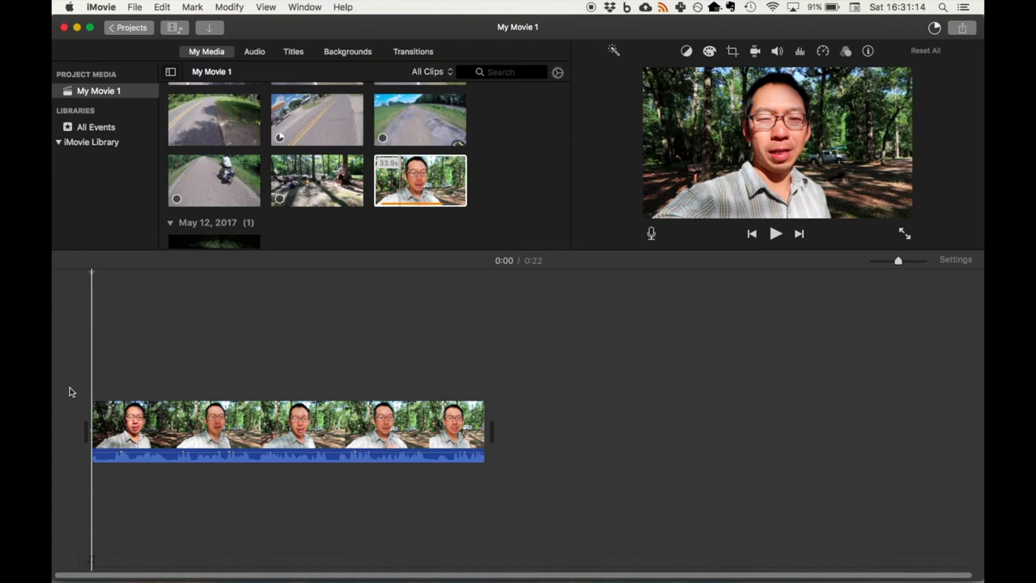
{"action": "mouse_move", "coordinate": [381, 178]}
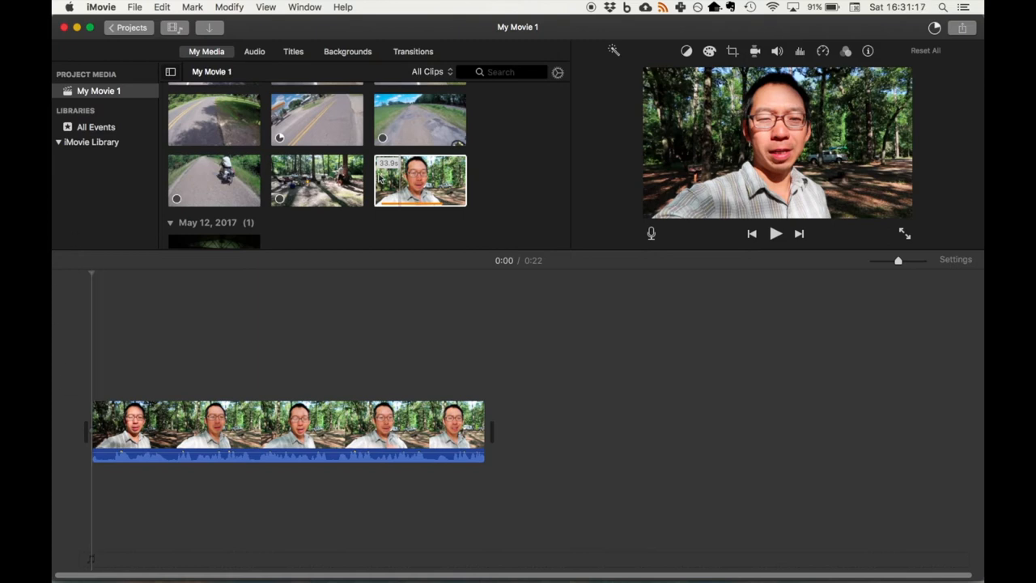
{"action": "scroll", "scroll_direction": "down", "scroll_amount": 3}
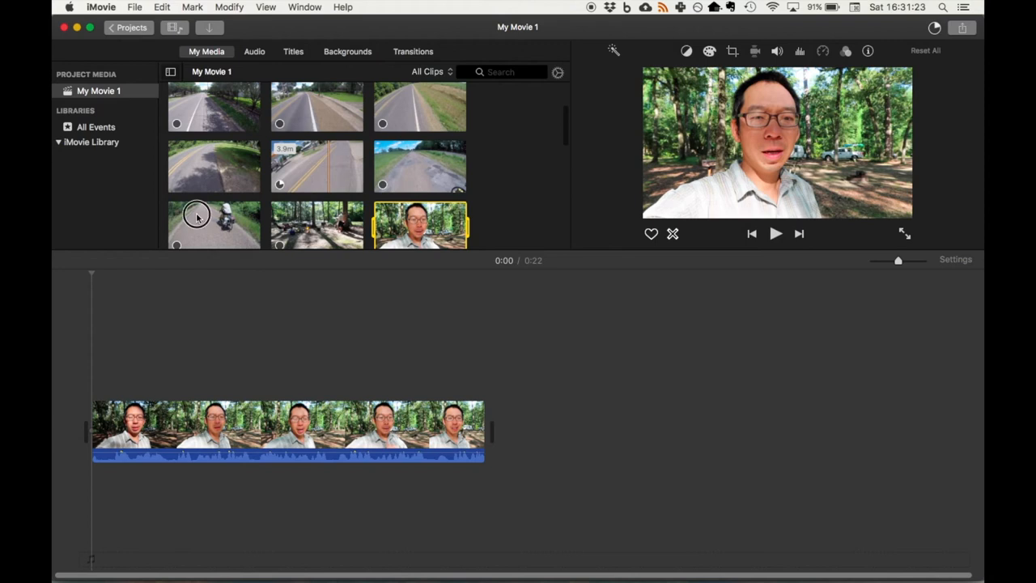
{"action": "mouse_move", "coordinate": [272, 200]}
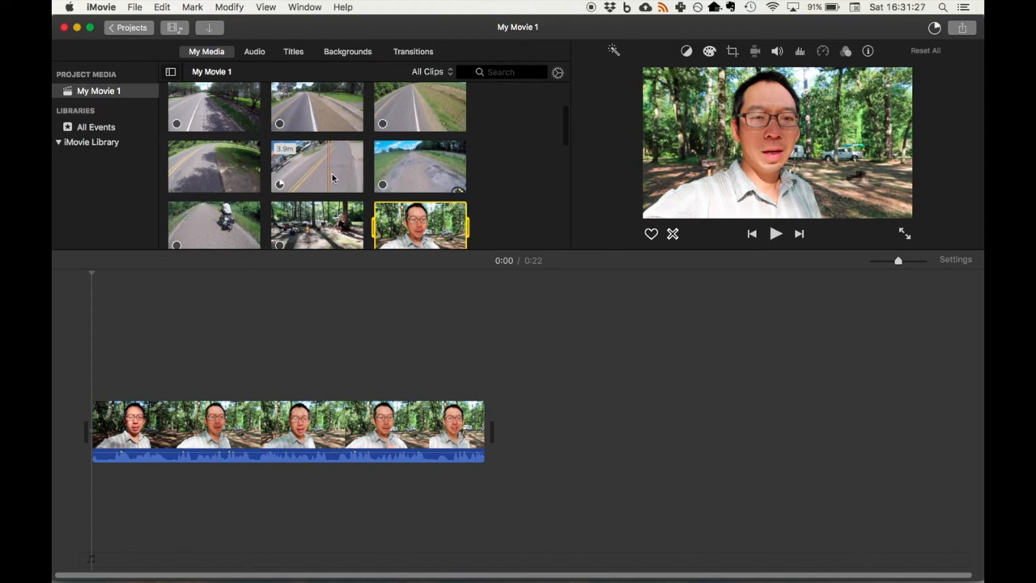
{"action": "mouse_move", "coordinate": [427, 168]}
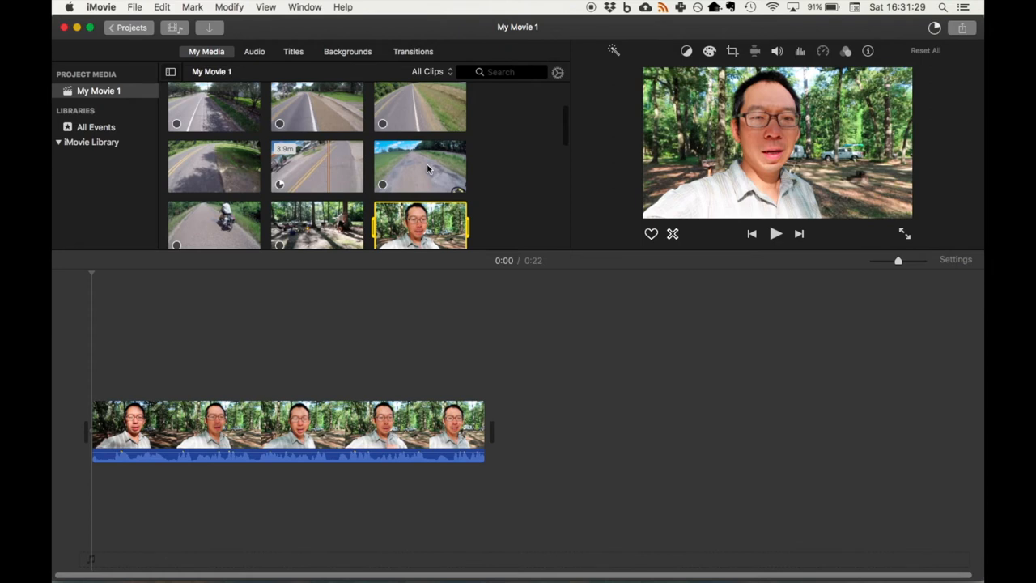
Add the 3.9-minute riding clip after the intro, extending the movie to 4:20
{"action": "left_click", "coordinate": [317, 166]}
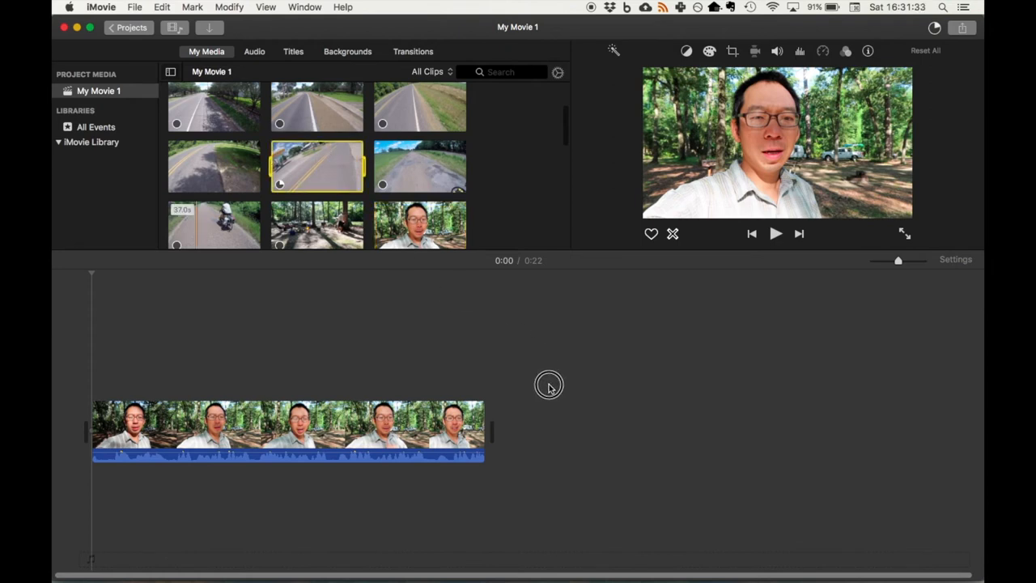
{"action": "mouse_move", "coordinate": [560, 412]}
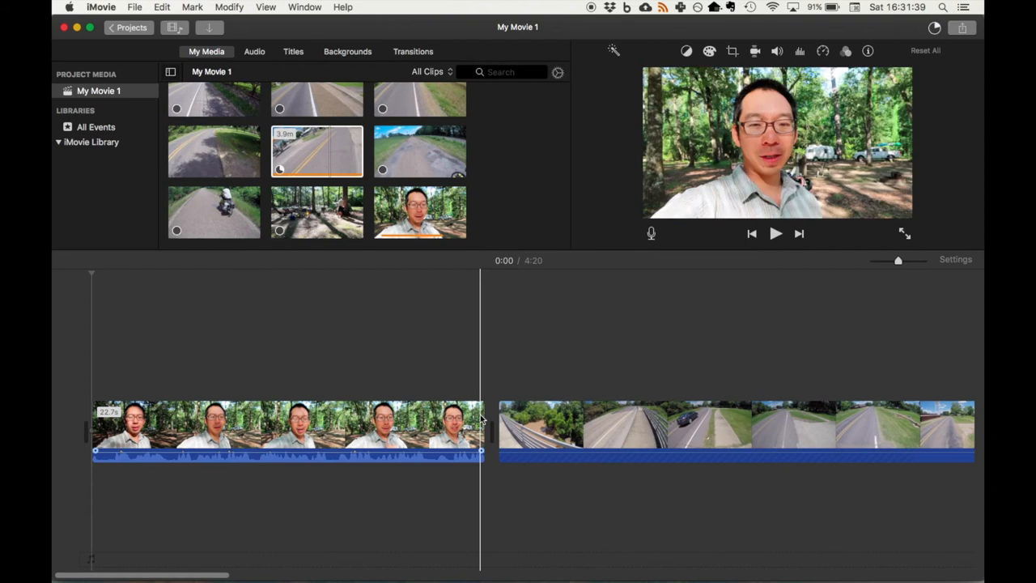
{"action": "left_click", "coordinate": [775, 233]}
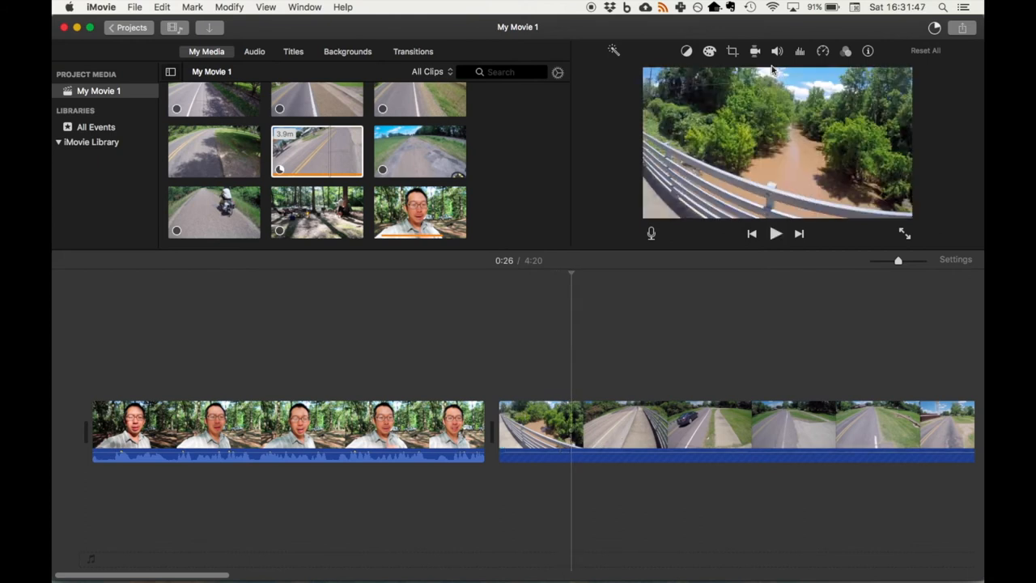
{"action": "left_click", "coordinate": [776, 51]}
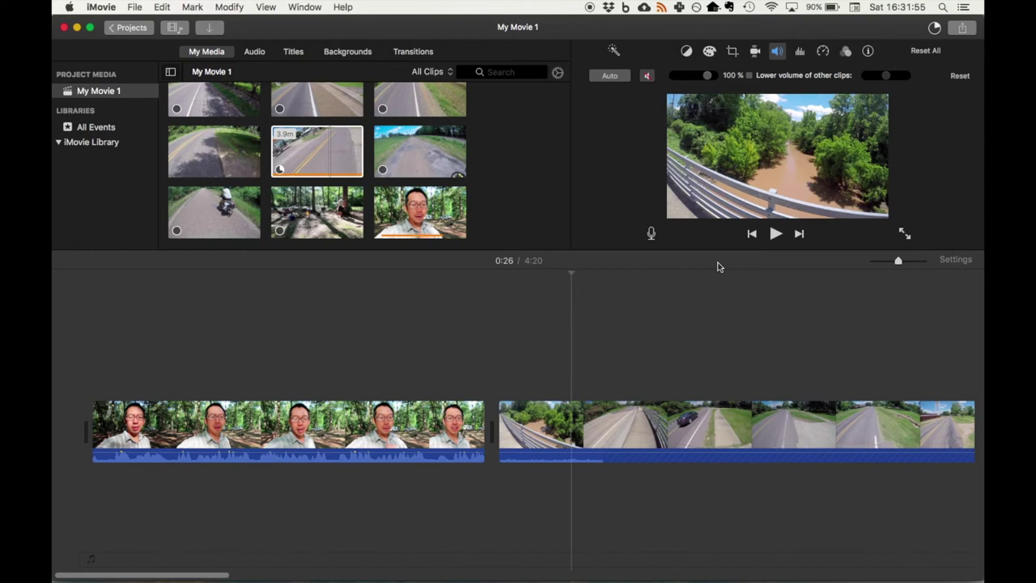
Mute the riding clip's recorded audio in the Volume adjustments
{"action": "left_click", "coordinate": [680, 420]}
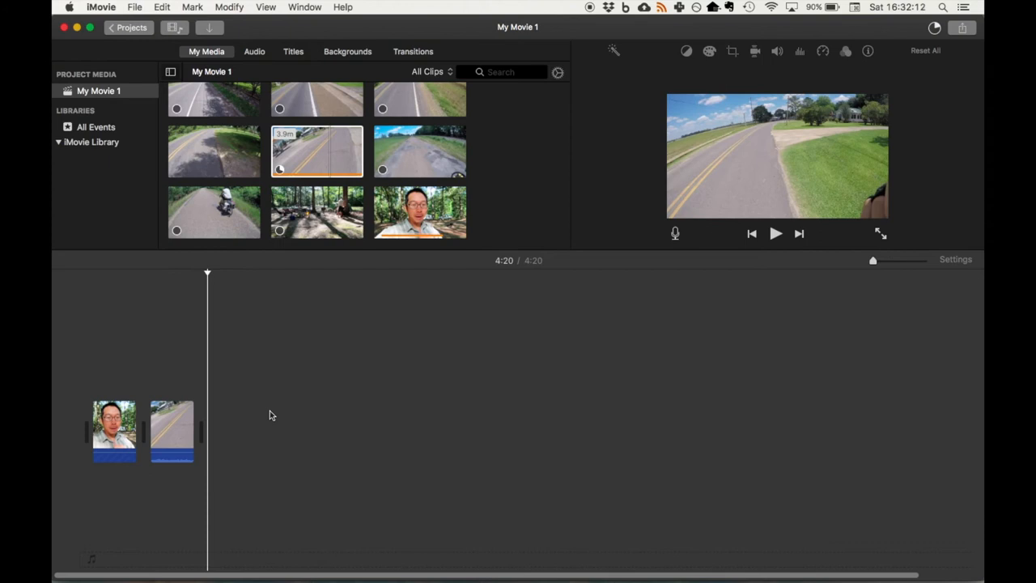
{"action": "mouse_move", "coordinate": [447, 80]}
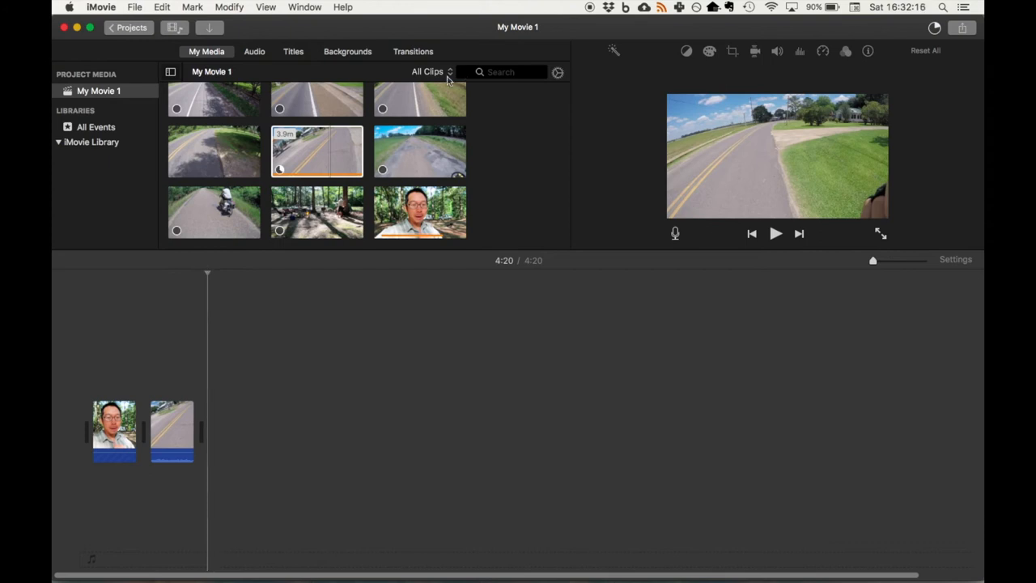
Find and preview the song Birdy in the iTunes music library
{"action": "left_click", "coordinate": [254, 51]}
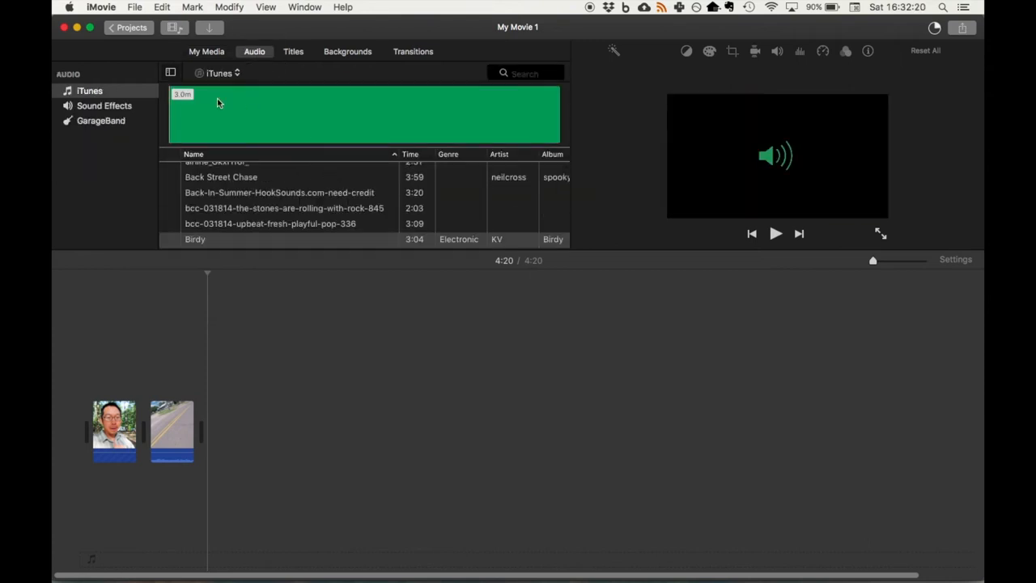
{"action": "left_click", "coordinate": [221, 73]}
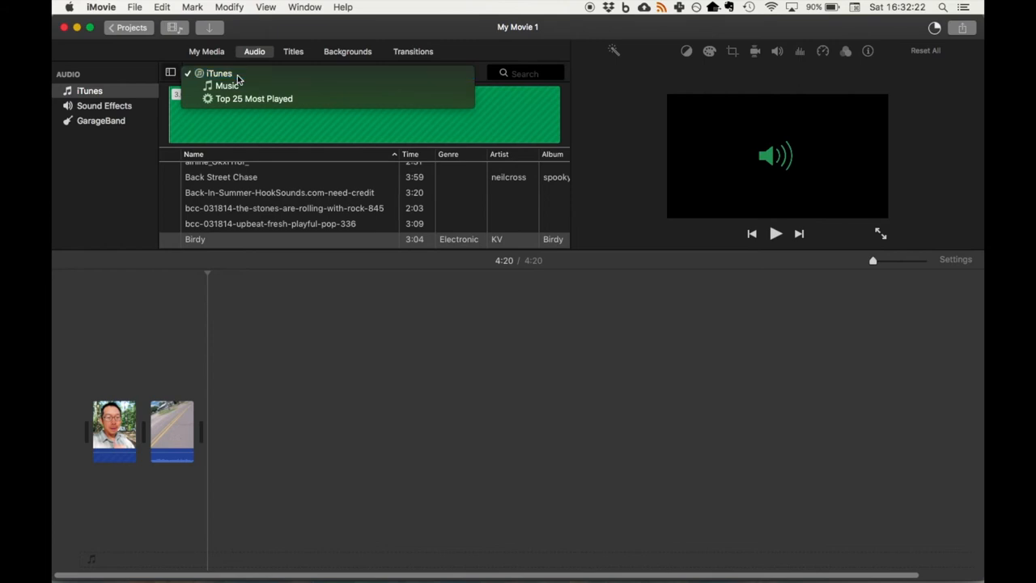
{"action": "left_click", "coordinate": [219, 73]}
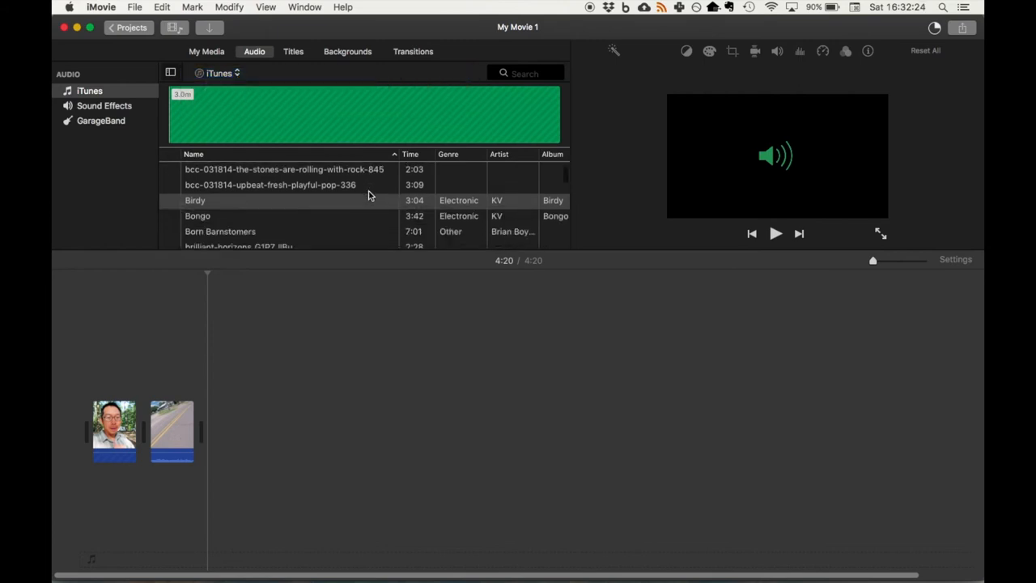
{"action": "scroll", "scroll_direction": "down", "scroll_amount": 3}
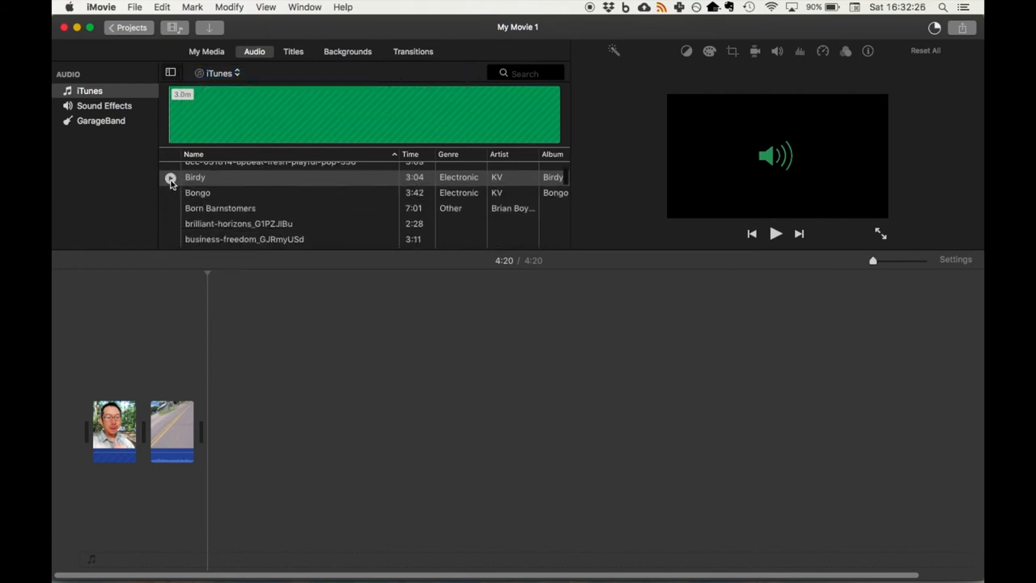
{"action": "left_click", "coordinate": [195, 177]}
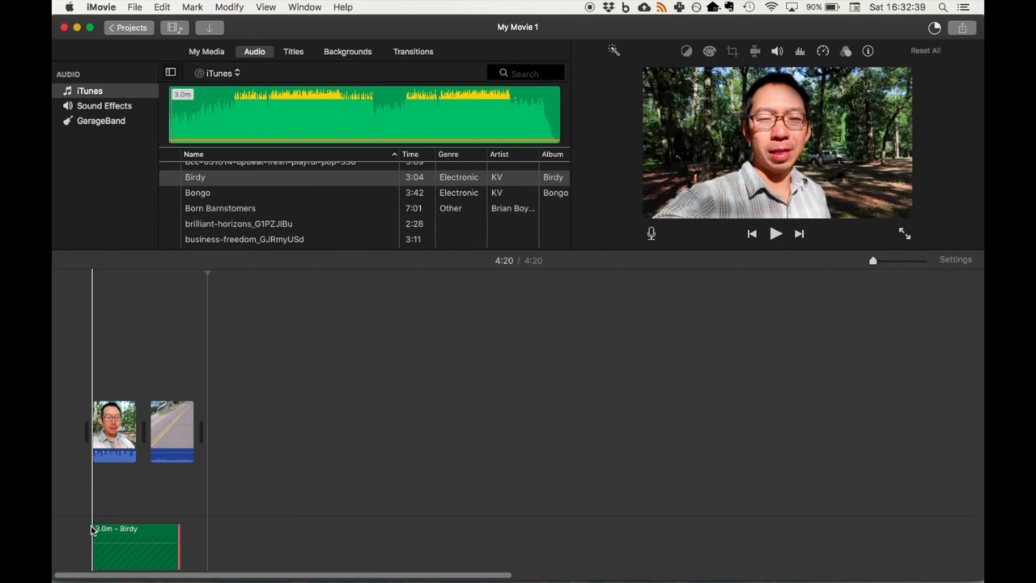
Place Birdy beneath the intro and riding clips and preview the movie start
{"action": "left_click", "coordinate": [774, 233]}
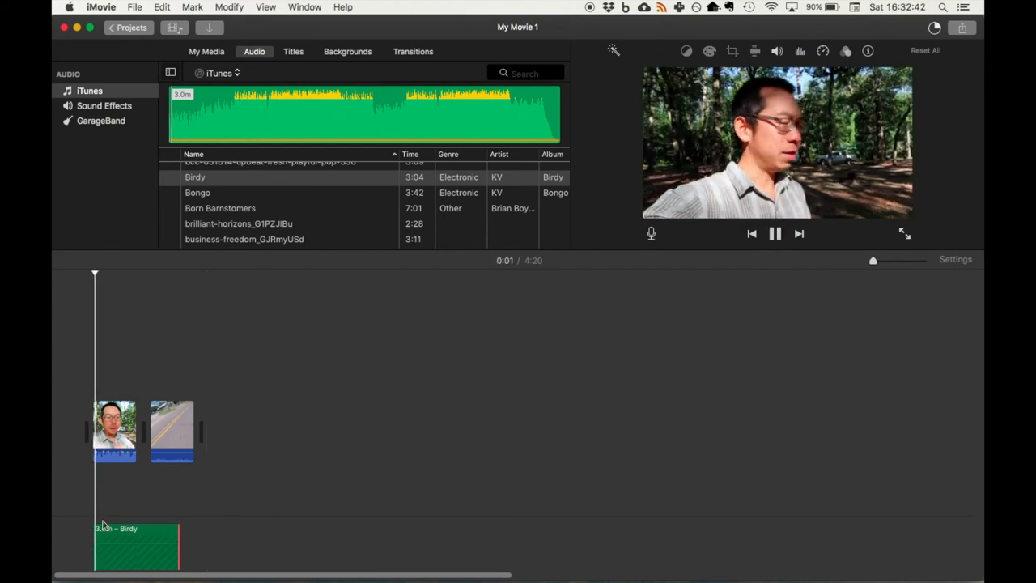
{"action": "left_click", "coordinate": [774, 233]}
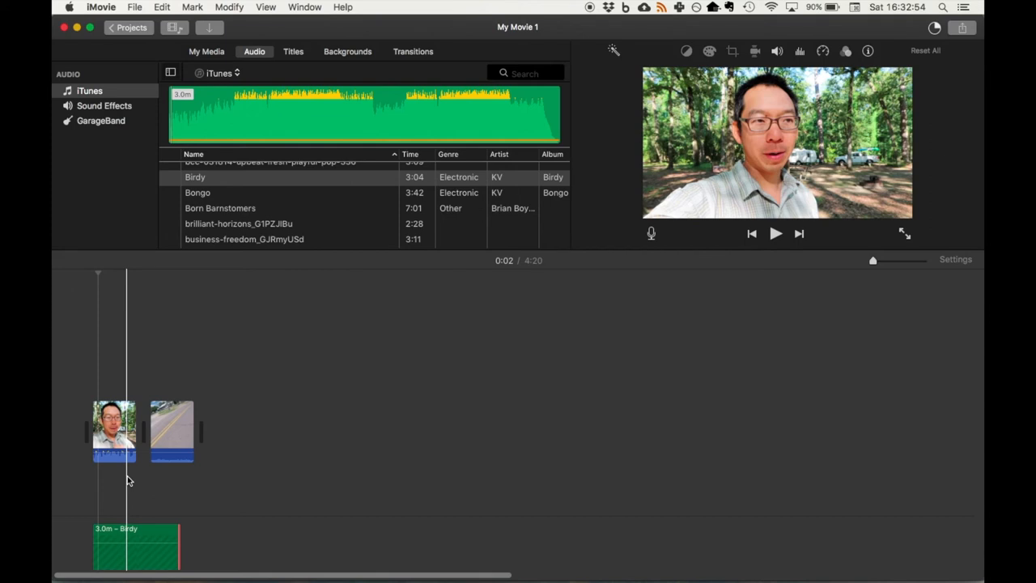
{"action": "left_click", "coordinate": [135, 546]}
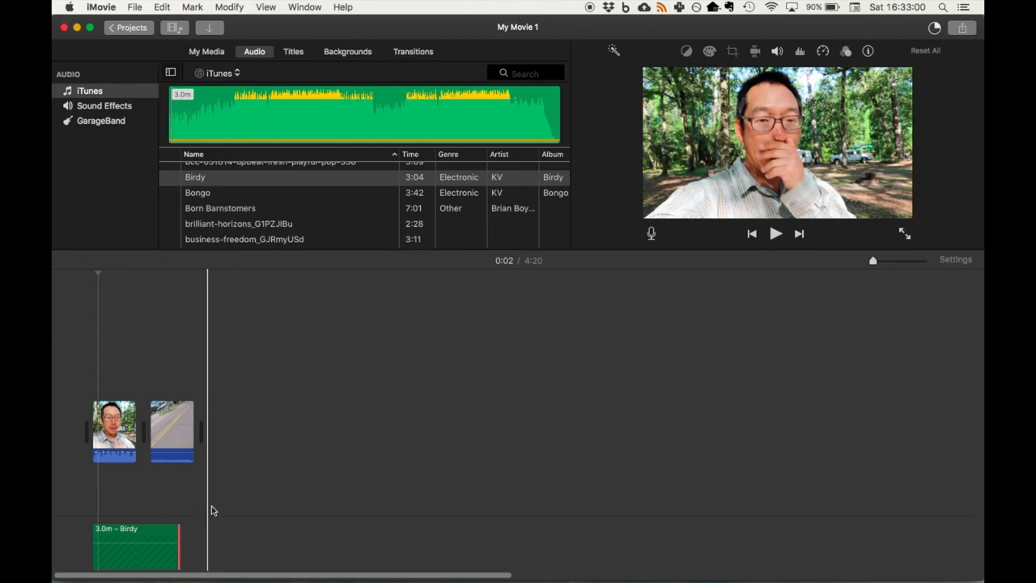
{"action": "left_click", "coordinate": [171, 432]}
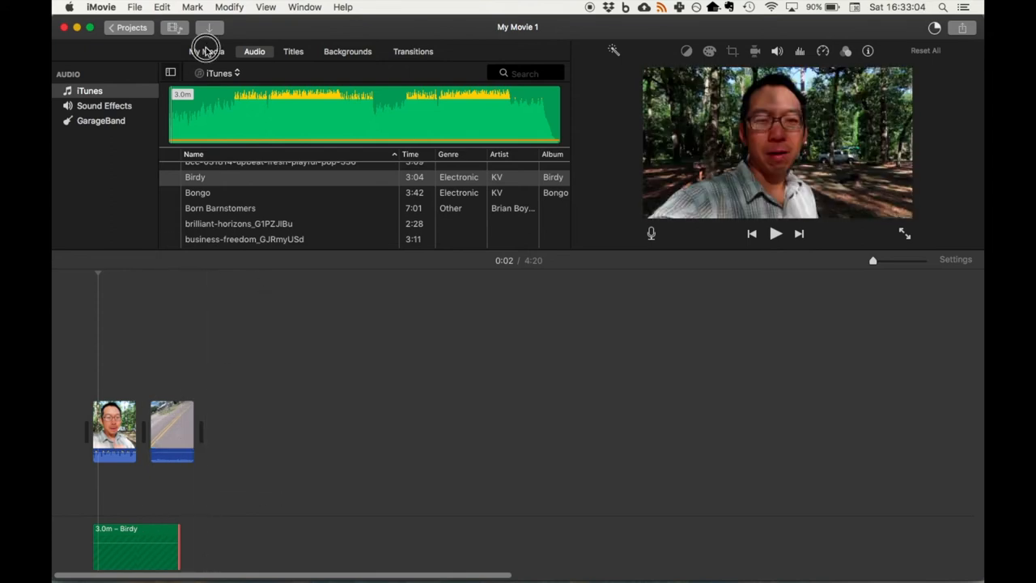
{"action": "left_click", "coordinate": [206, 51]}
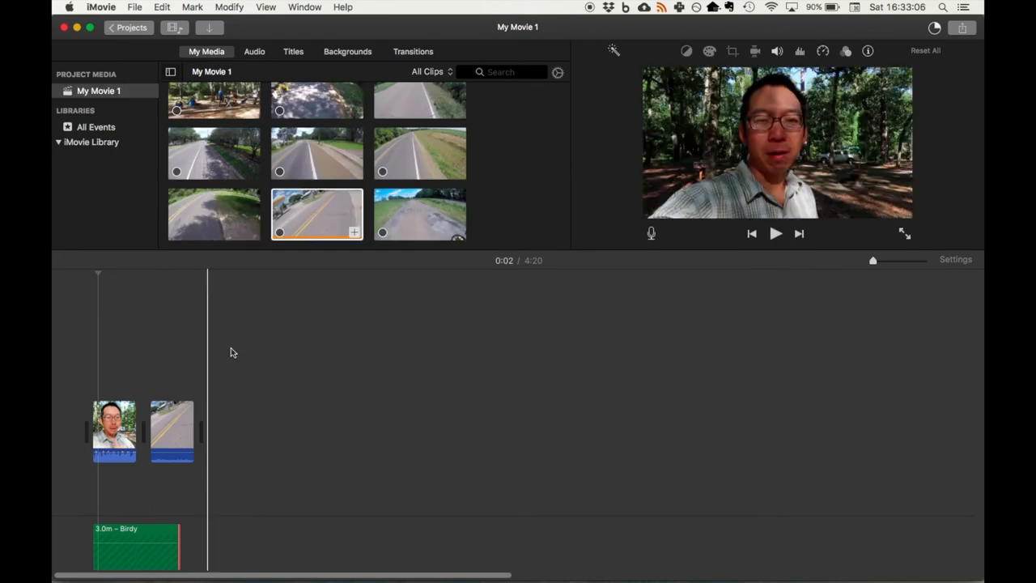
{"action": "left_click", "coordinate": [317, 215]}
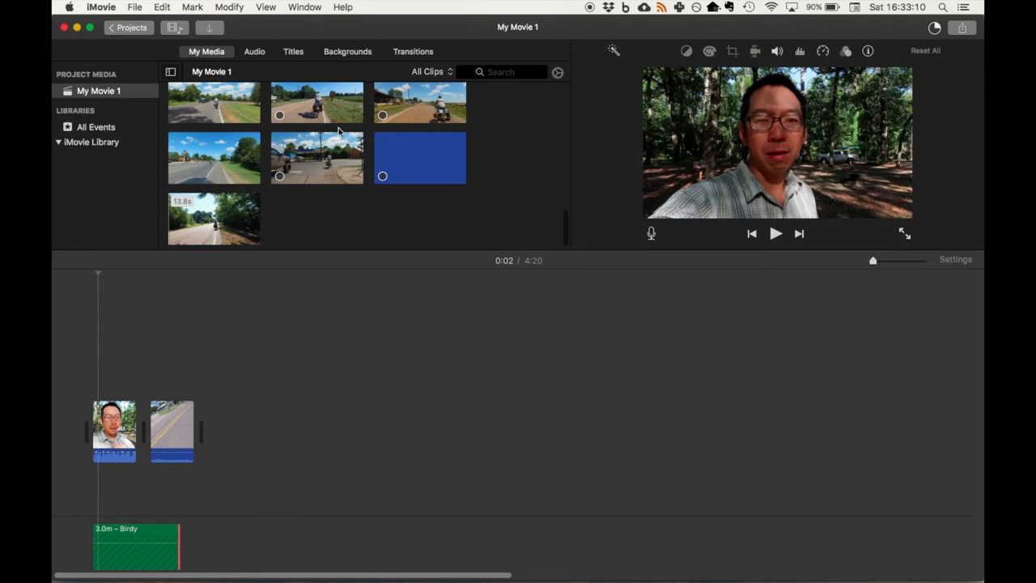
{"action": "mouse_move", "coordinate": [308, 165]}
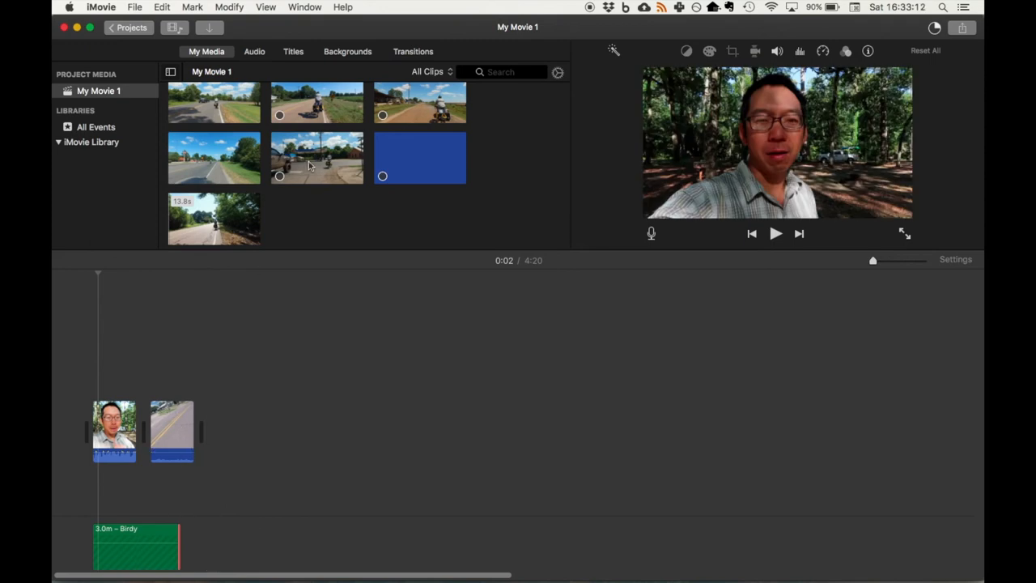
{"action": "left_click", "coordinate": [213, 157]}
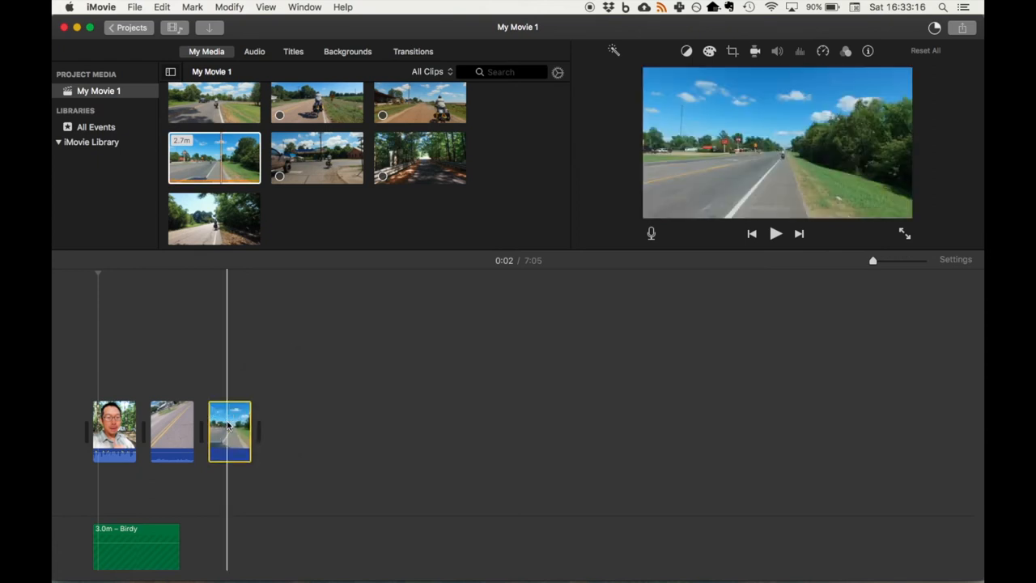
{"action": "left_click", "coordinate": [170, 430]}
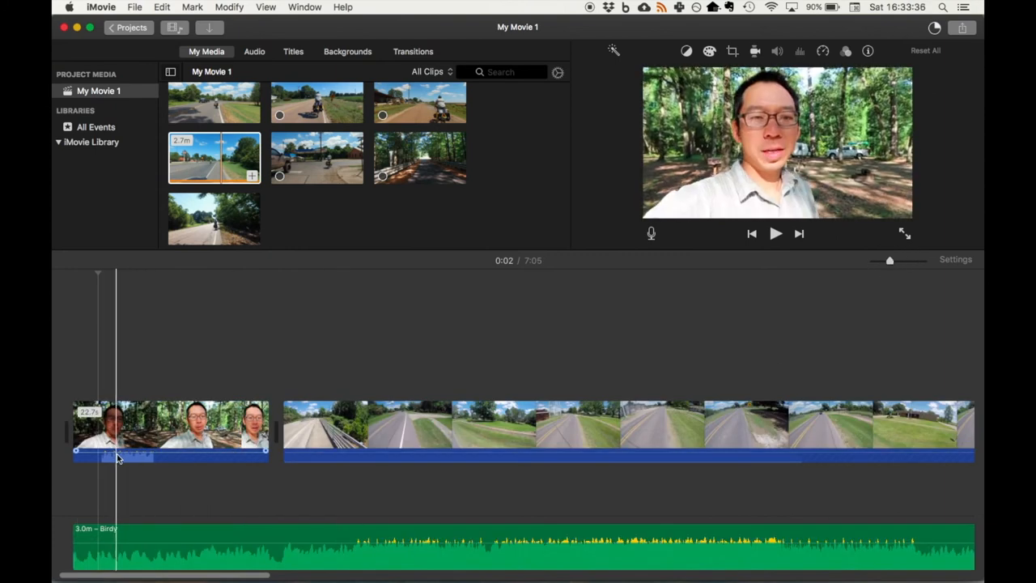
{"action": "mouse_move", "coordinate": [117, 459]}
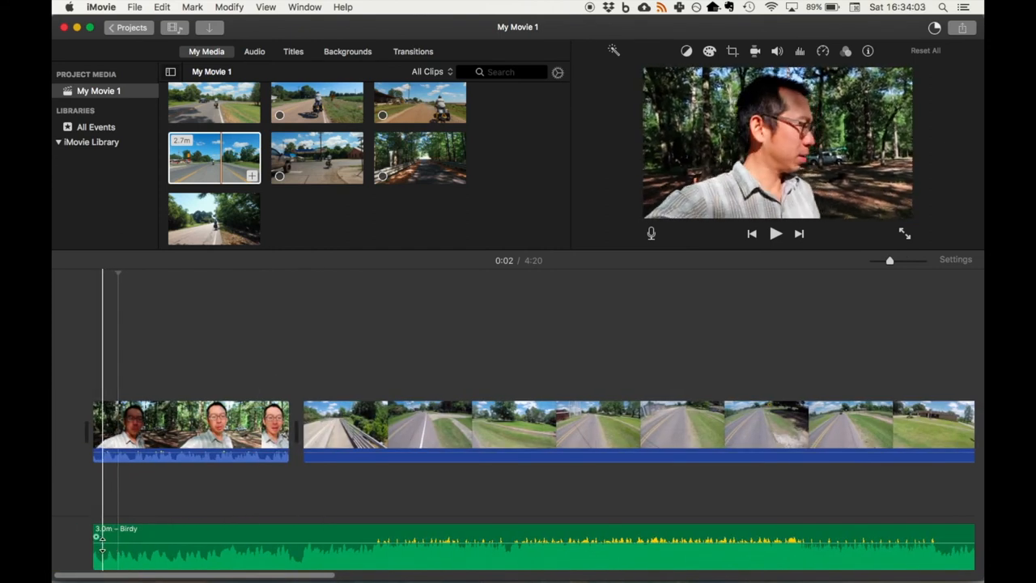
Drop Birdy's volume under the intro with keyframes, then replay from the start to listen
{"action": "left_click_drag", "start_coordinate": [97, 534], "coordinate": [285, 534]}
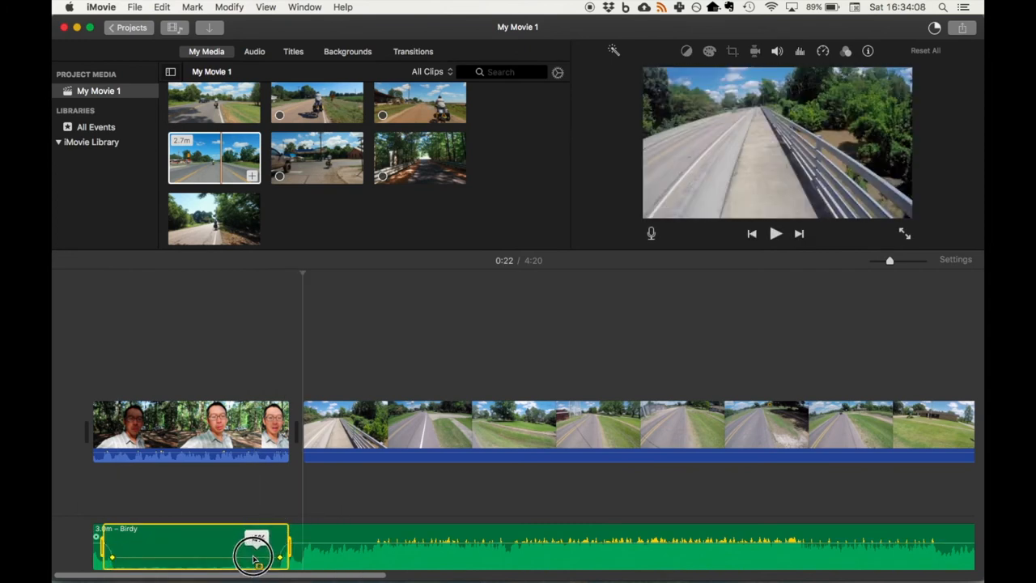
{"action": "left_click_drag", "start_coordinate": [255, 557], "coordinate": [279, 557]}
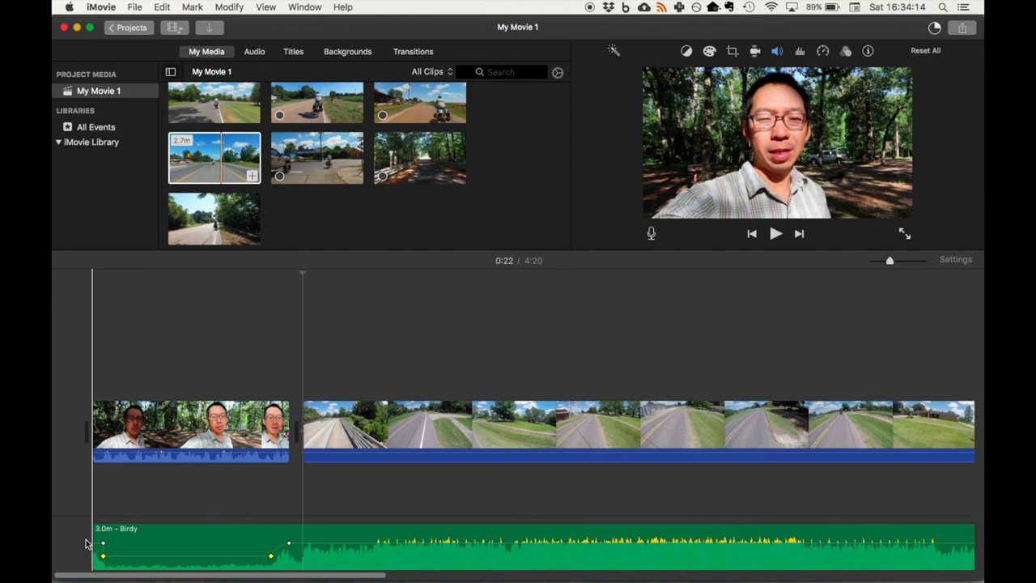
{"action": "left_click", "coordinate": [774, 233]}
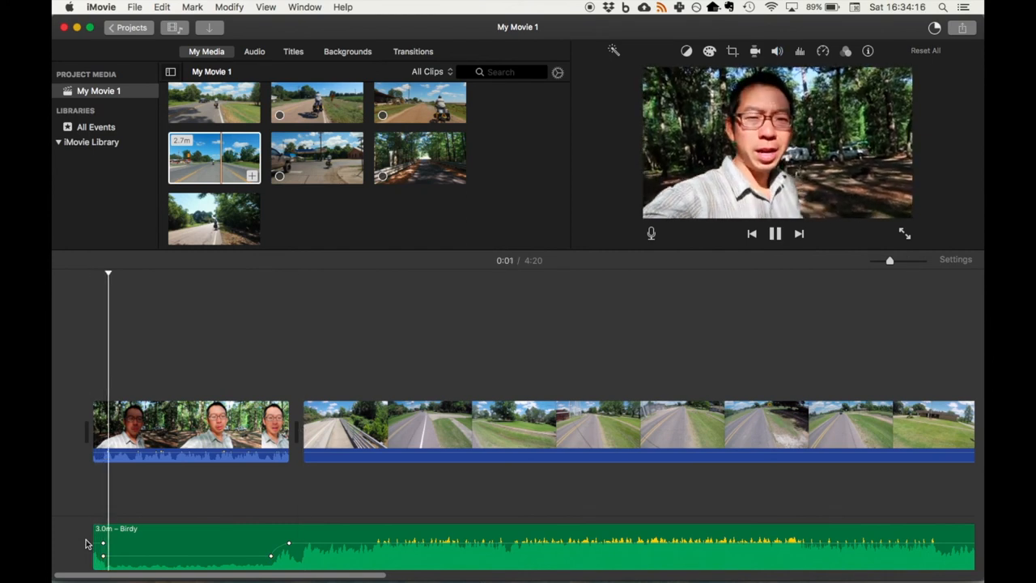
{"action": "left_click", "coordinate": [773, 233]}
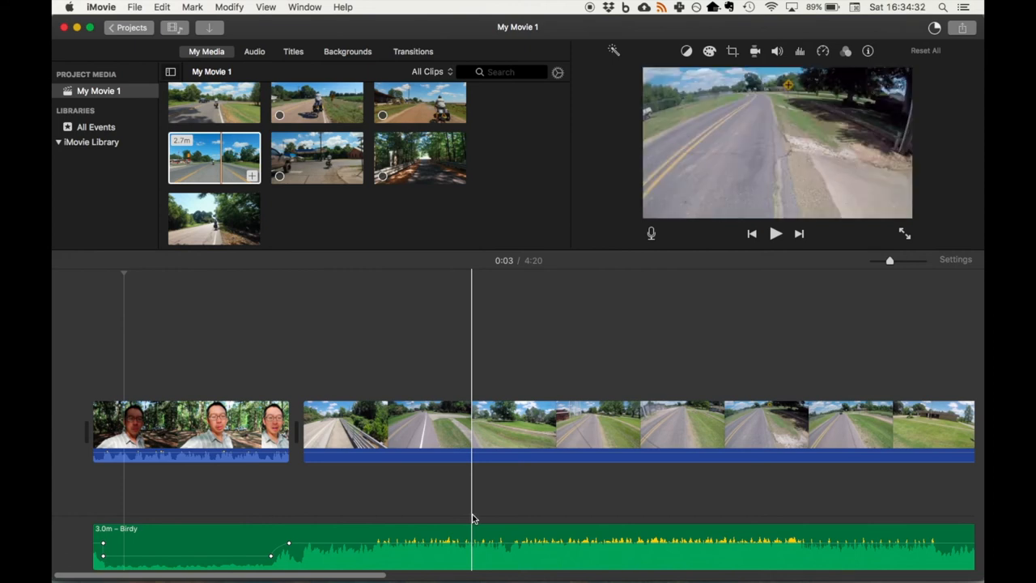
{"action": "left_click", "coordinate": [405, 425]}
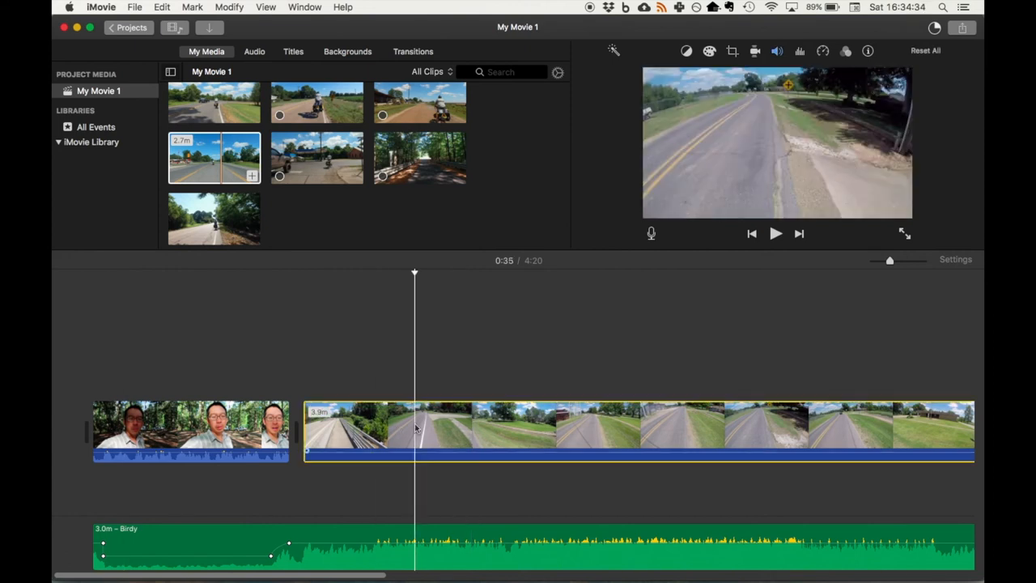
{"action": "left_click", "coordinate": [364, 425]}
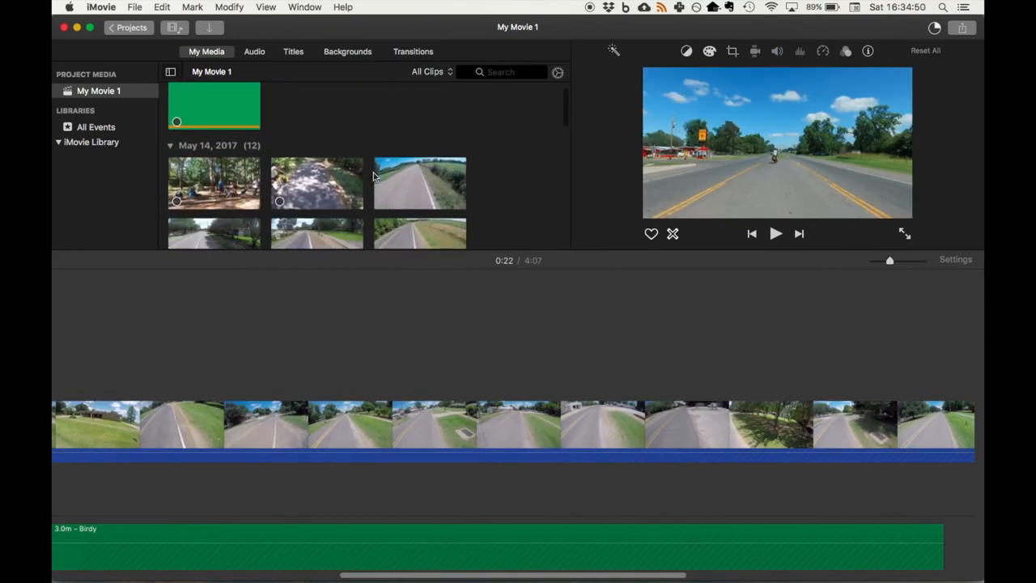
{"action": "scroll", "scroll_direction": "down", "scroll_amount": 3}
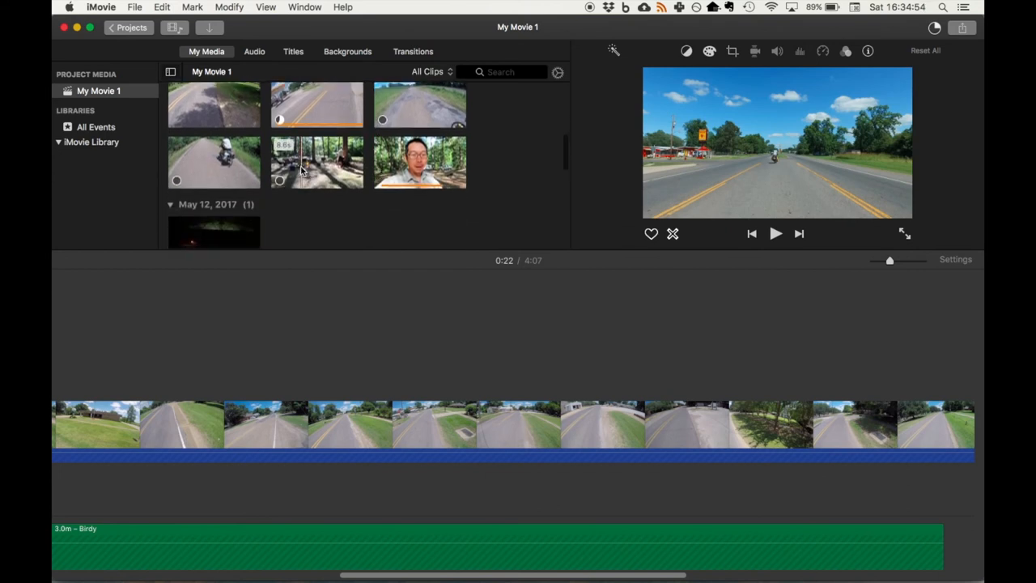
{"action": "mouse_move", "coordinate": [284, 172]}
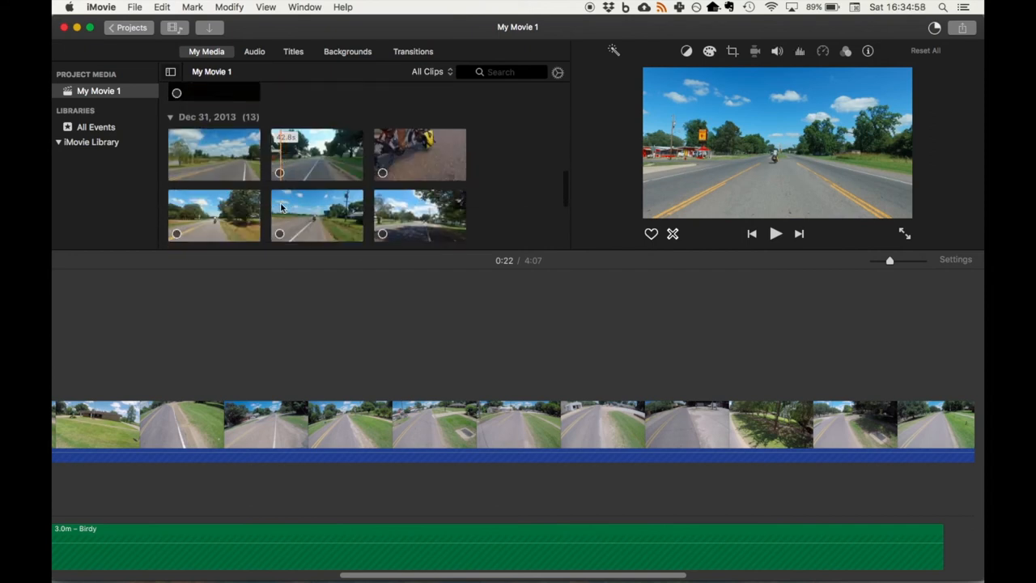
{"action": "scroll", "scroll_direction": "down", "scroll_amount": 3}
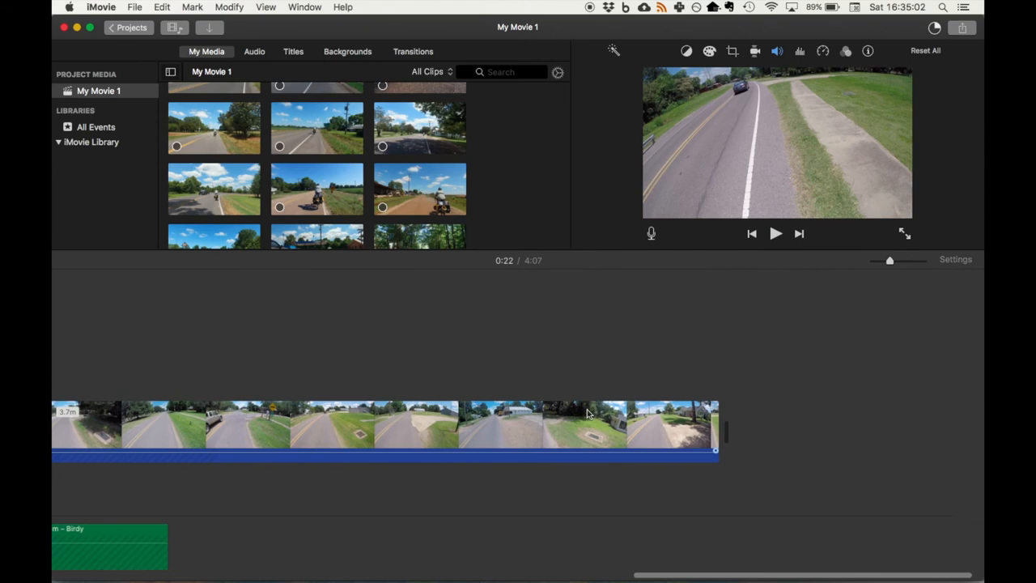
Append a riding clip at the movie's end, set it to Slow at 50%, and preview
{"action": "left_click_drag", "start_coordinate": [213, 189], "coordinate": [797, 380]}
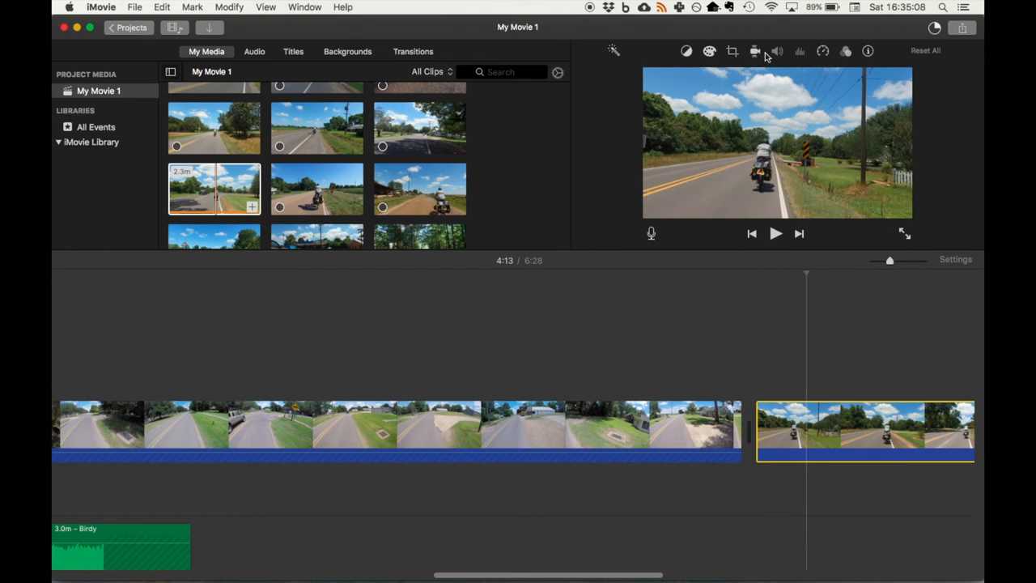
{"action": "mouse_move", "coordinate": [799, 60]}
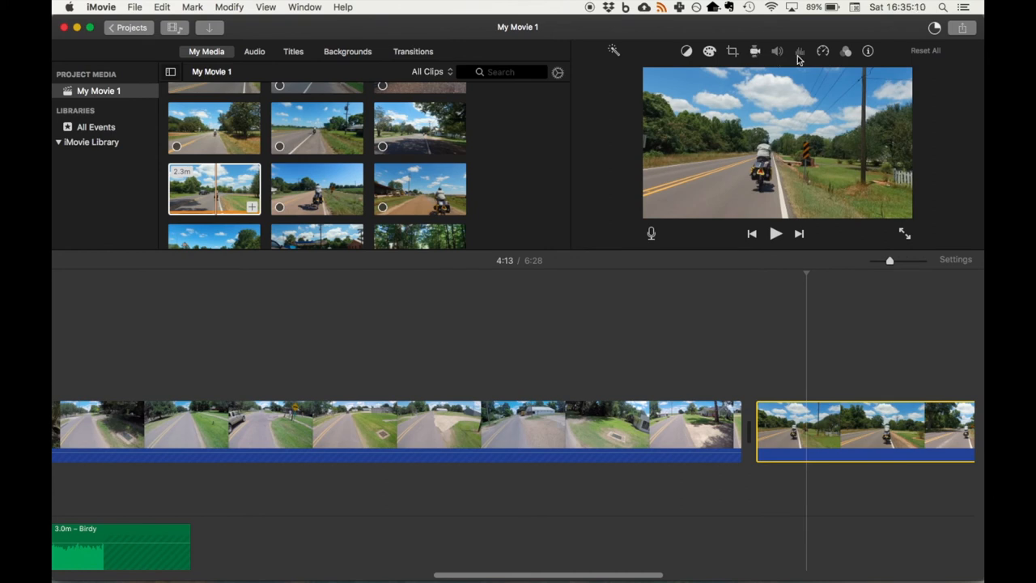
{"action": "left_click", "coordinate": [823, 50]}
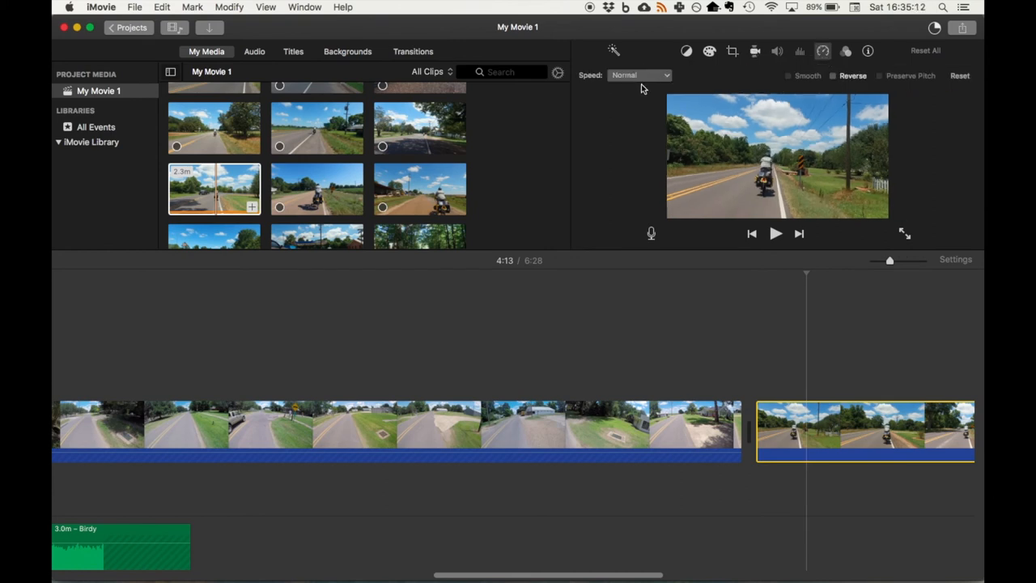
{"action": "left_click", "coordinate": [640, 74]}
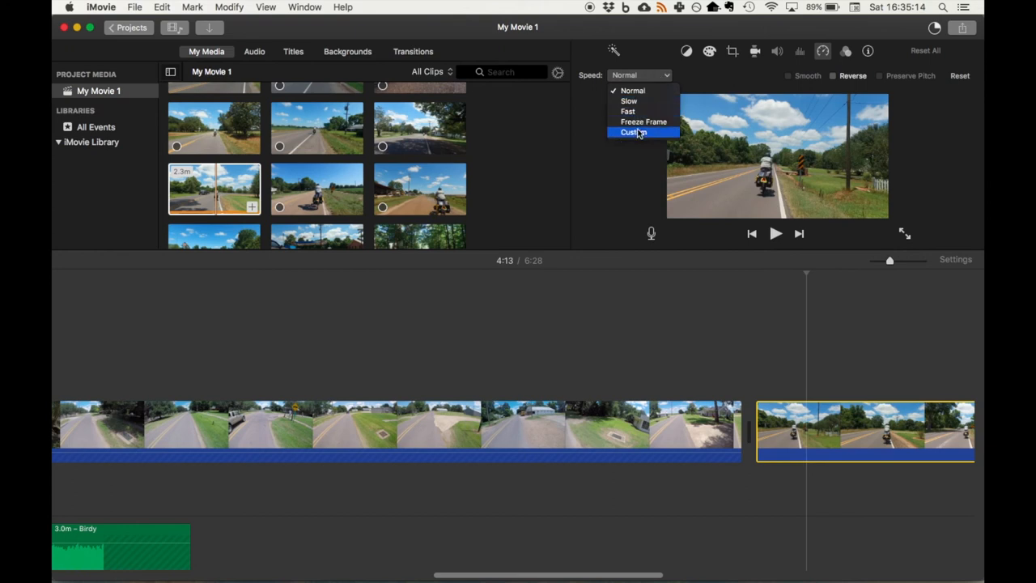
{"action": "left_click", "coordinate": [629, 100]}
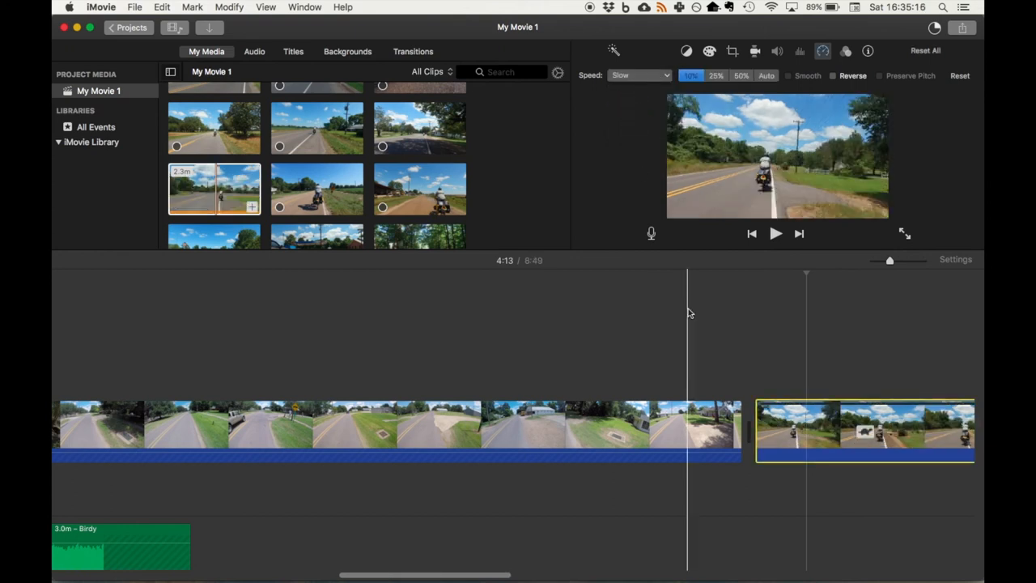
{"action": "left_click", "coordinate": [715, 75]}
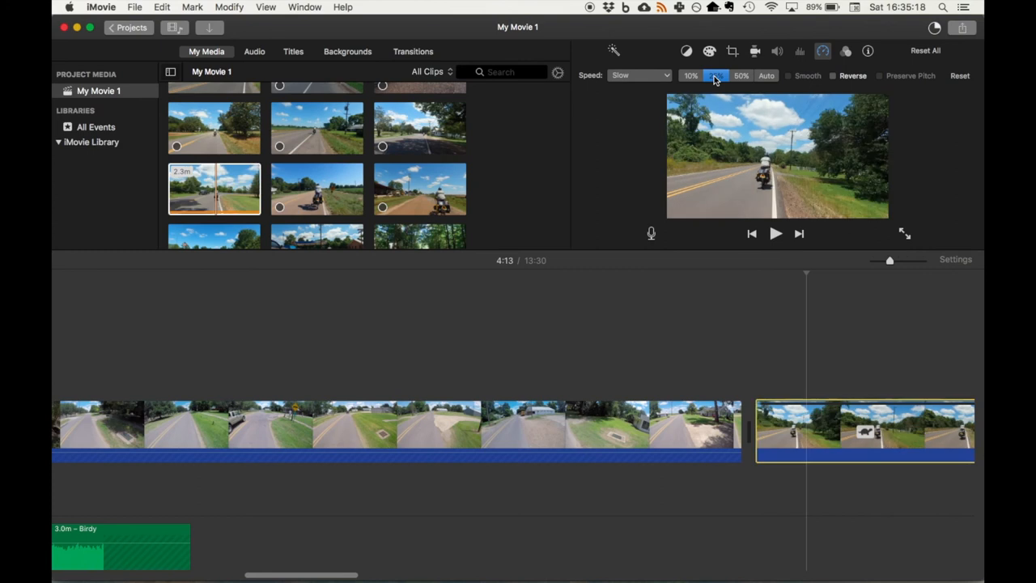
{"action": "left_click", "coordinate": [716, 75]}
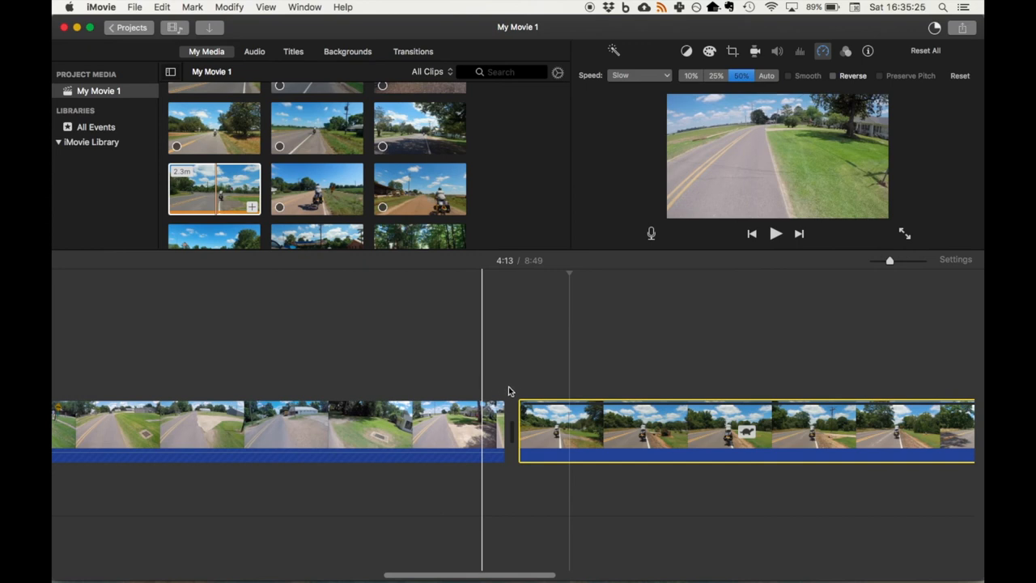
{"action": "left_click", "coordinate": [775, 233]}
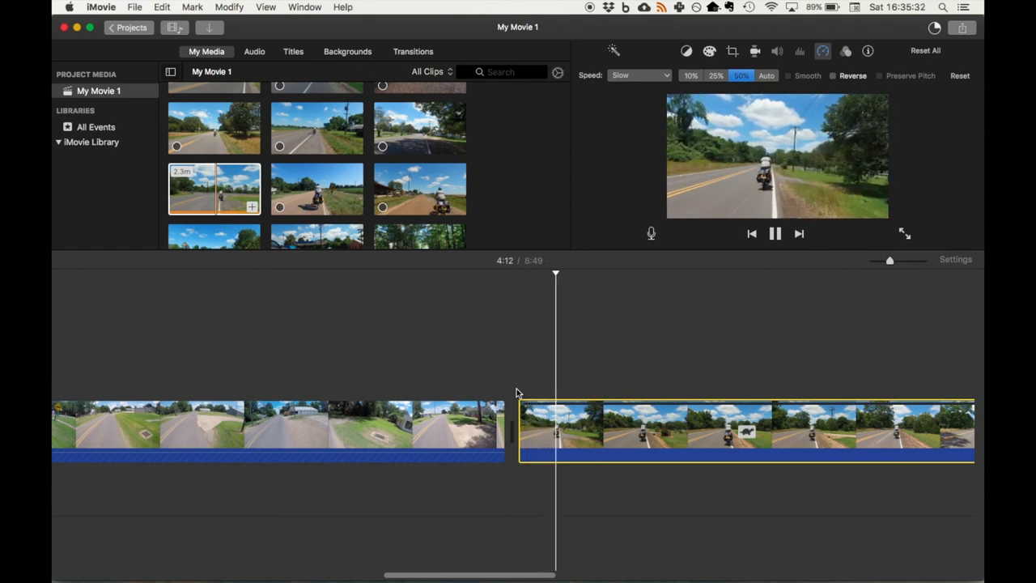
{"action": "left_click", "coordinate": [774, 233]}
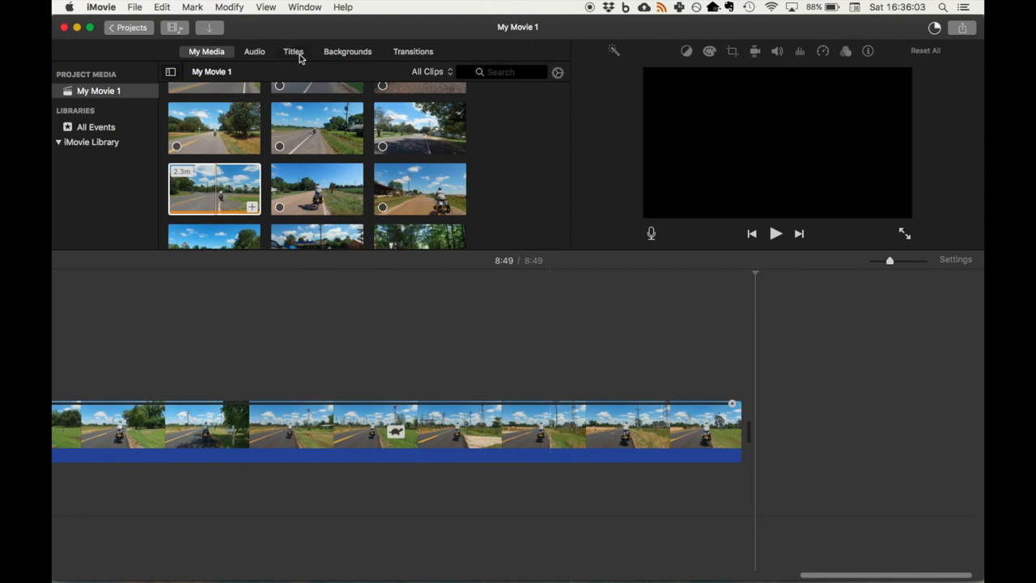
Add a Centered title after the last clip
{"action": "left_click", "coordinate": [293, 51]}
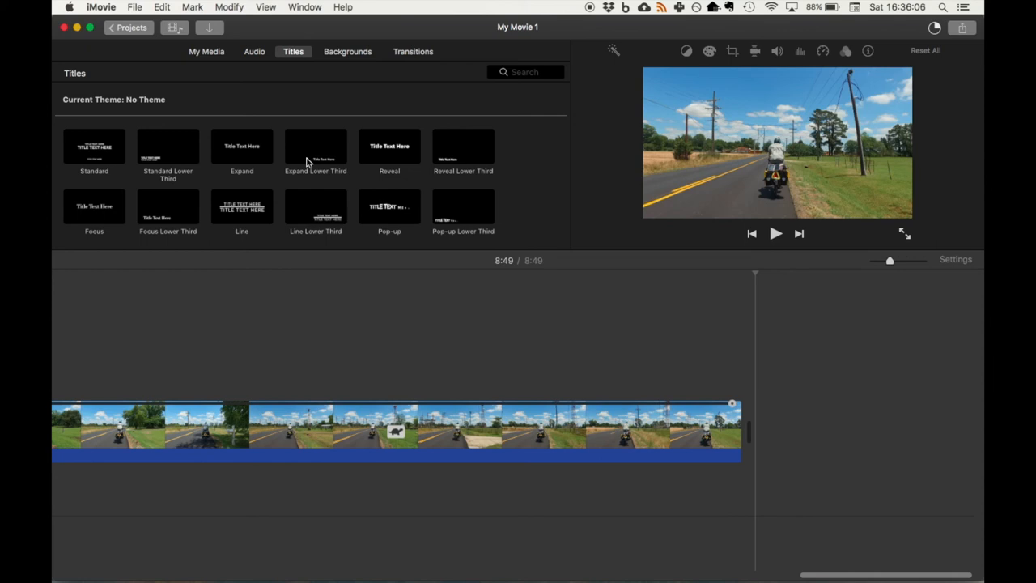
{"action": "mouse_move", "coordinate": [279, 203]}
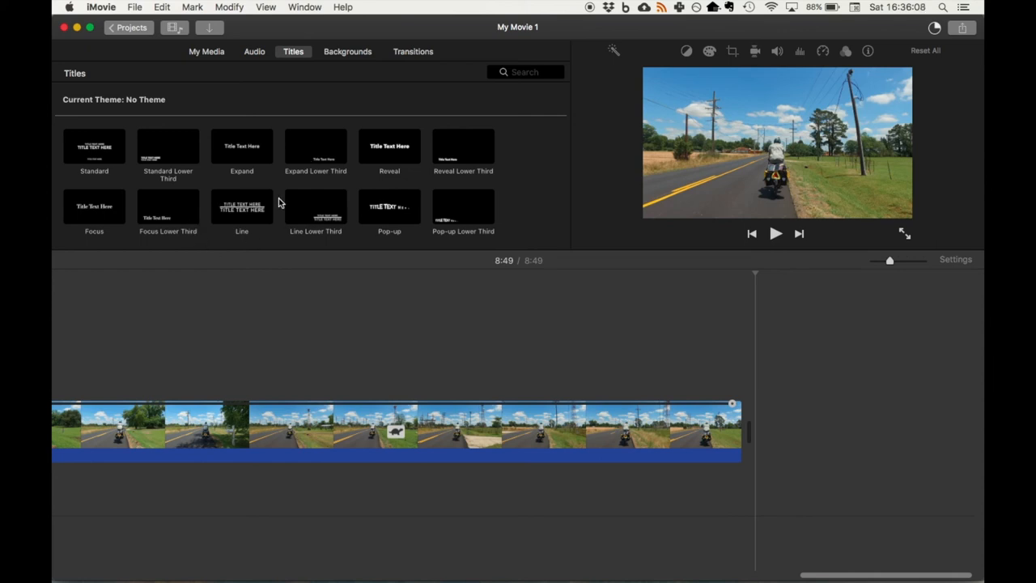
{"action": "scroll", "scroll_direction": "down", "scroll_amount": 3}
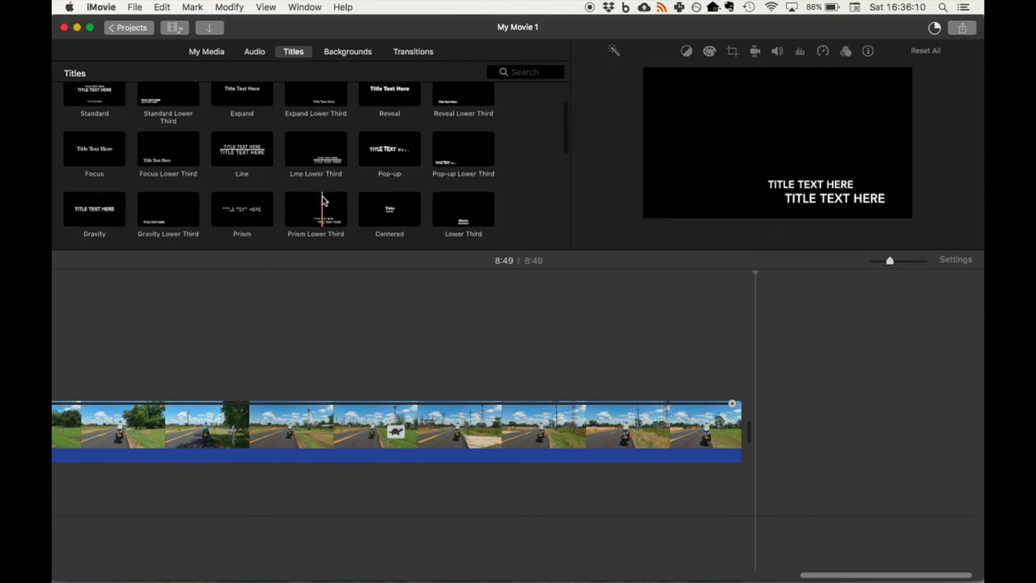
{"action": "left_click", "coordinate": [389, 209]}
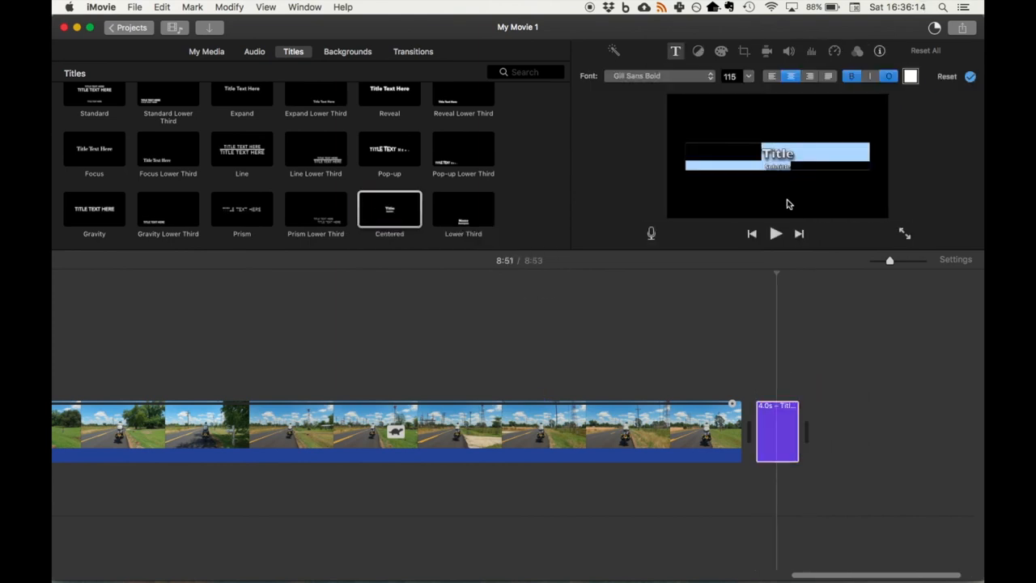
Type 'From to Here', '17 Miles' and 'Elevation: 1120 feet' into the title
{"action": "type", "text": "From to"}
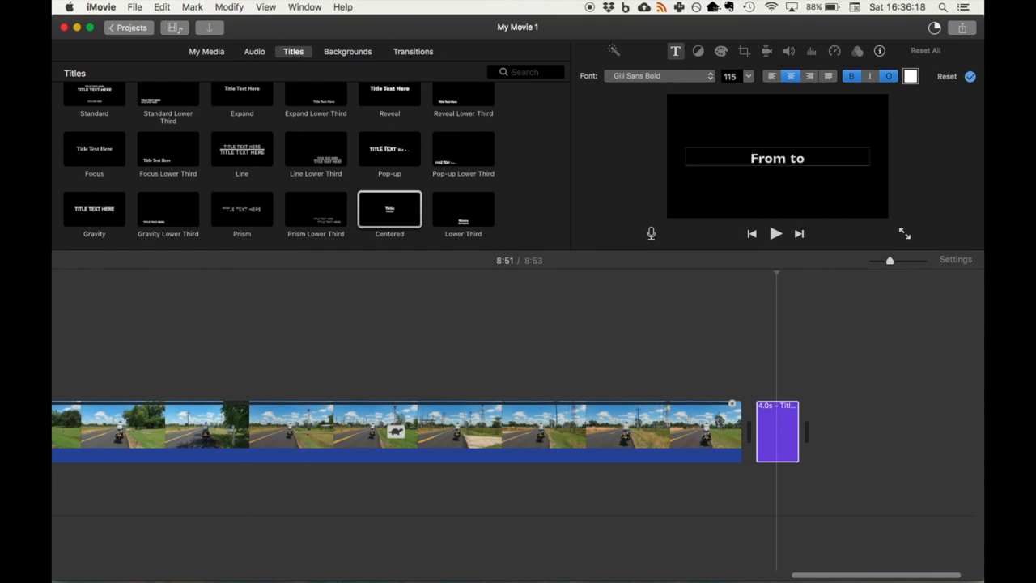
{"action": "type", "text": "Here"}
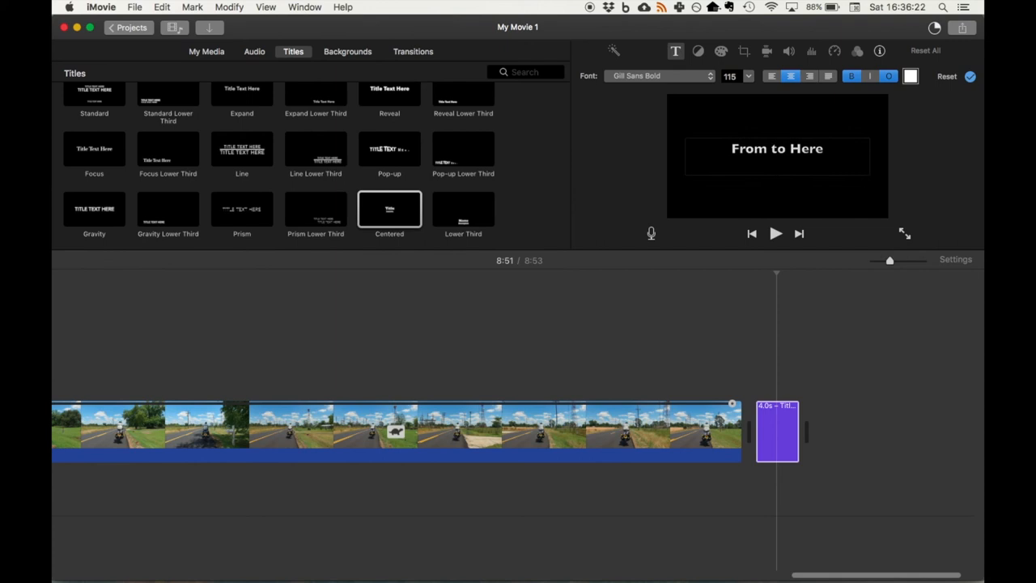
{"action": "type", "text": "17 Miles"}
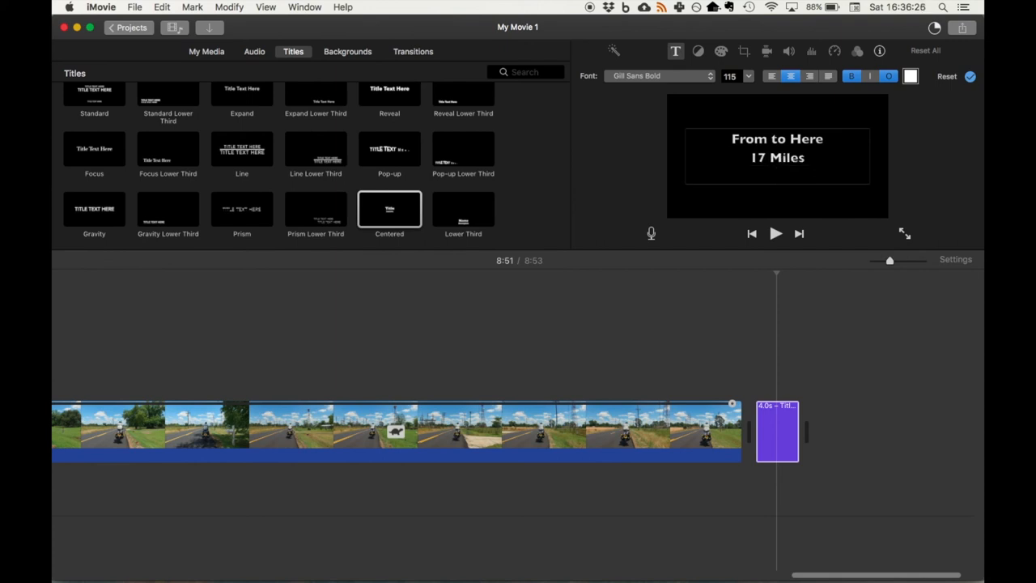
{"action": "type", "text": "Elevation"}
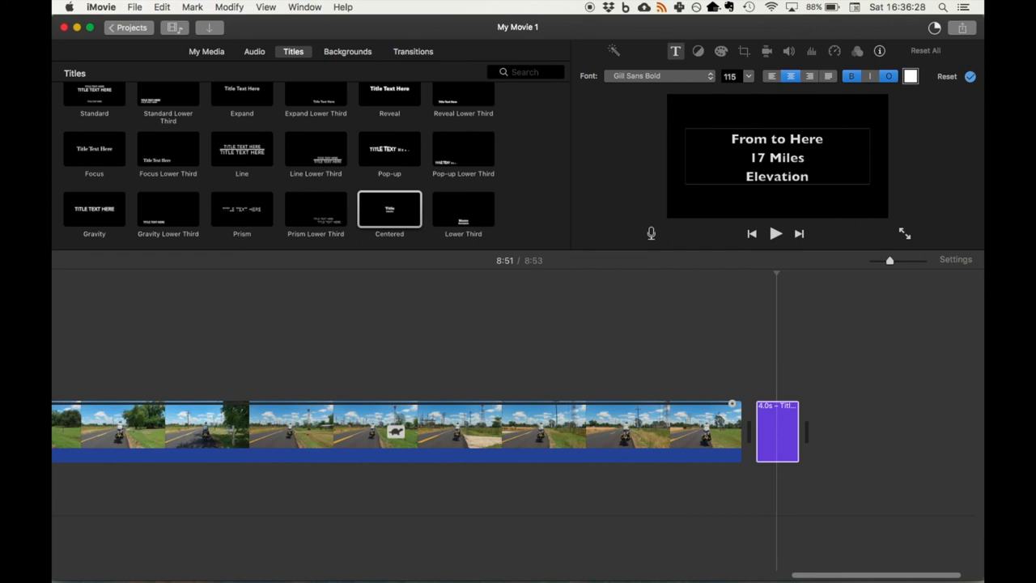
{"action": "type", "text": ": I"}
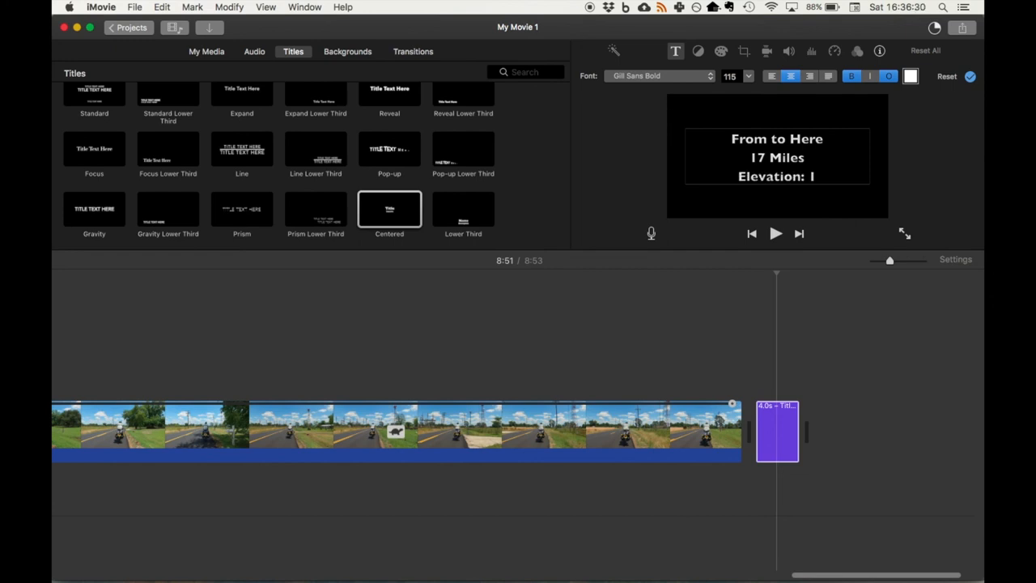
{"action": "type", "text": "120"}
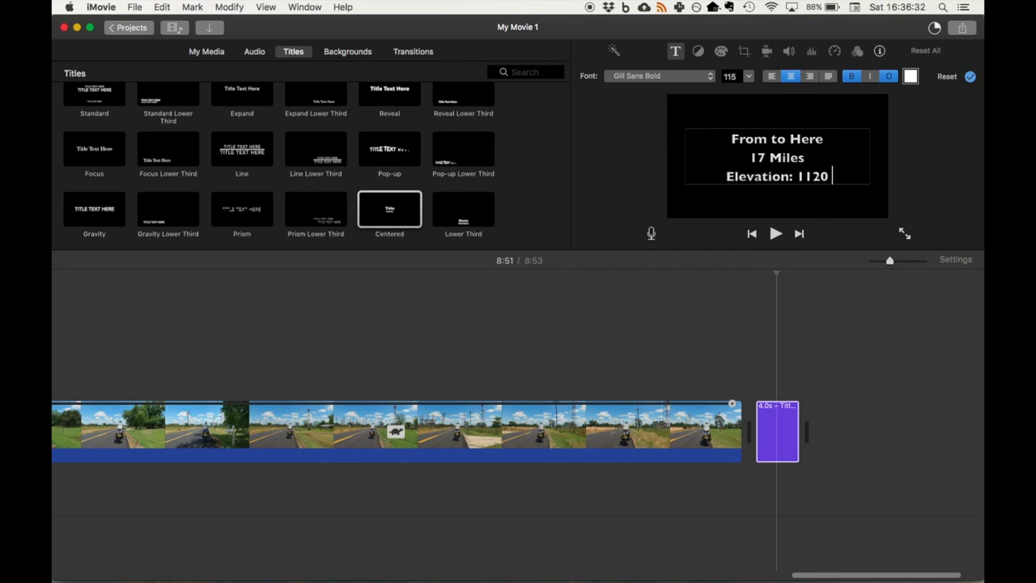
{"action": "type", "text": "feet"}
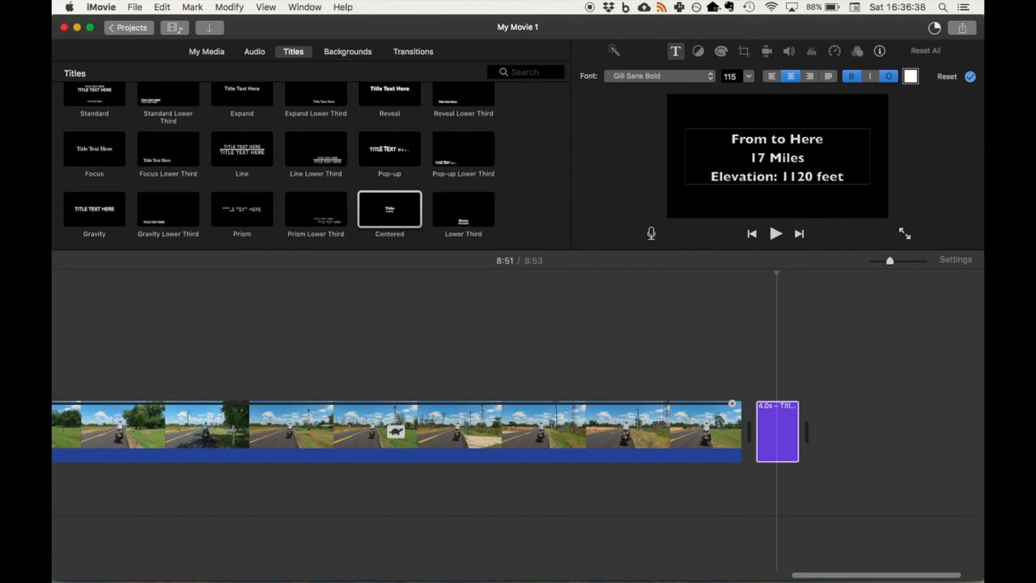
{"action": "left_click", "coordinate": [841, 175]}
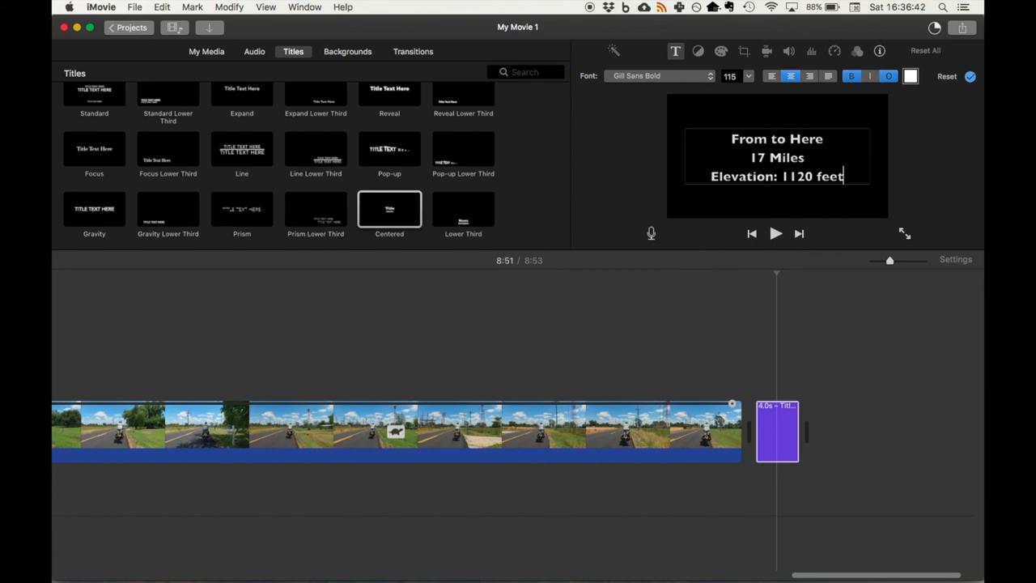